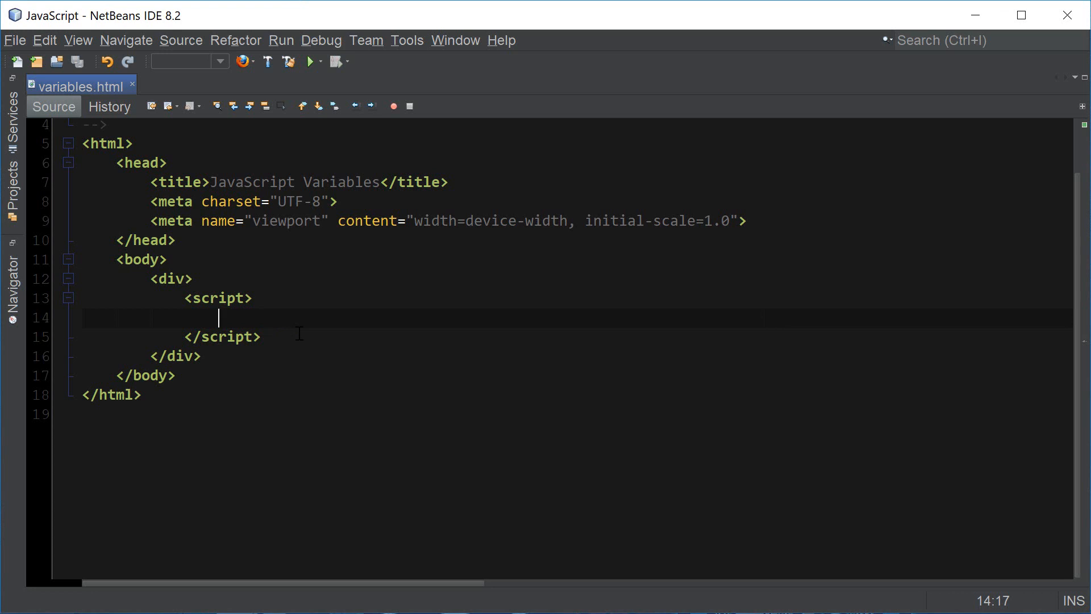
Write `let force;` with the comment 'declare a variable' and start a new line
type("let")
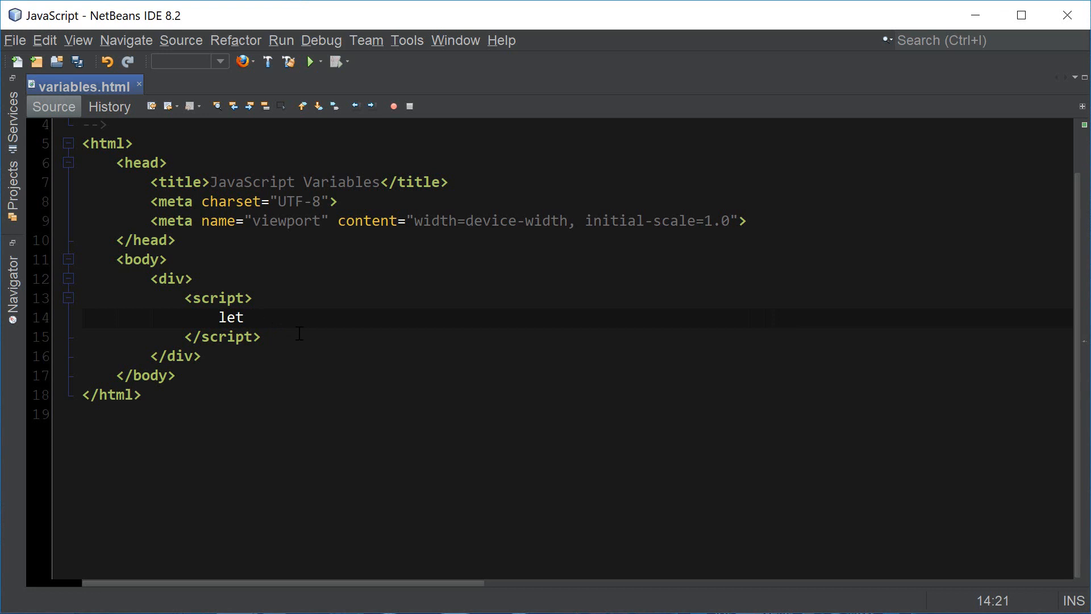
type("force;")
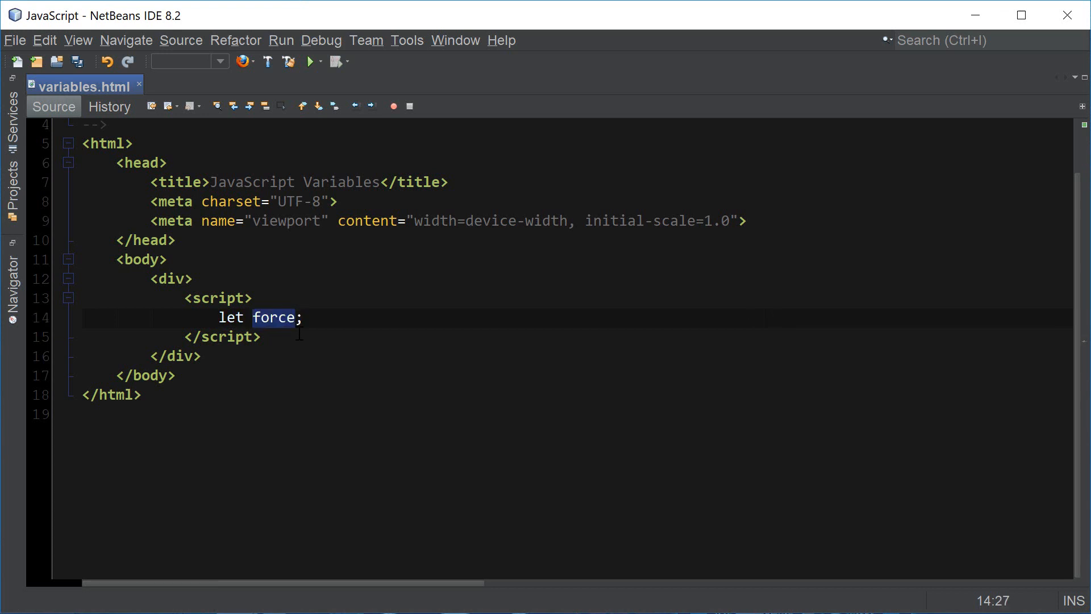
type("/")
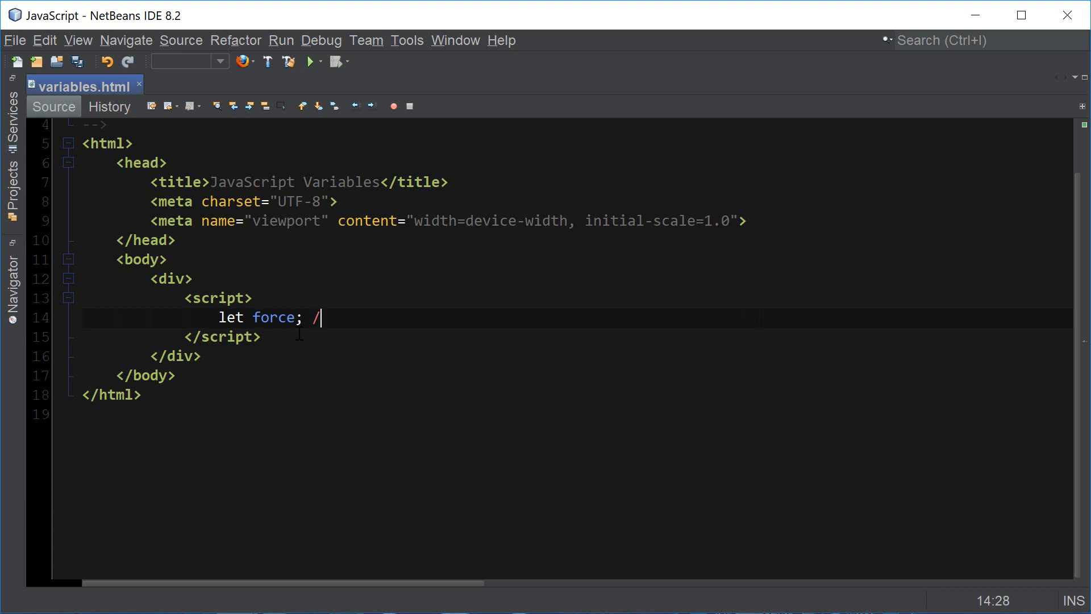
type("/declare")
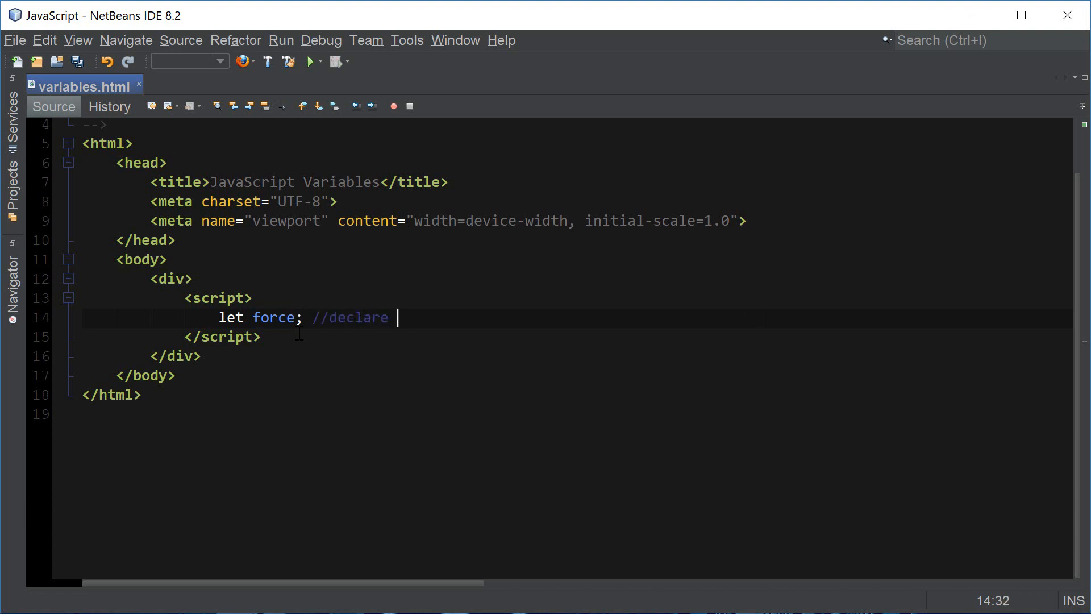
type("a variable")
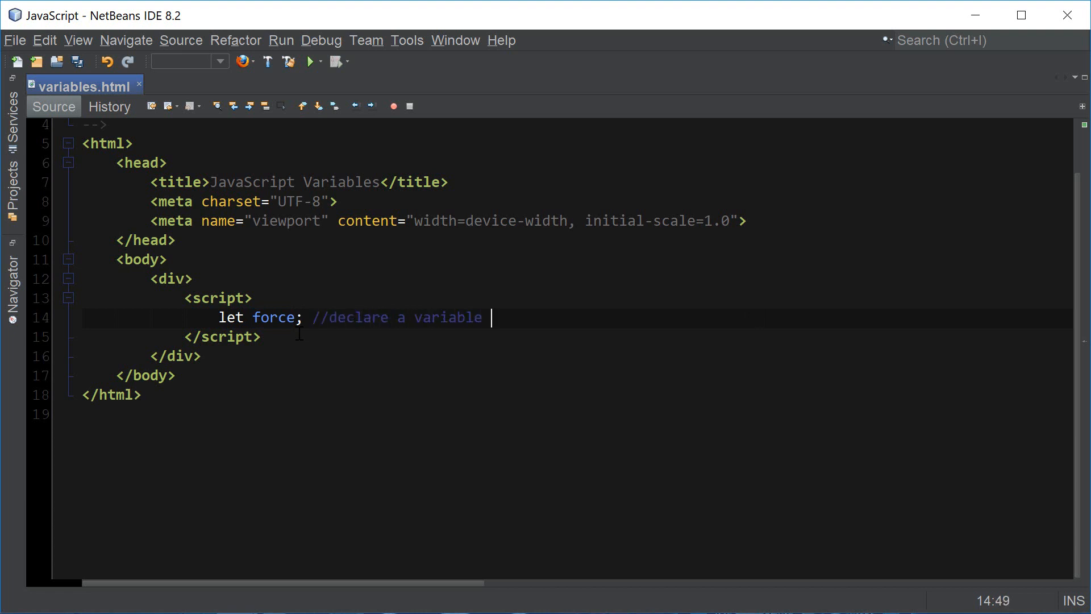
key("Enter")
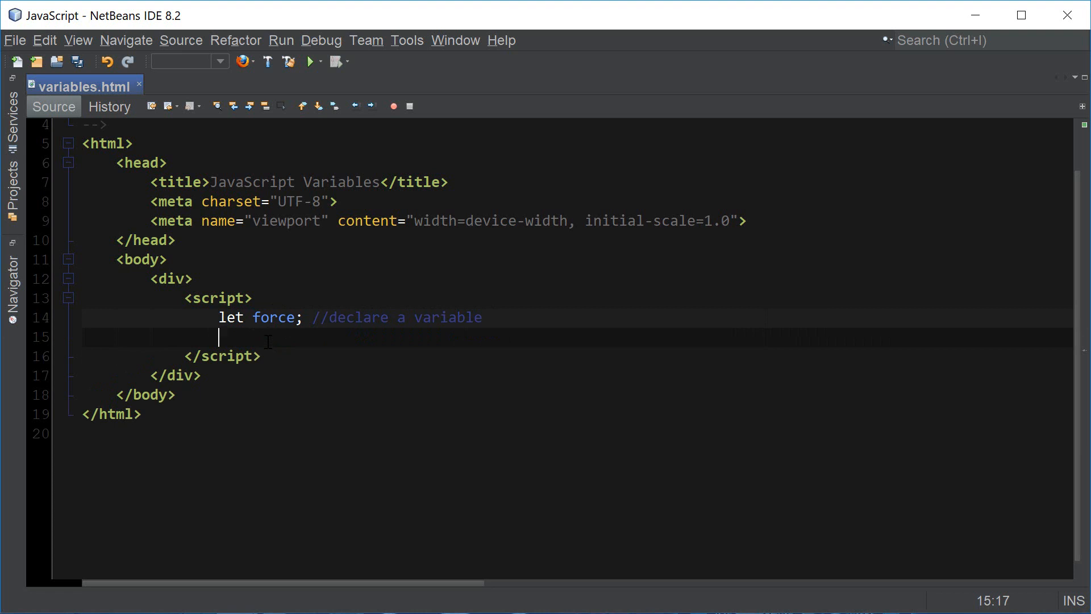
Assign force = 'love' with the comment 'string type value, assigned a value to the variable'
type("force =")
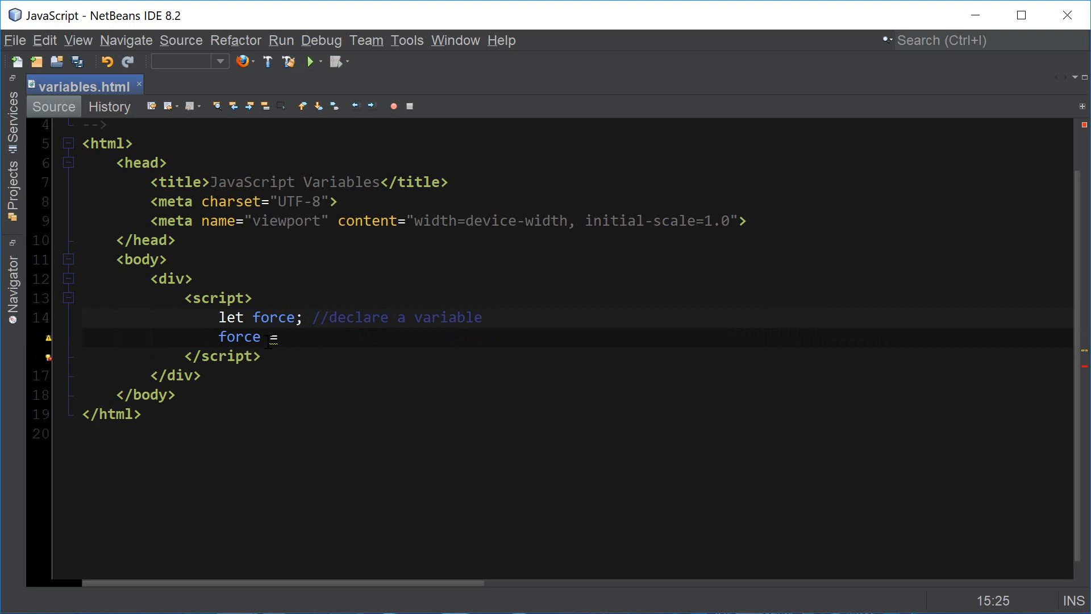
double_click(239, 336)
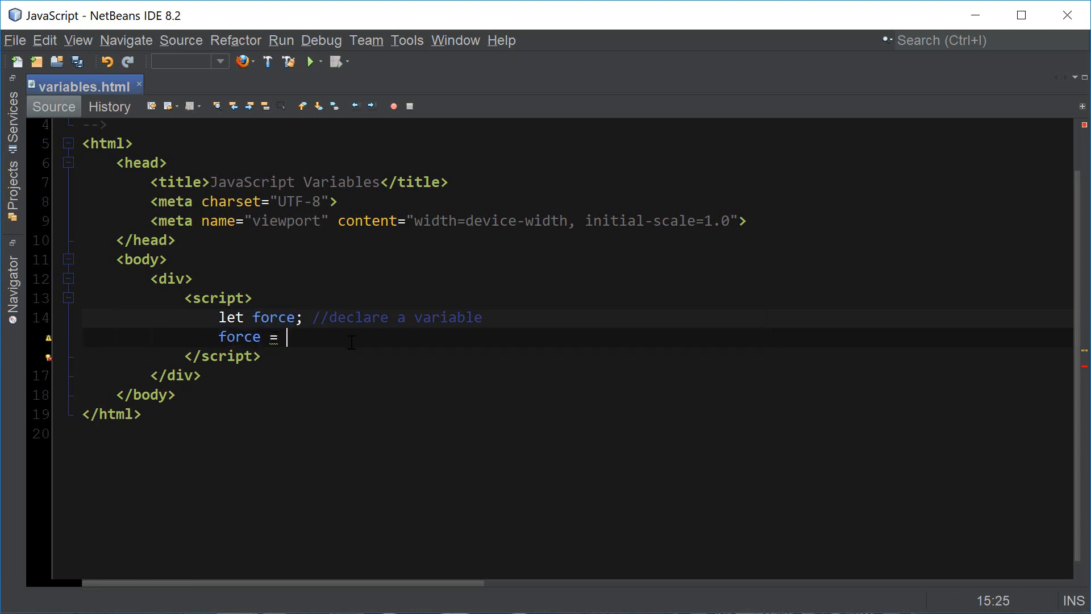
type("'lo'")
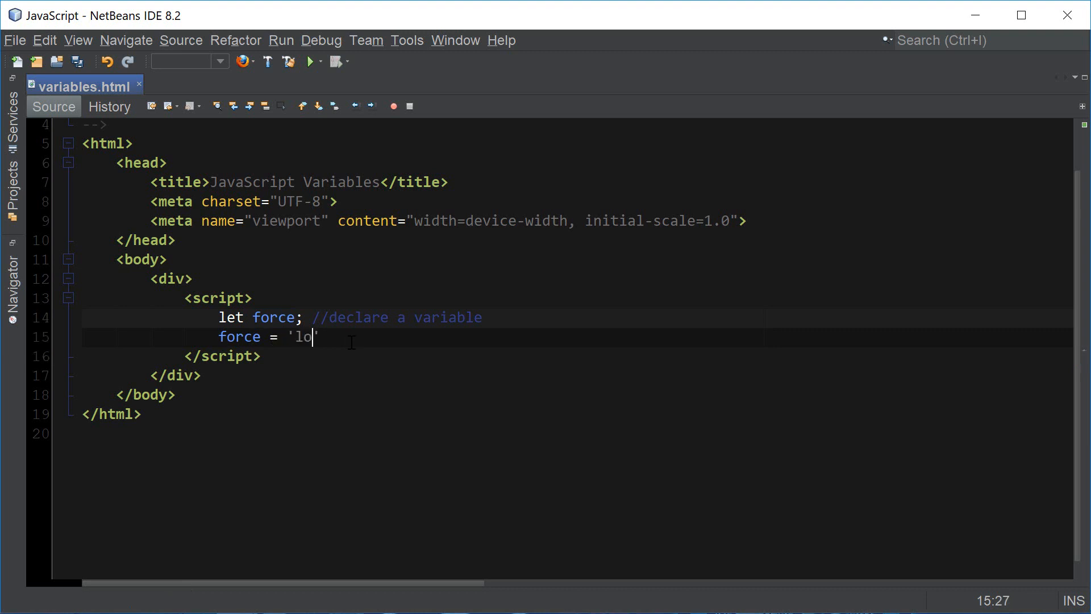
type("ve';")
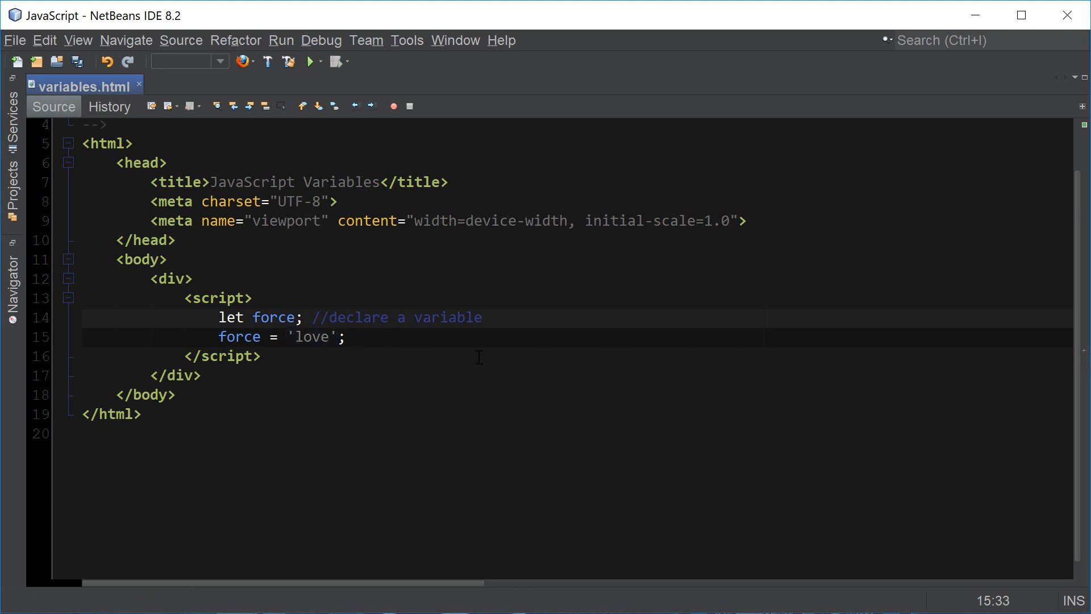
type("//string type")
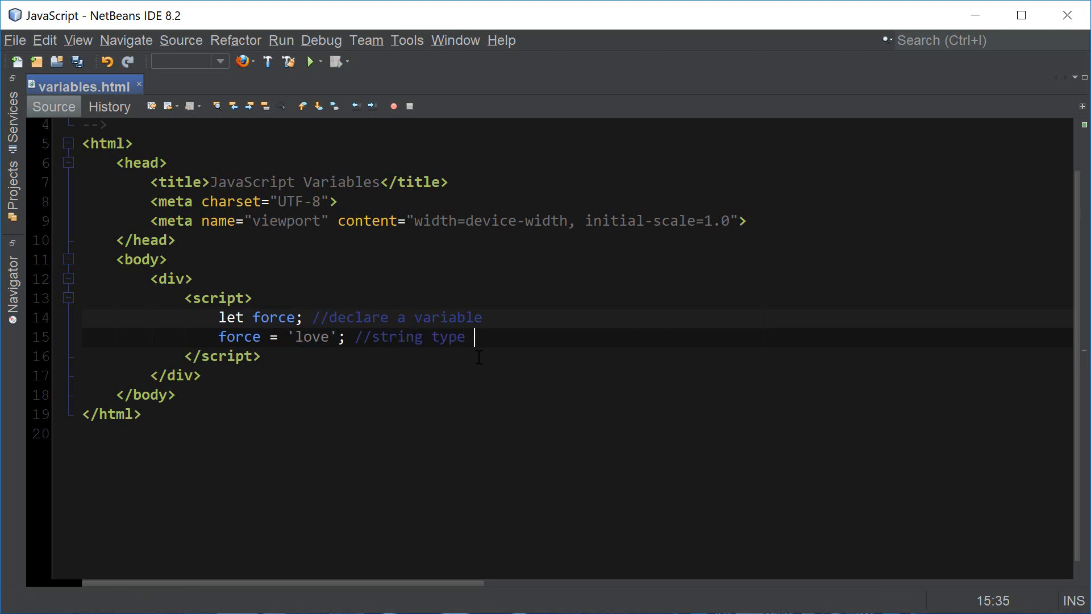
type("value,")
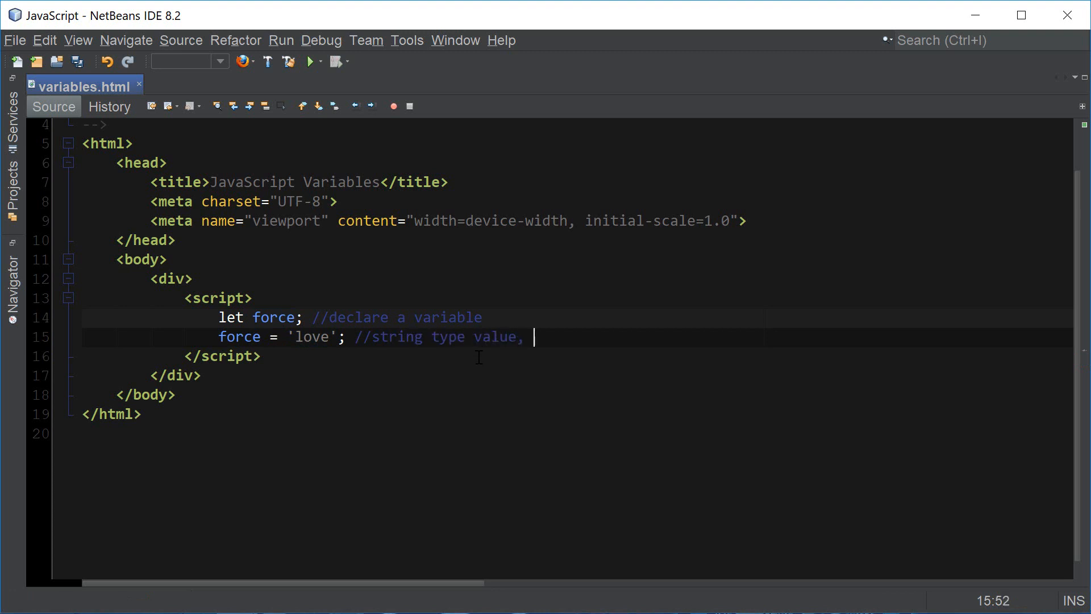
type("assigned a value to the variable")
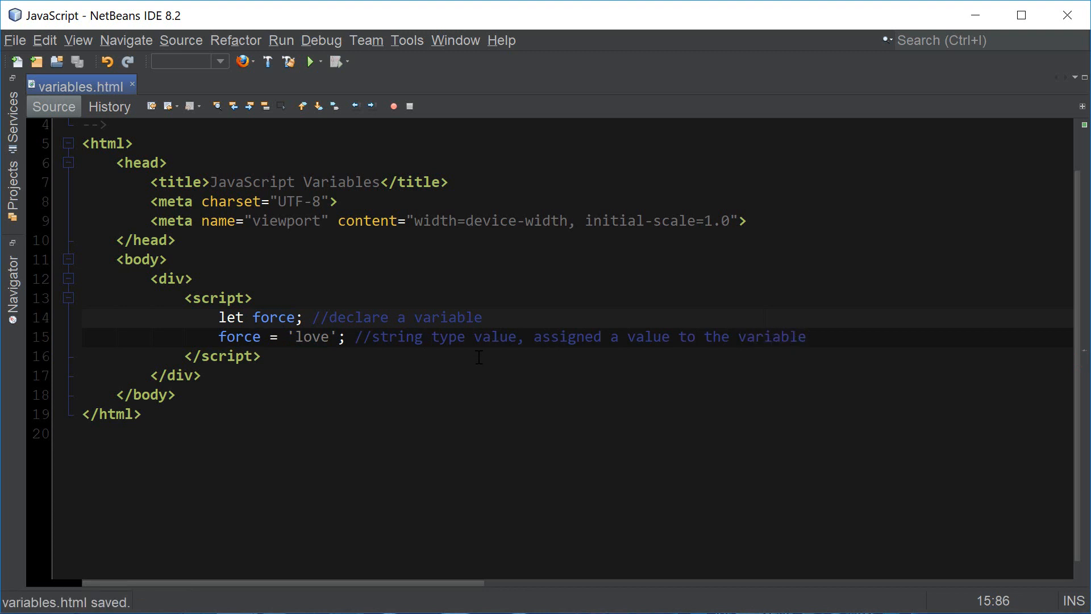
Add `alert(force);` below the assignment
type("aler")
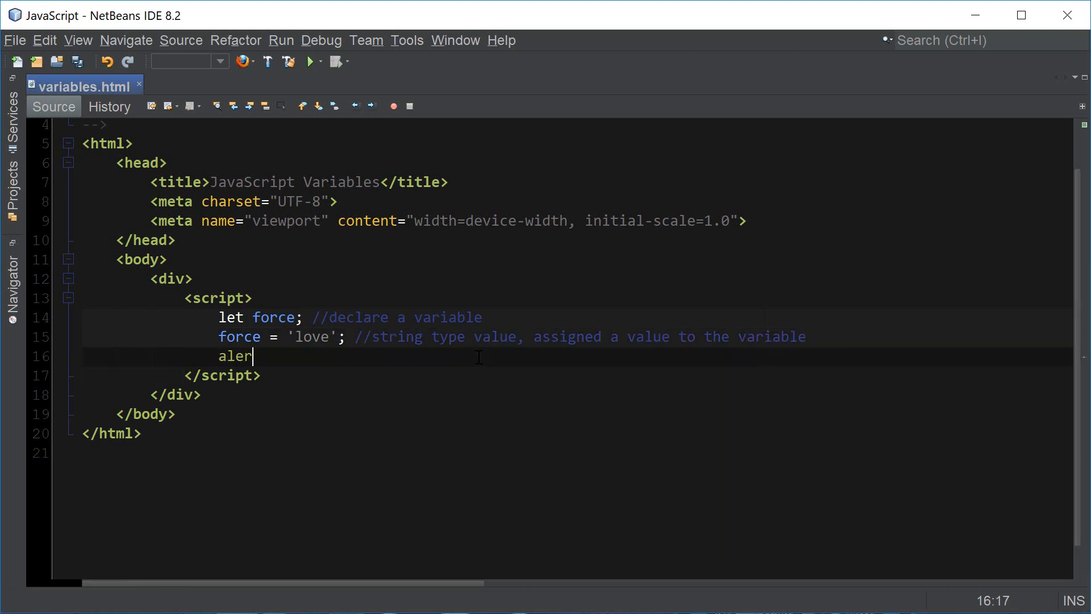
type("t(force)")
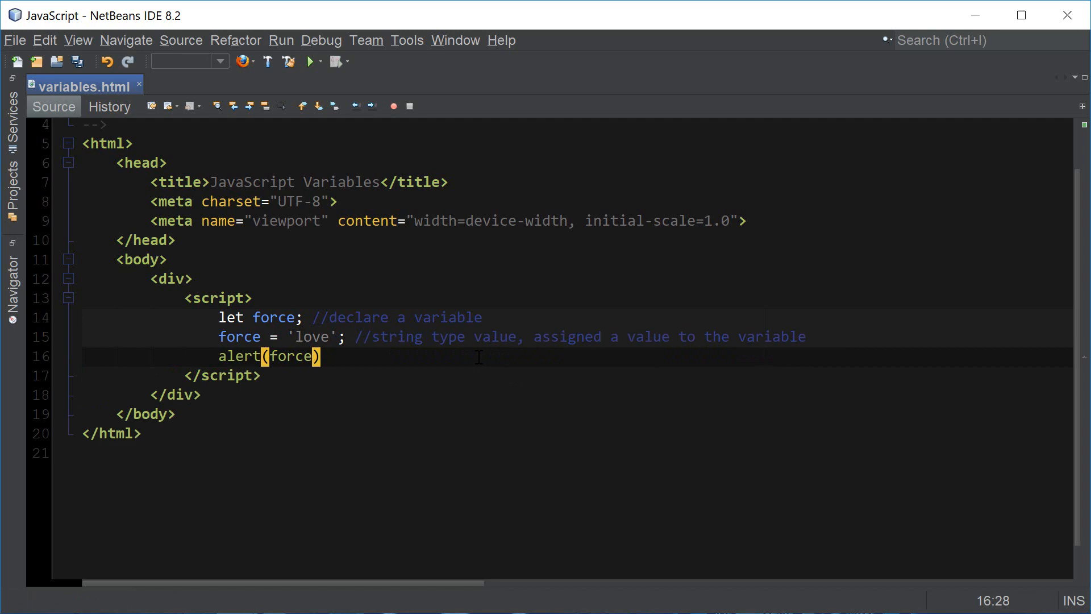
type(";")
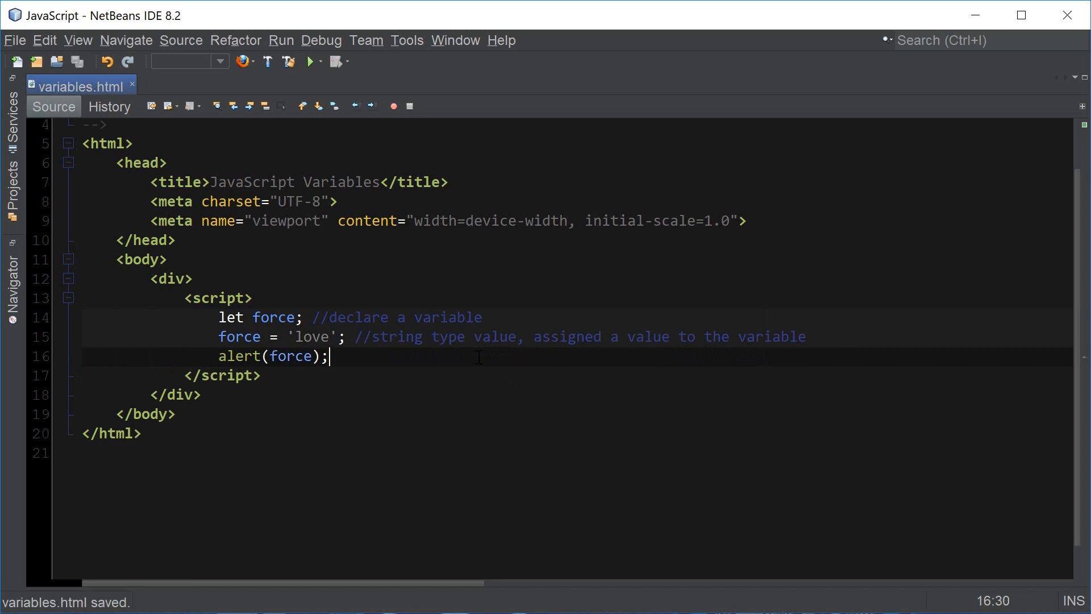
Run variables.html in Firefox and dismiss the 'love' alert
left_click(309, 61)
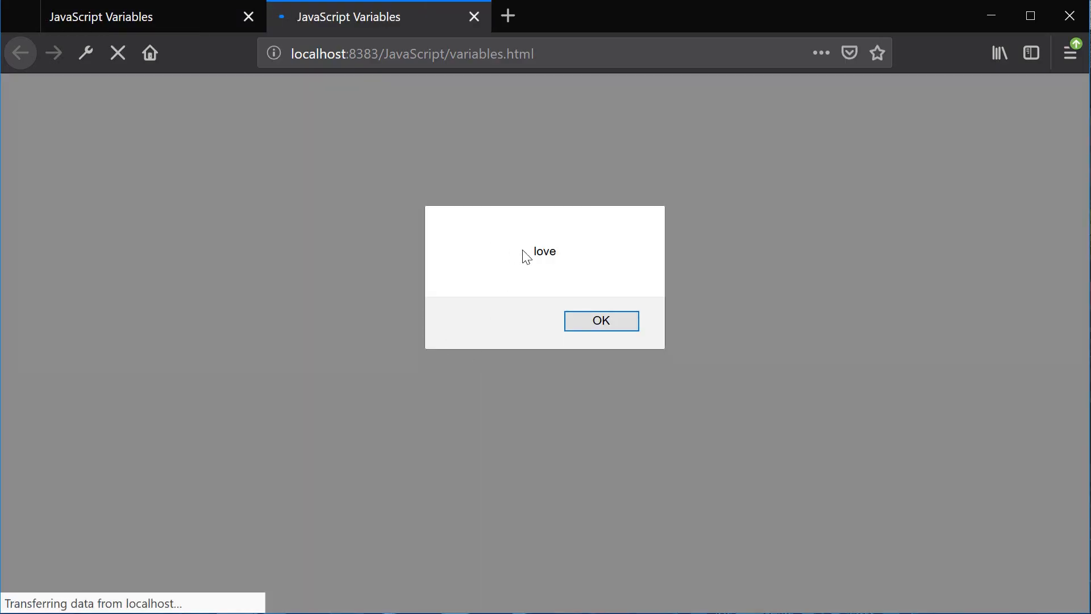
double_click(545, 251)
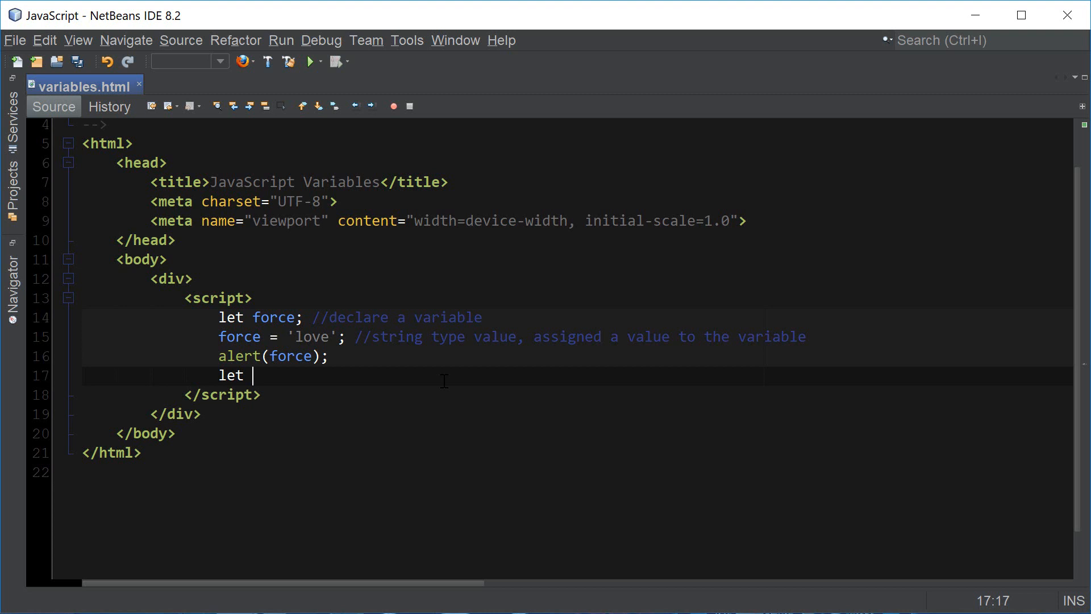
Add planet = 'Earth' and one line declaring name 'clever techie', age 35, job 'youtube'
type("planet = 'Ear")
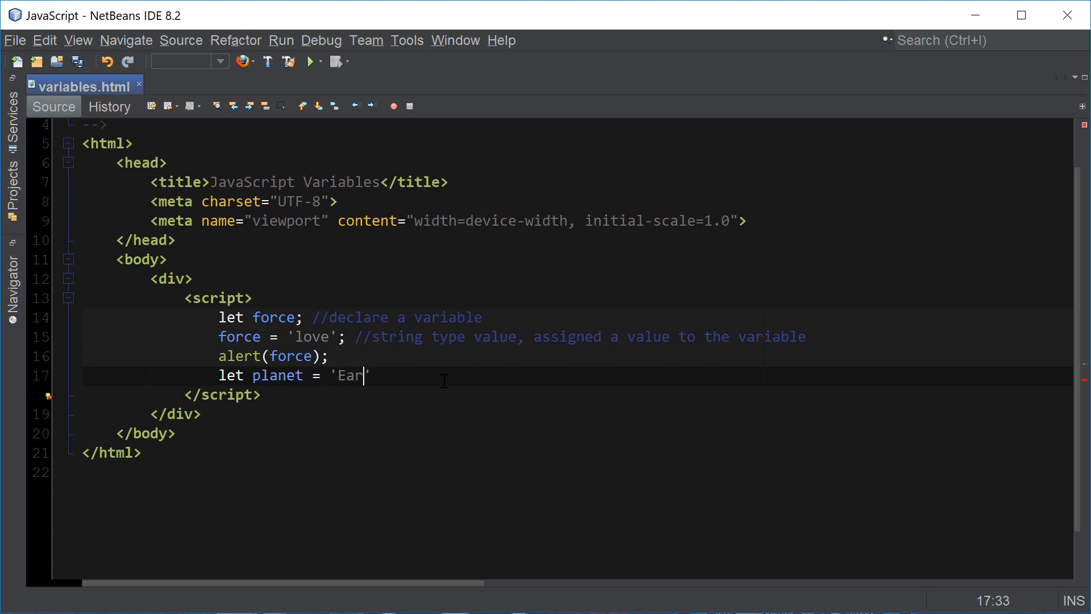
type("th';")
type("let")
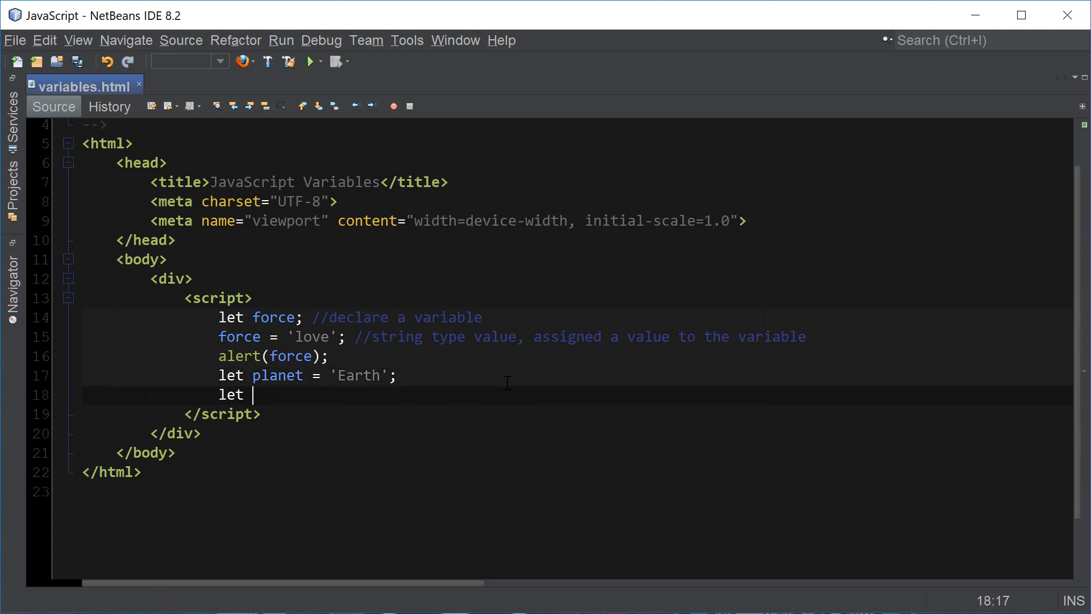
type("name = 'cleve'")
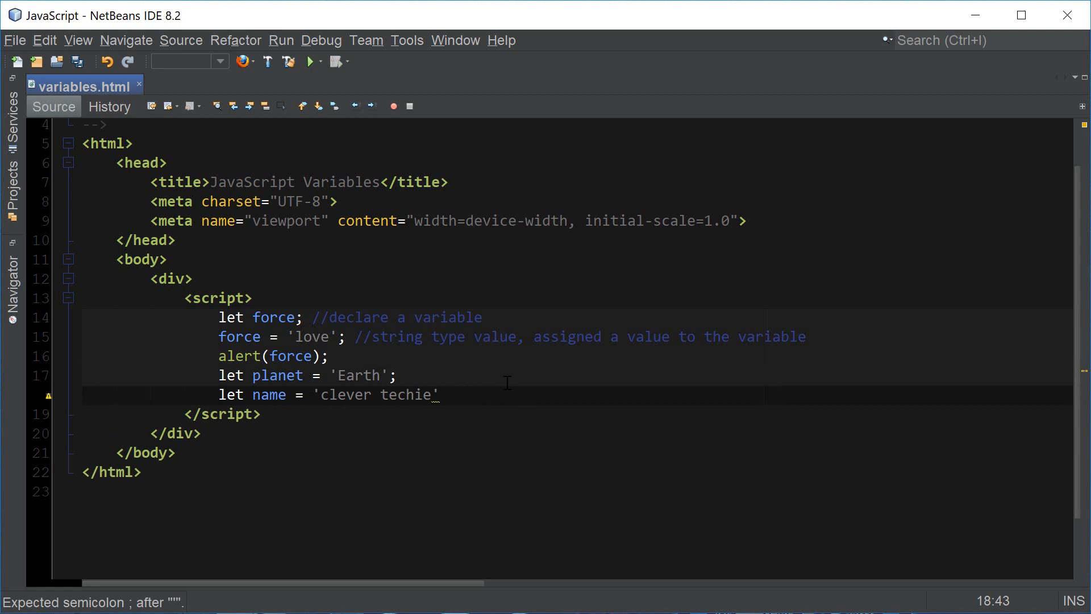
type(",")
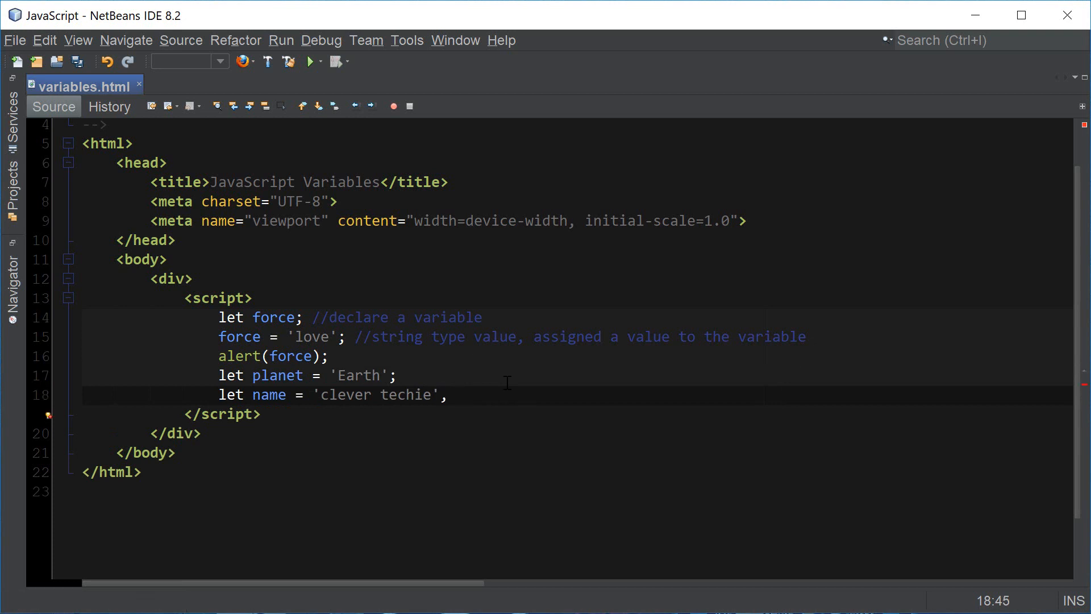
type("age =")
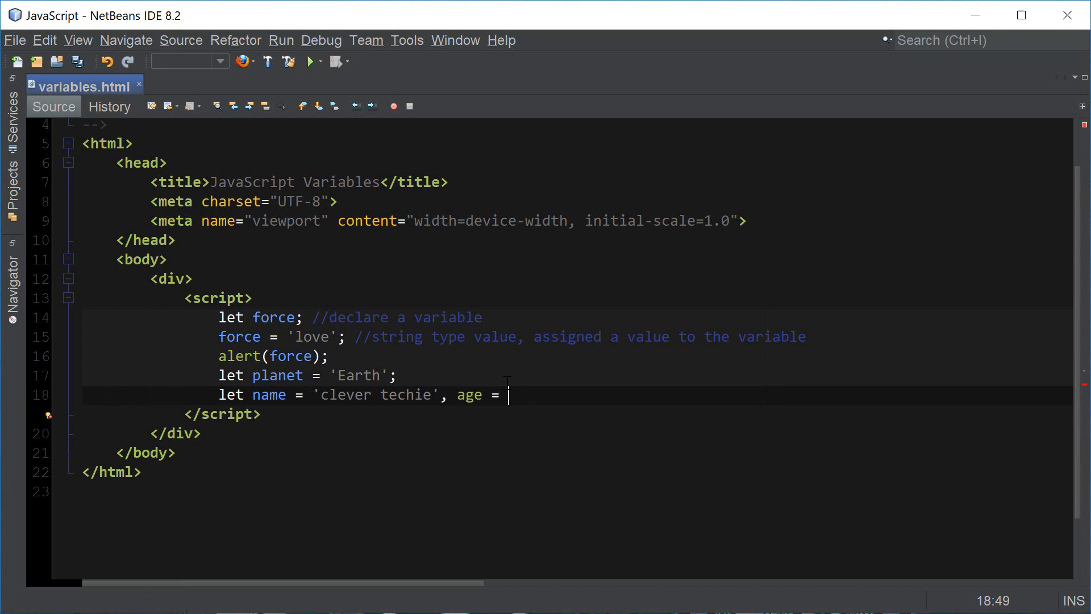
type("36")
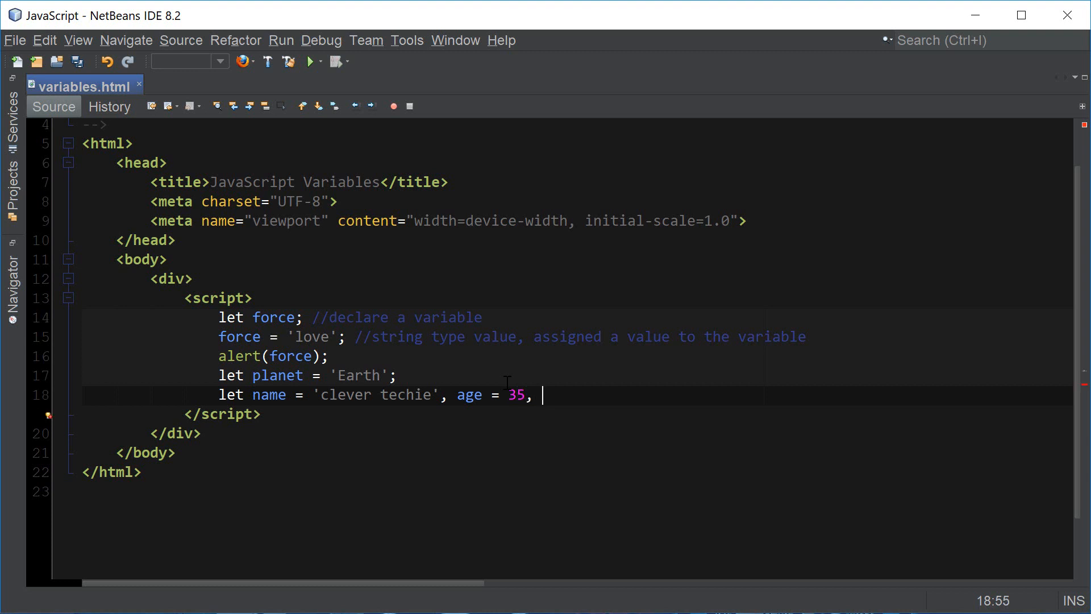
type("job = 'you")
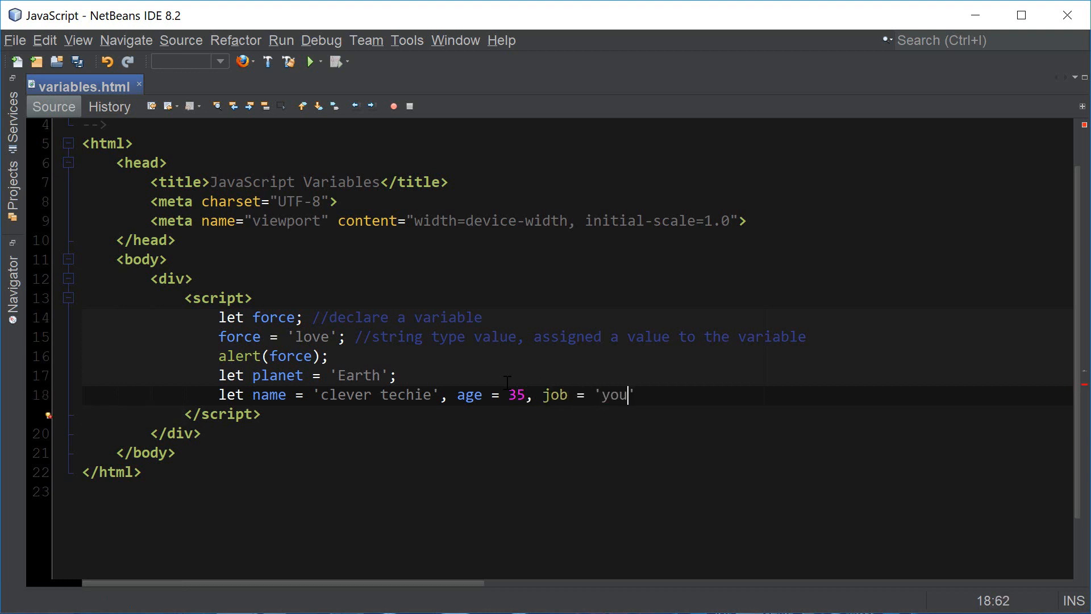
type("tube")
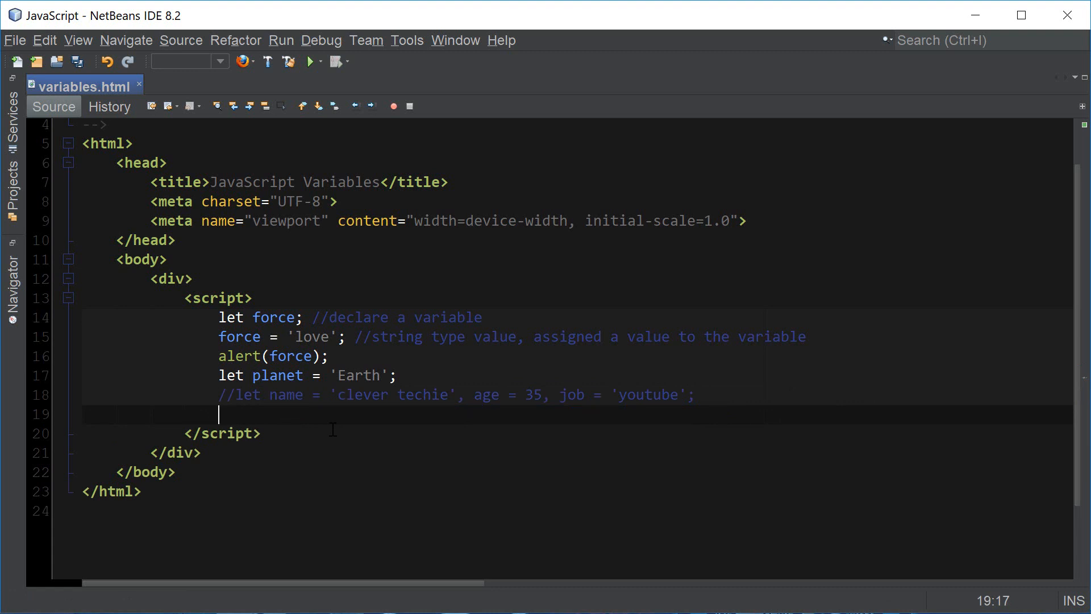
Write separate `let` lines: name = 'clever techie', age = 35, job = 'youtube'
type("let name = 'cl'")
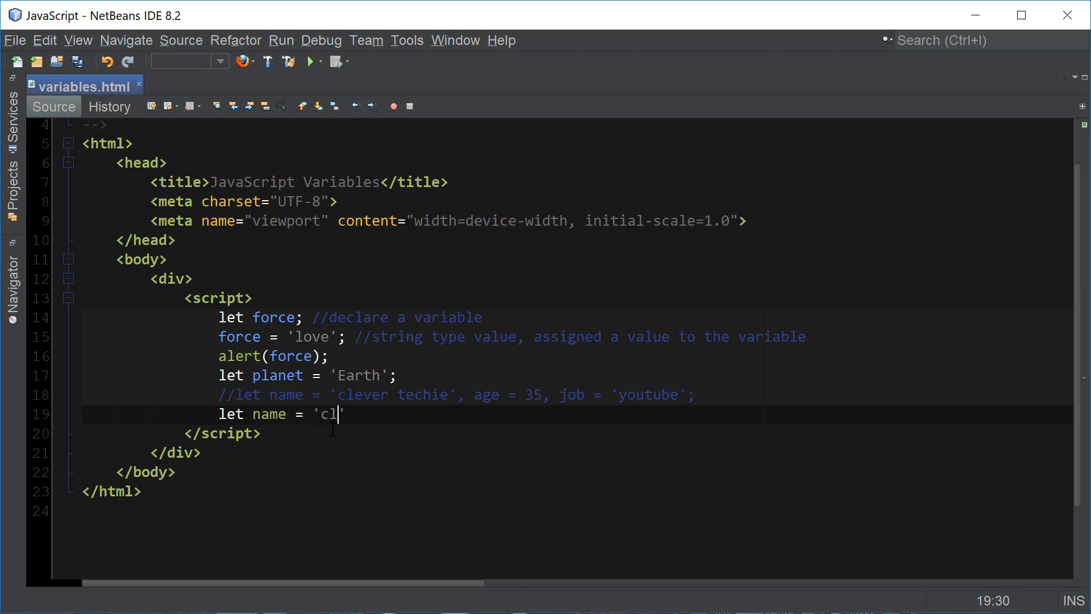
type("ever techie'")
type("let age")
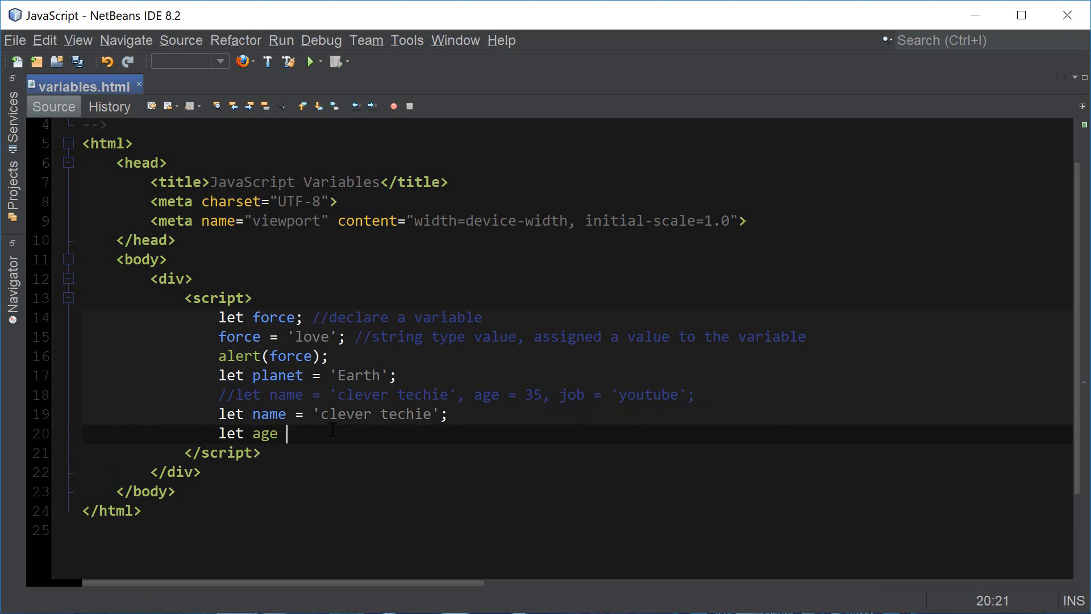
type("= 35;")
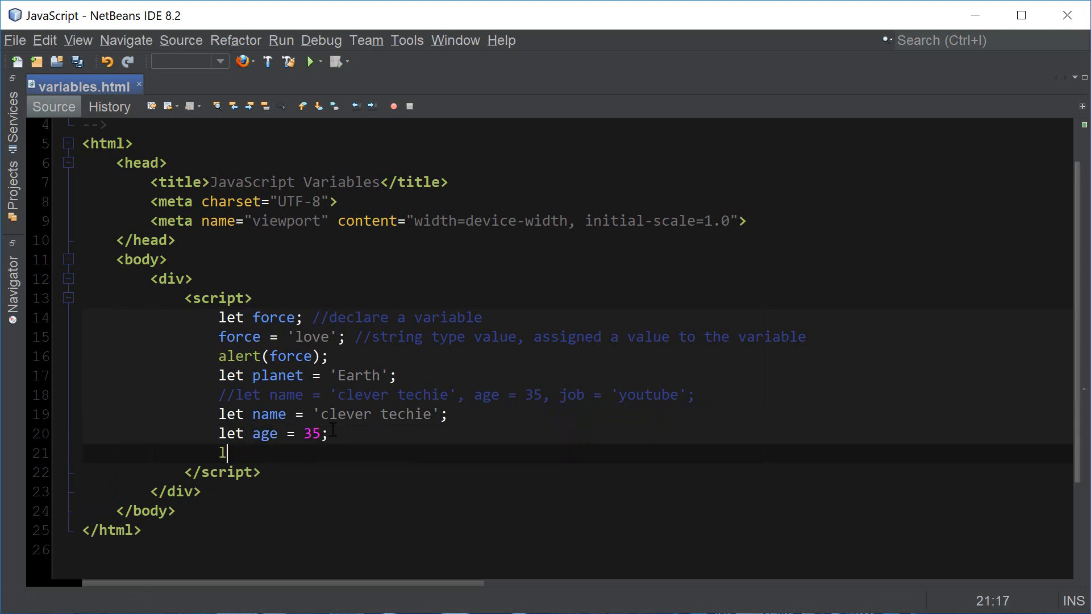
type("et job = y")
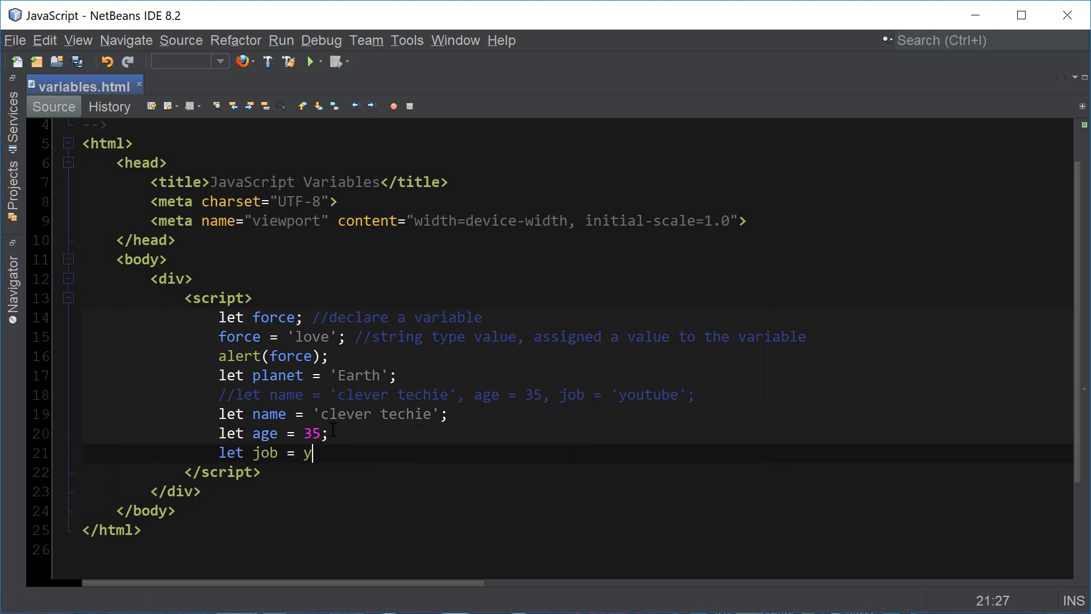
type("'outube';")
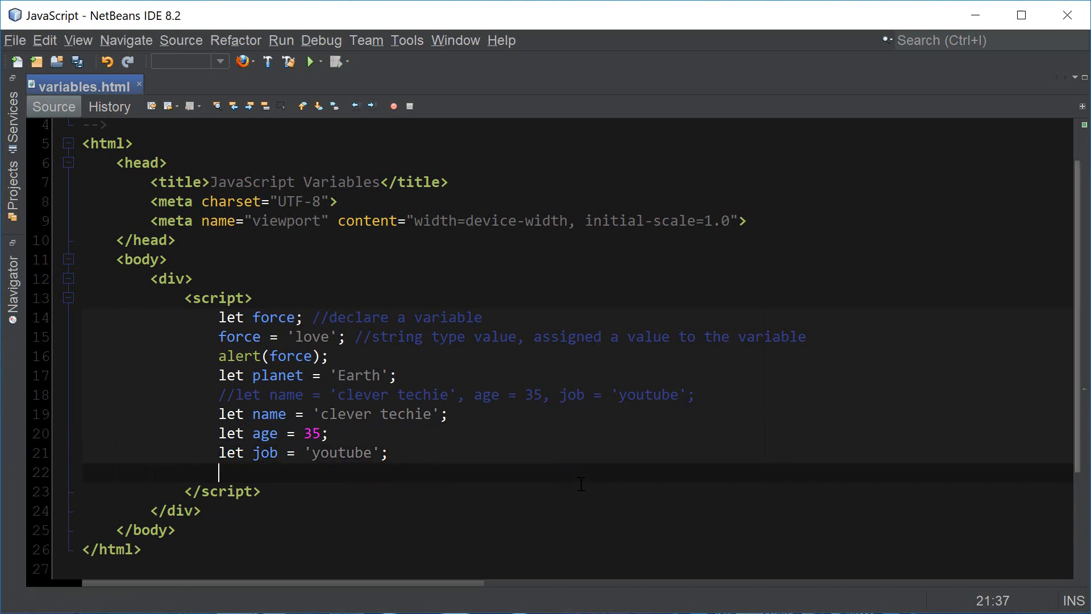
Comment that a name must contain only letters, digits, or the symbols $ and _
type("//")
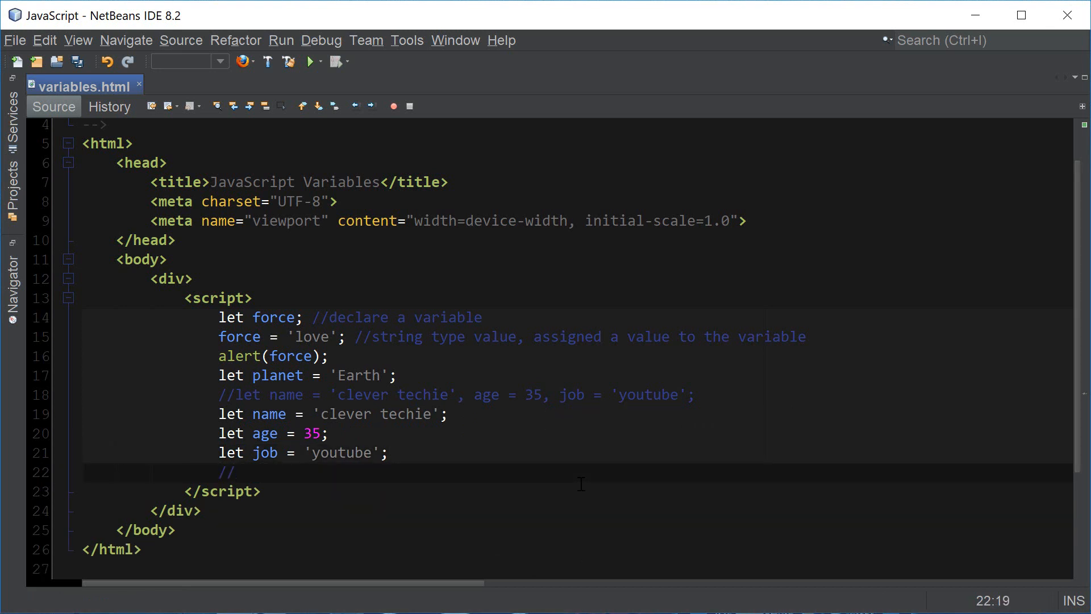
left_click(234, 471)
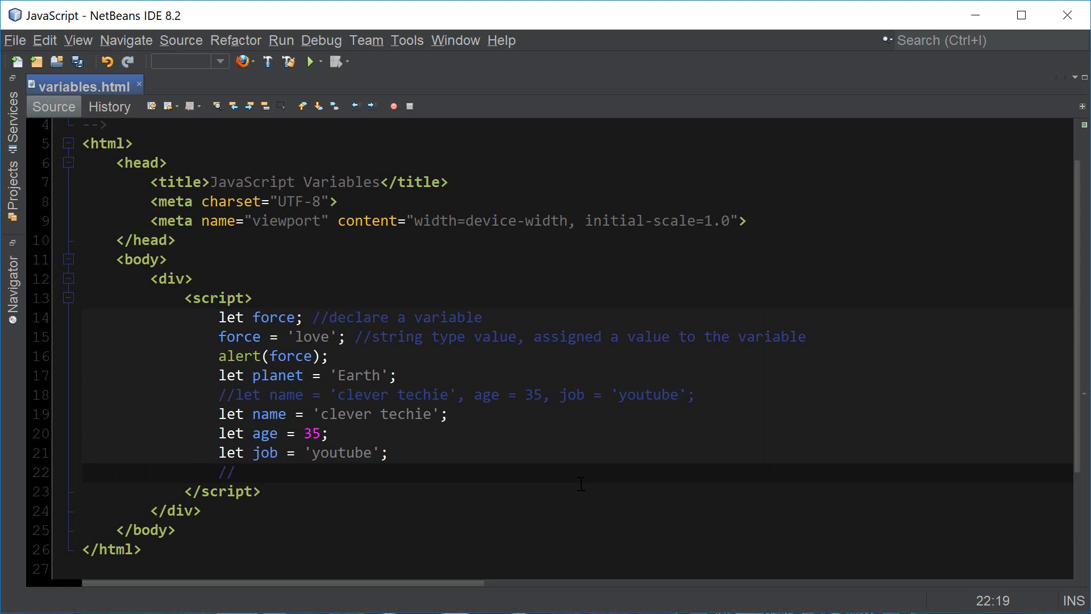
type("the name")
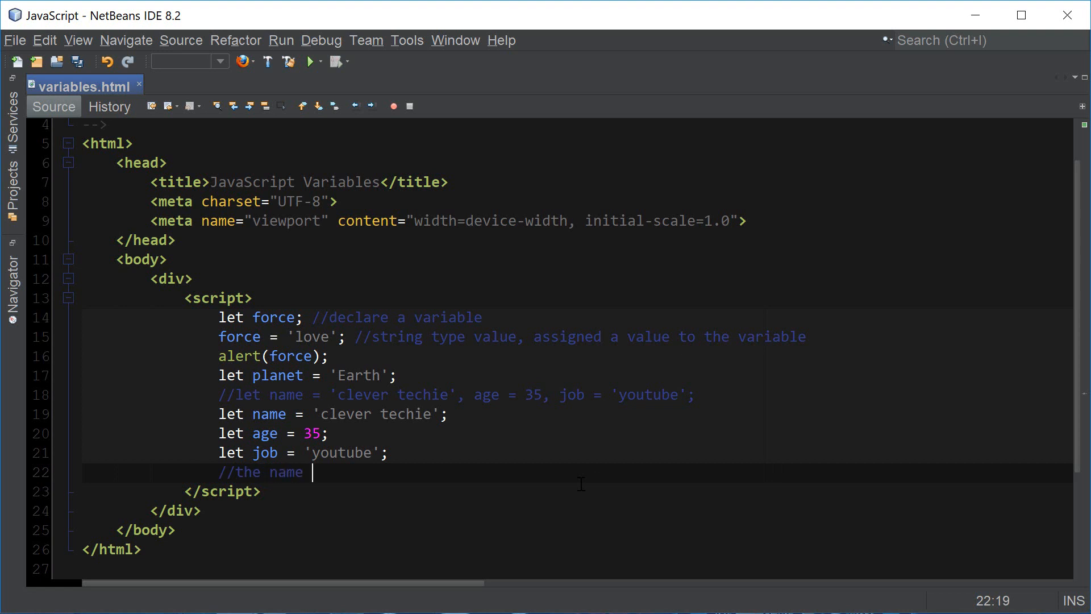
type("must contain only letters, dig")
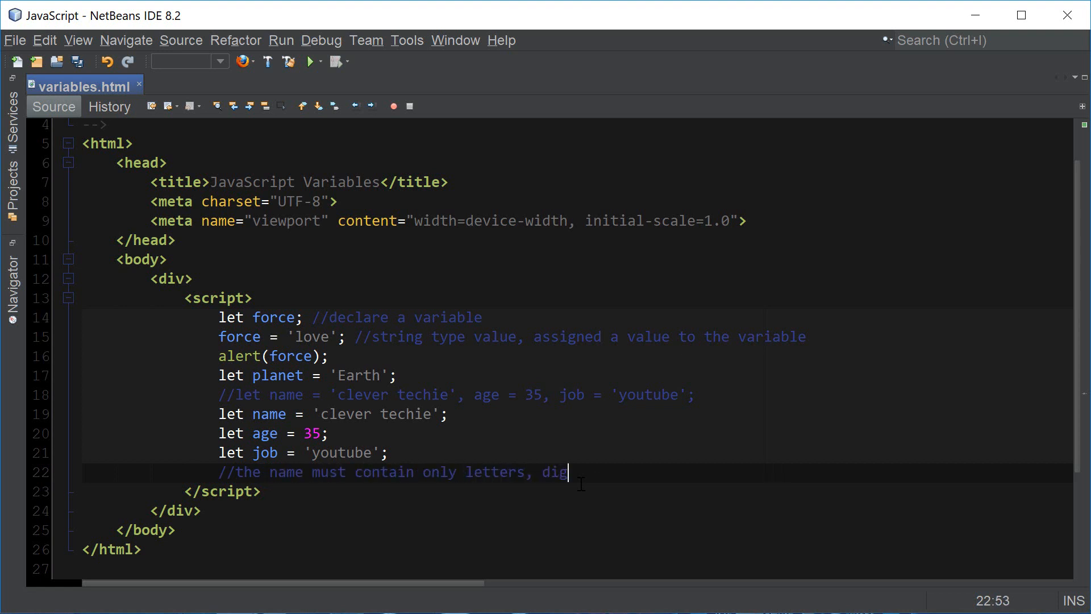
type("its, or the sy")
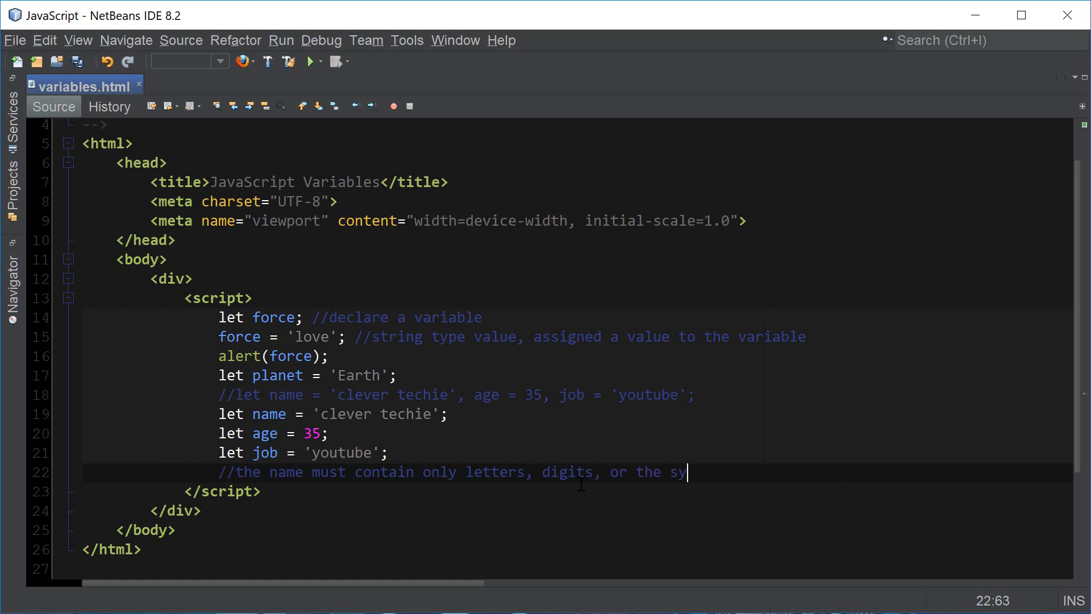
type("mbols $")
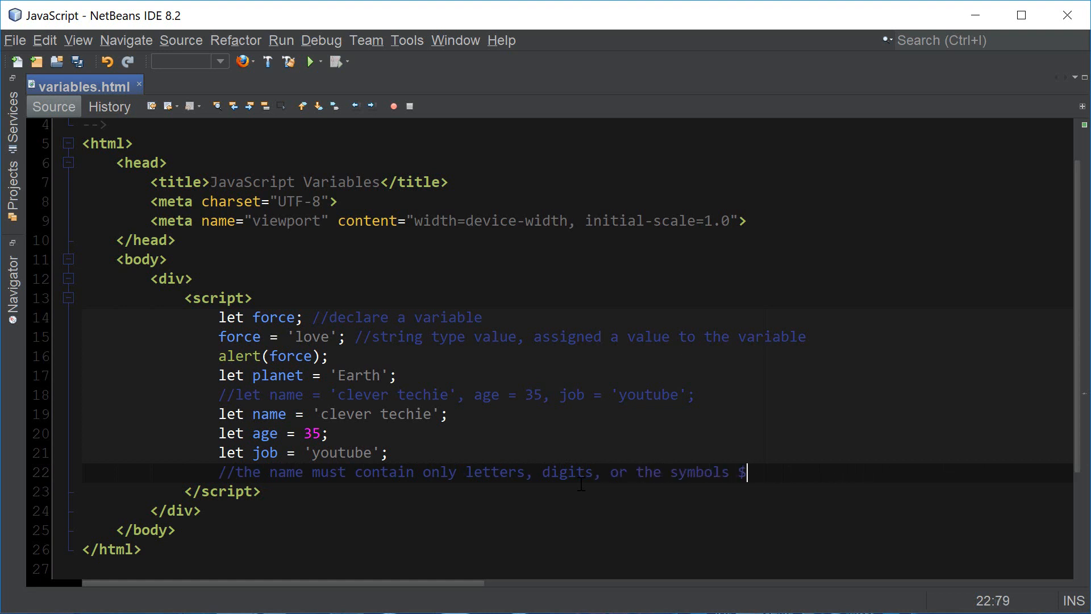
type("and _")
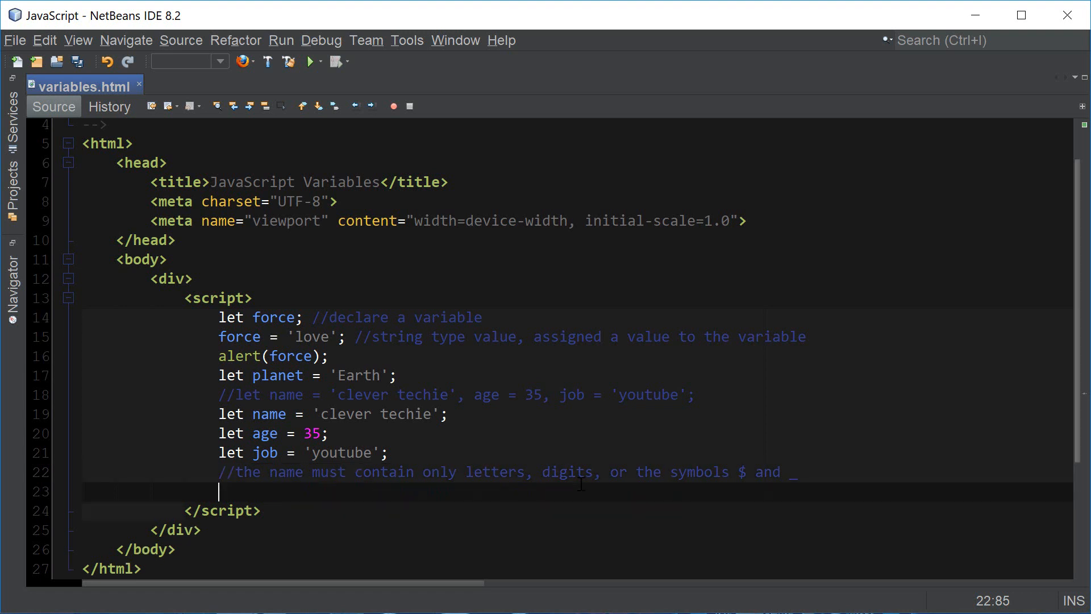
Comment that the first character must not be a digit, then start a new line
type("//")
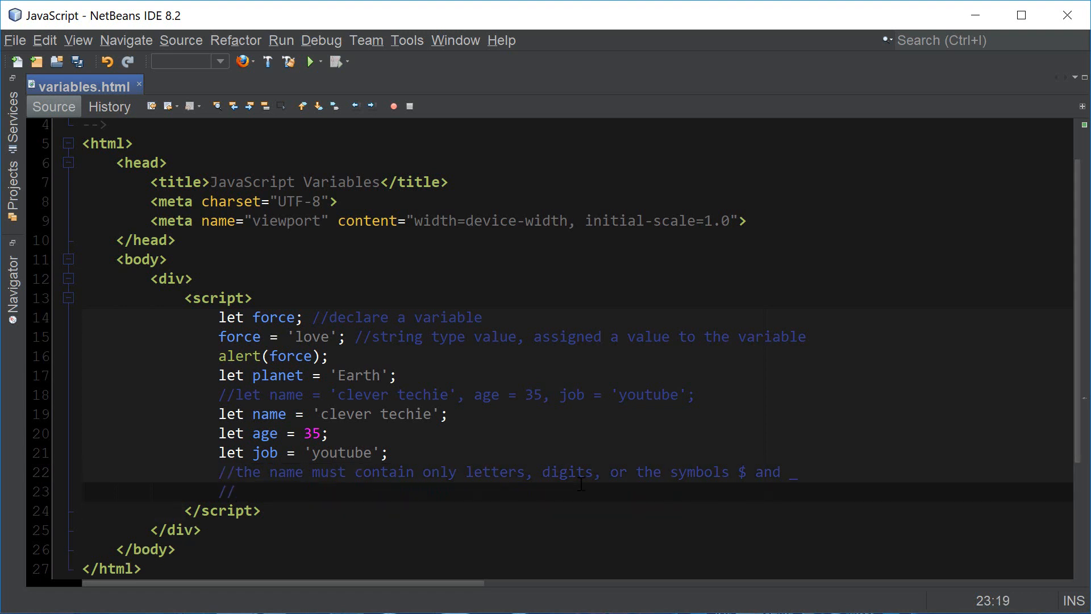
type("the fi")
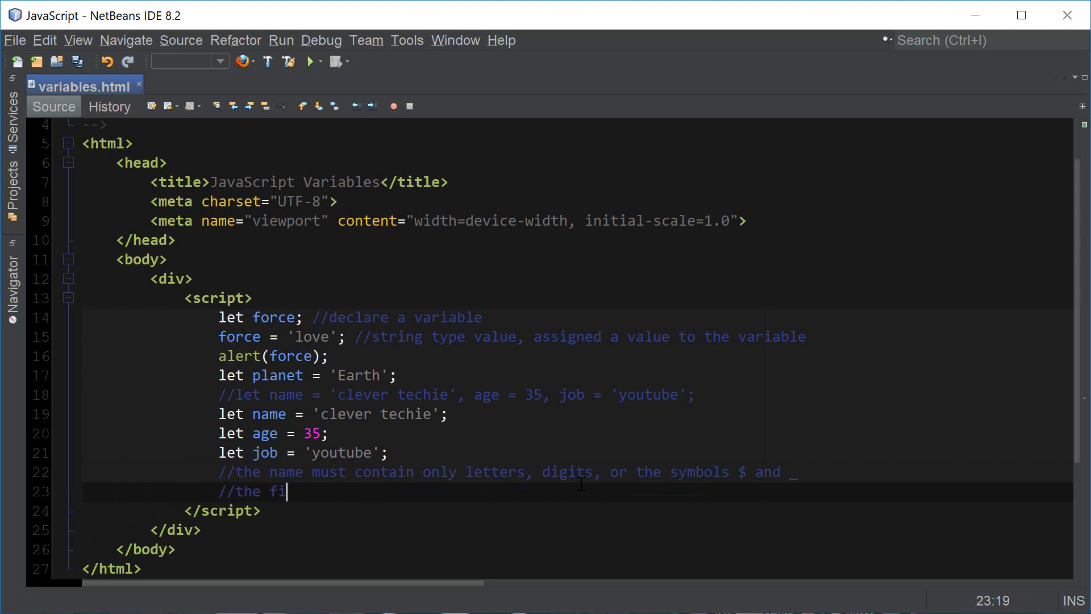
type("rst character")
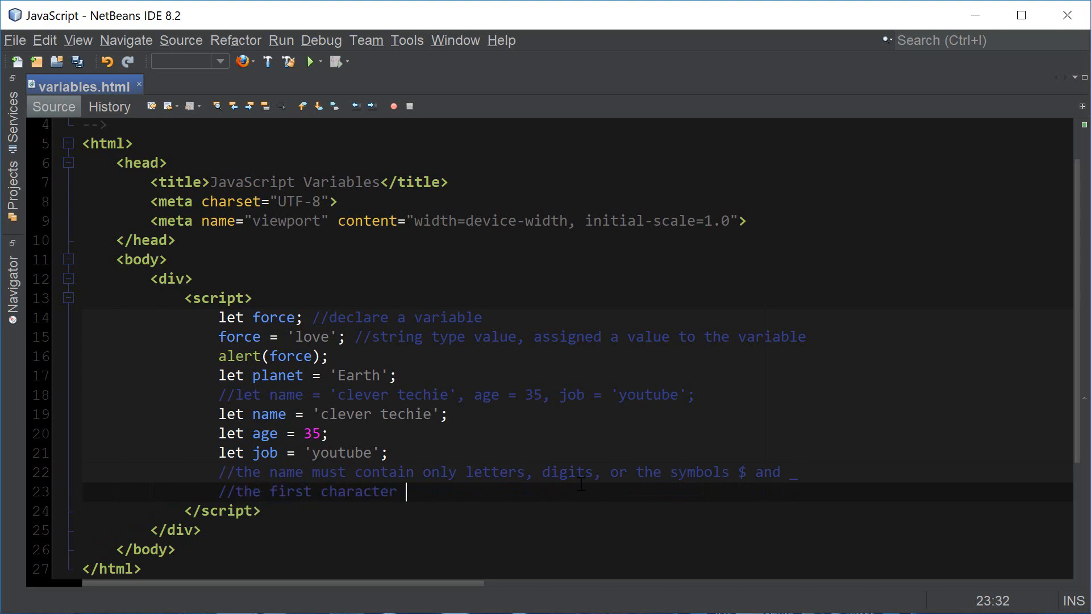
type("must not be a digit")
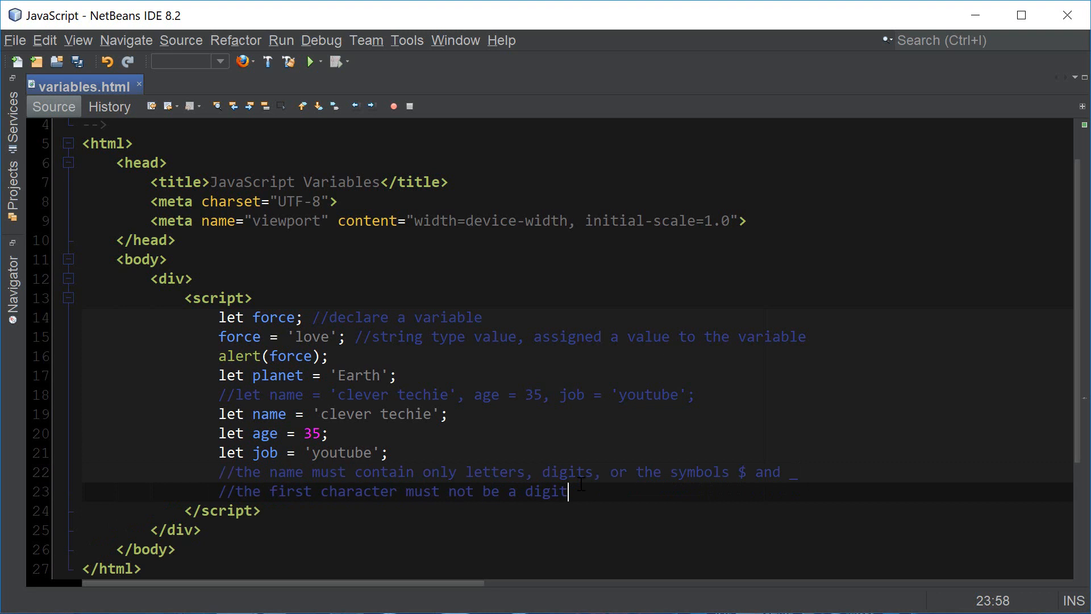
key("Enter")
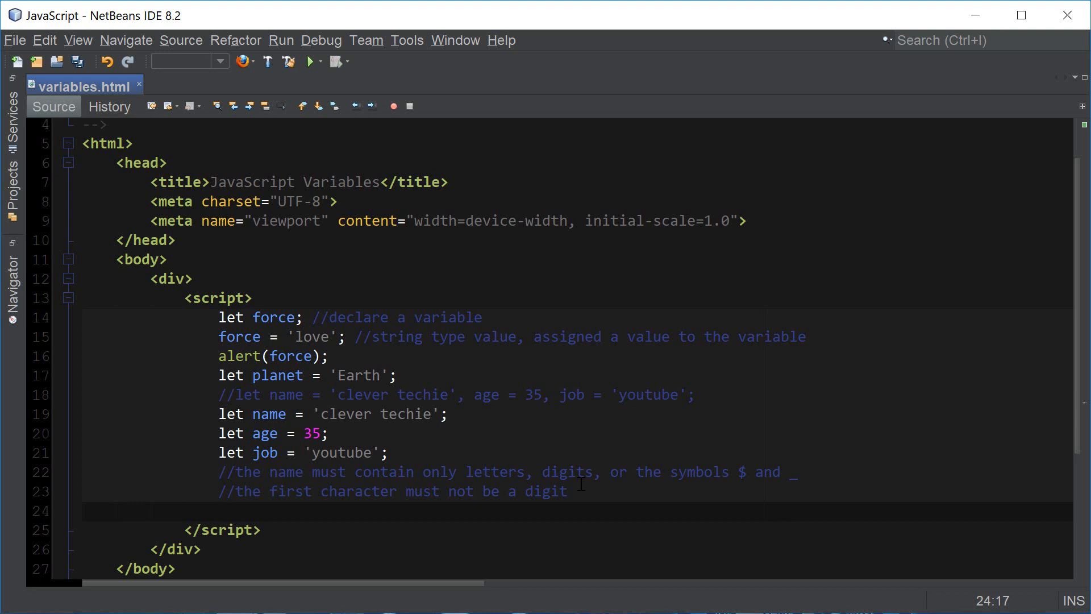
Declare `let $ = 5;` and `let _ = 10;`
type("let")
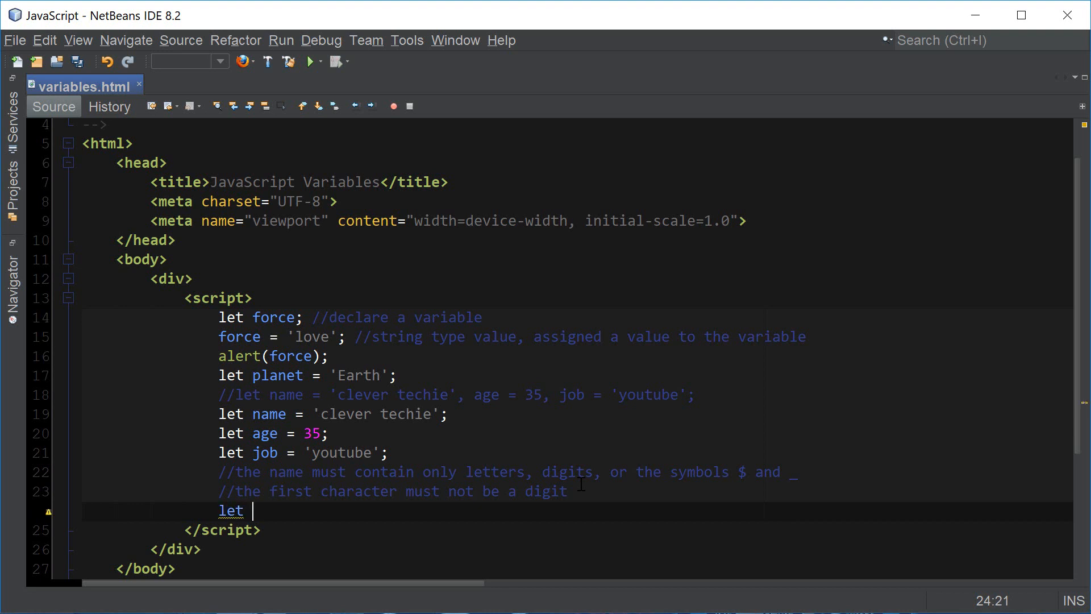
type("$ =")
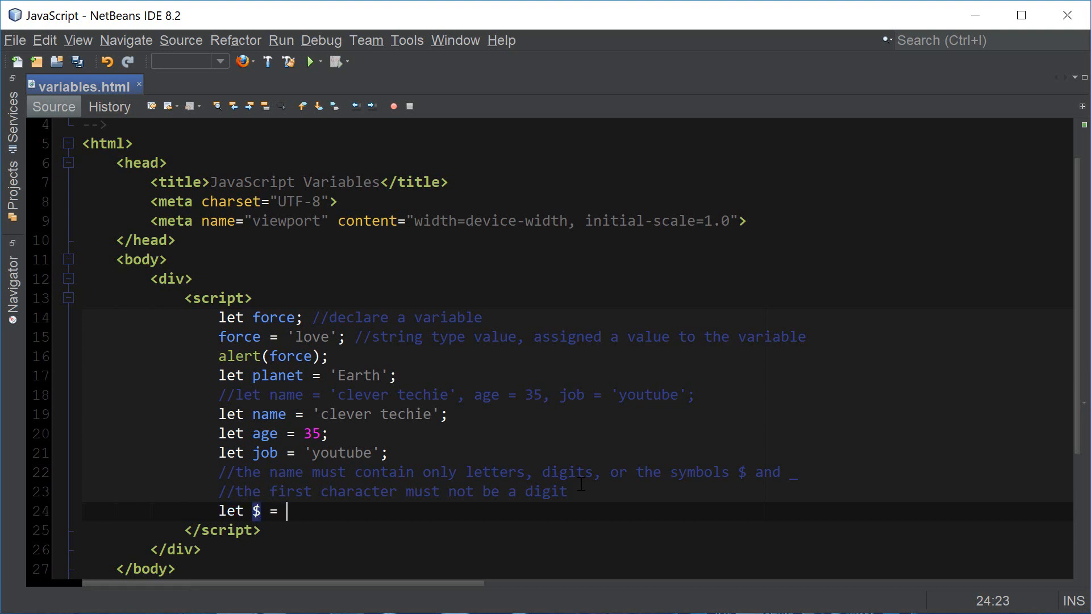
type("5;")
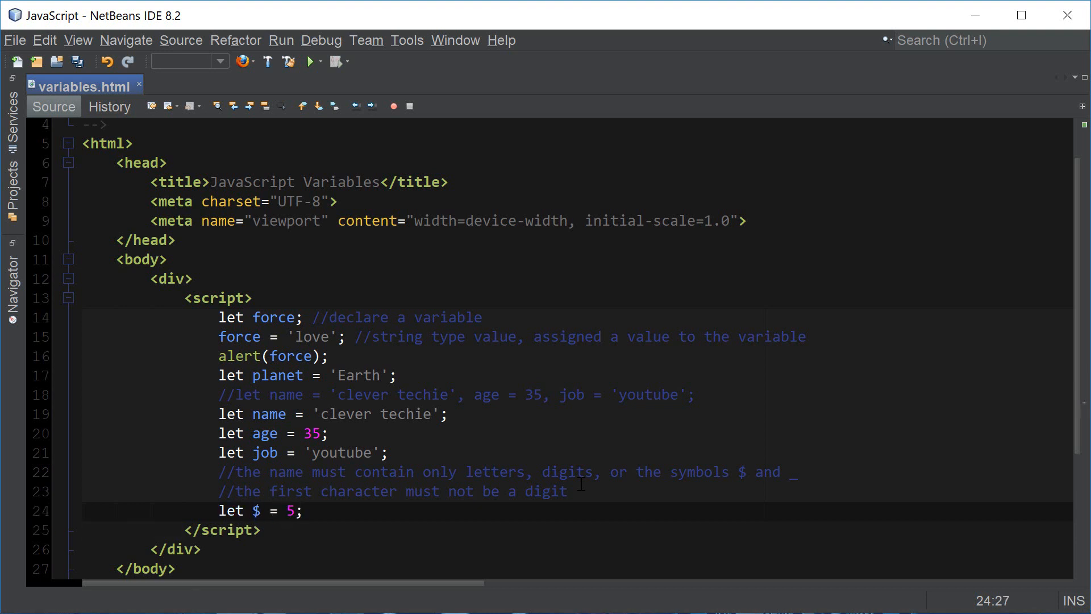
type("let _ =")
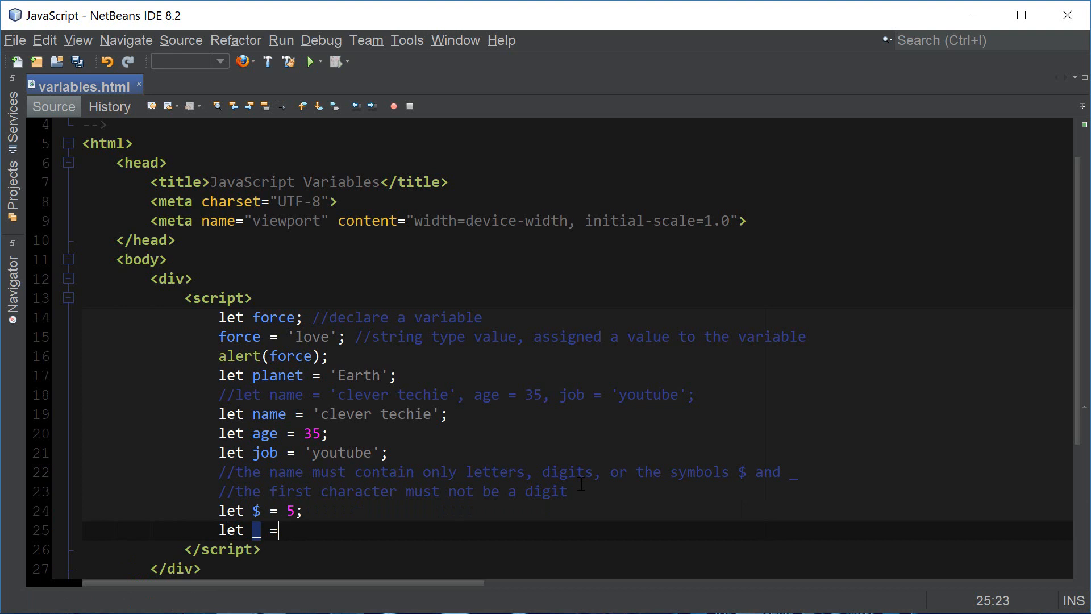
type("10")
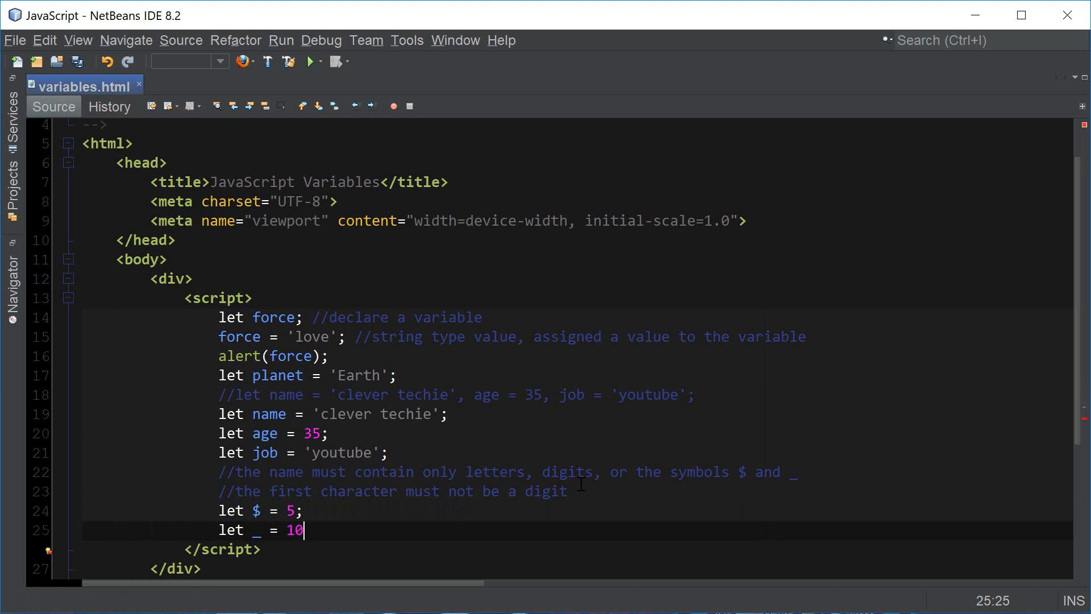
type(";")
type("alert ( ")
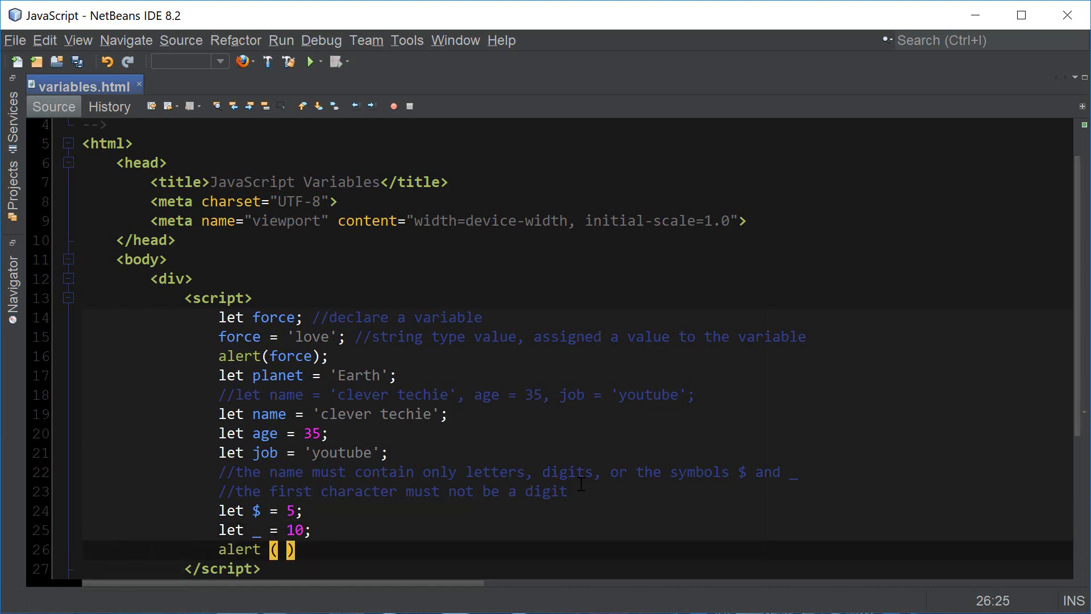
Alert $ + _ with the comment //15 and save variables.html
type("$ +")
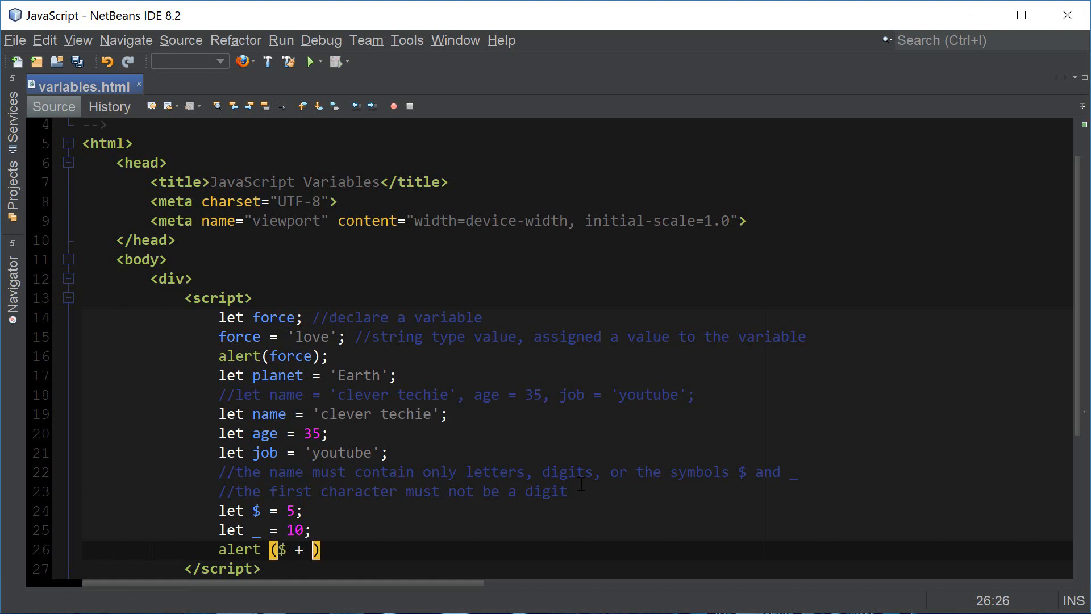
type("_")
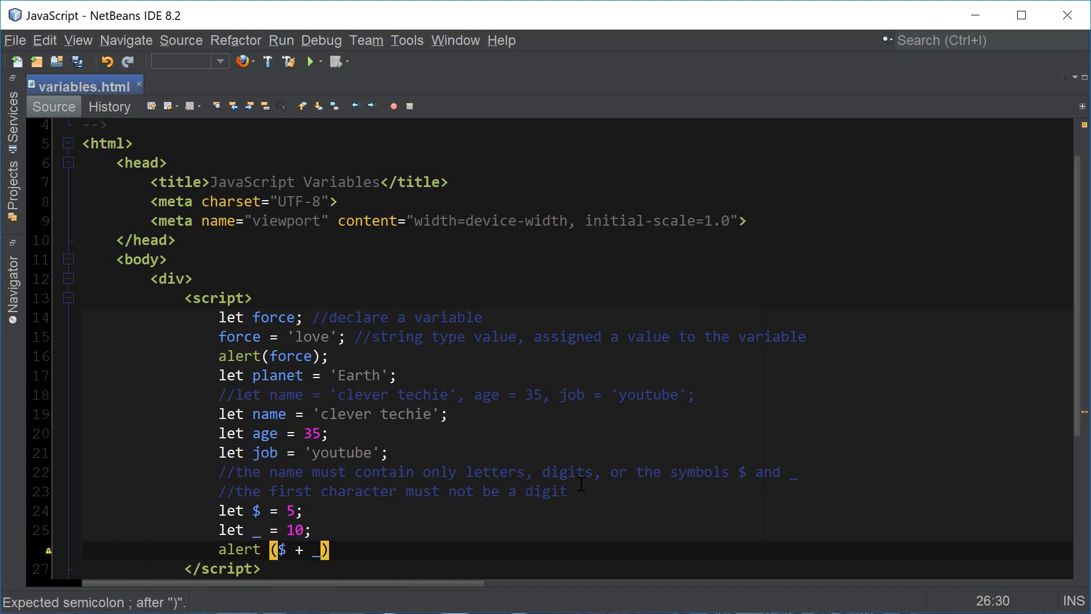
type("; //15")
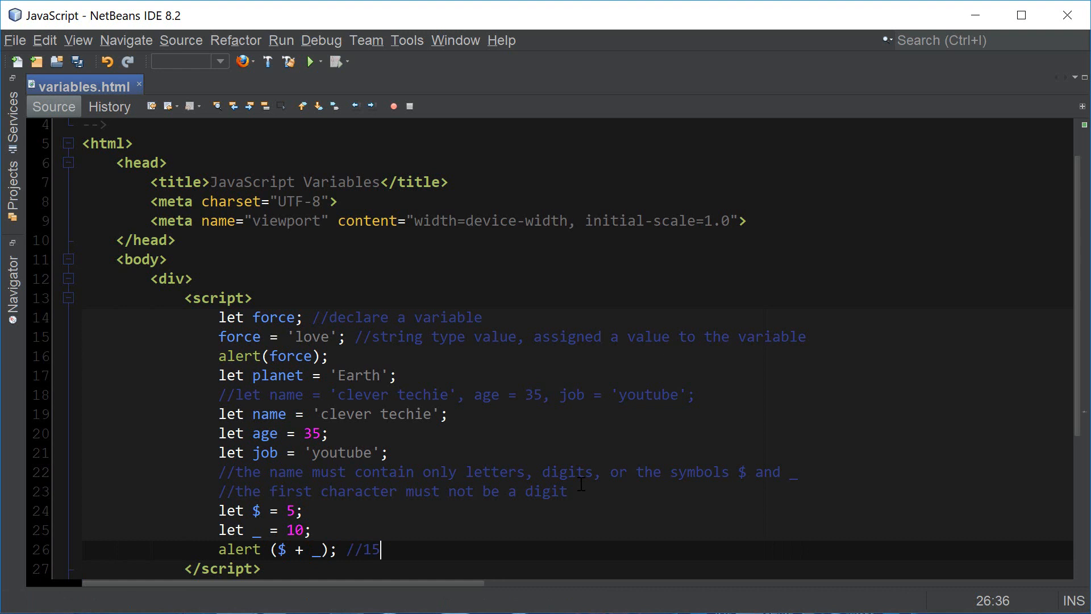
key("ctrl+s")
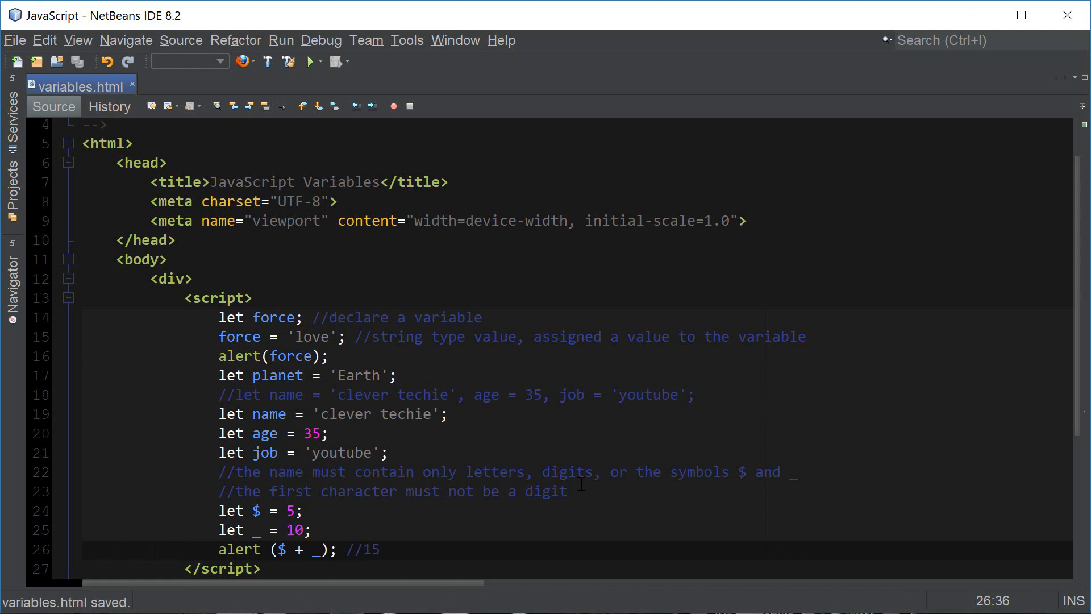
mouse_move(547, 503)
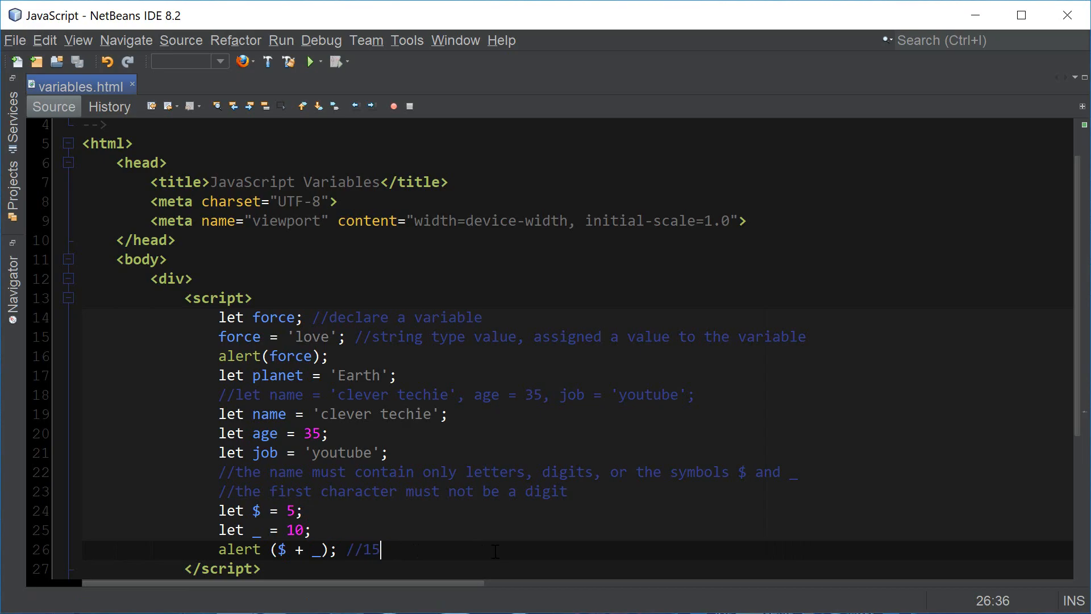
Run the page in Firefox and dismiss the 'love' and '15' alerts
left_click(308, 61)
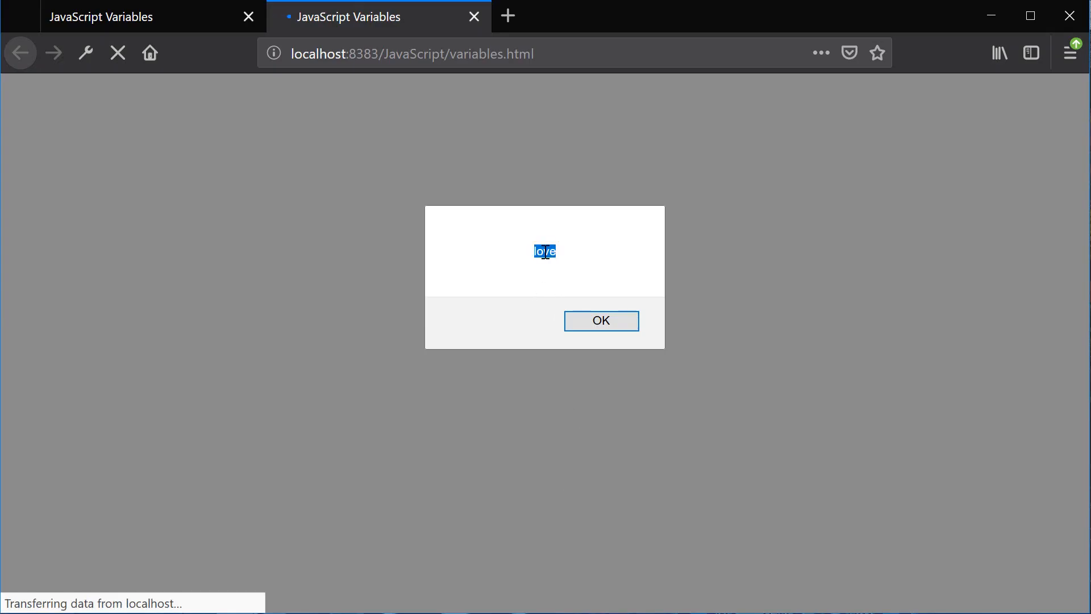
left_click(601, 321)
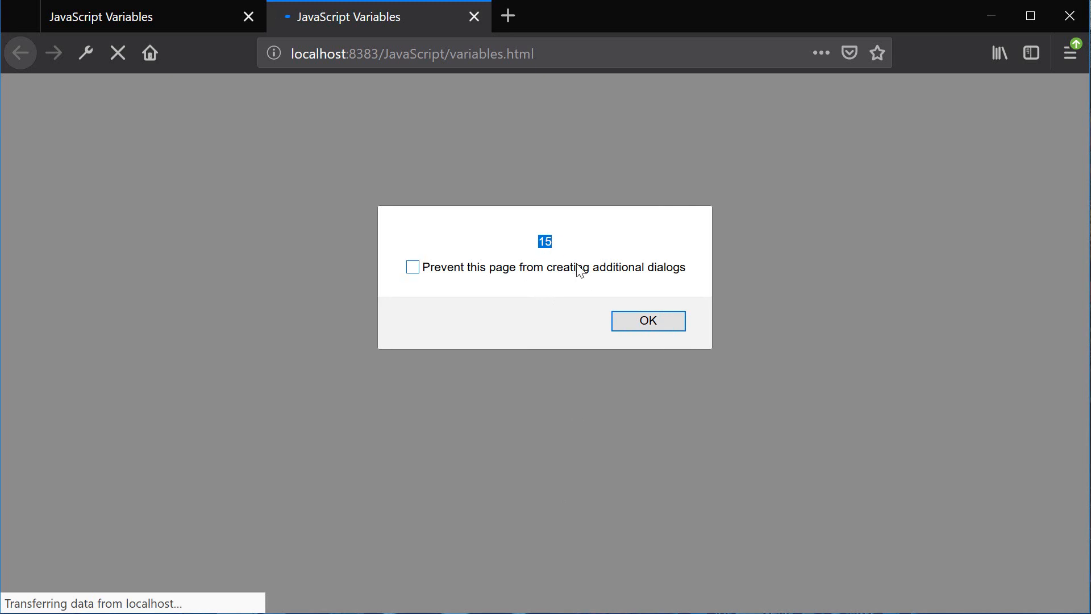
left_click(649, 321)
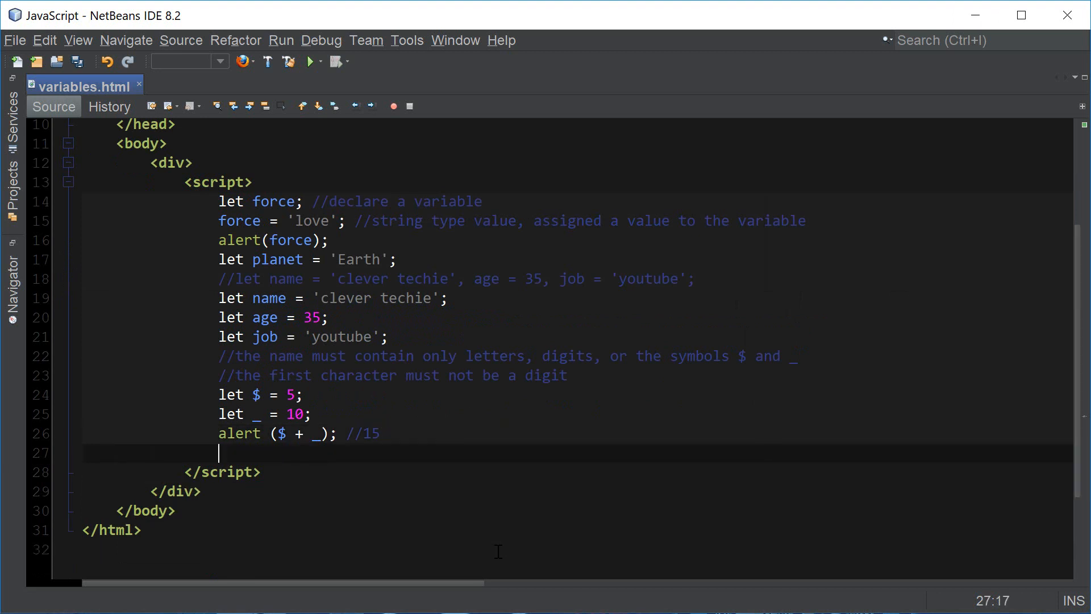
Add `let 1a` with the comment 'incorrect because it starts with a digit'
type("let 1a;")
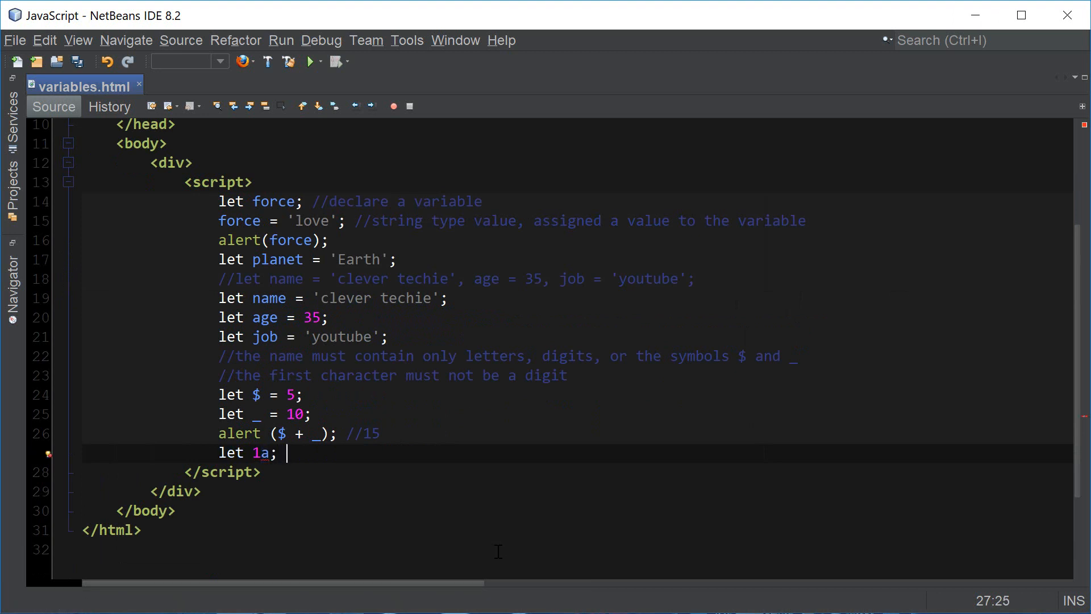
type("//incorre")
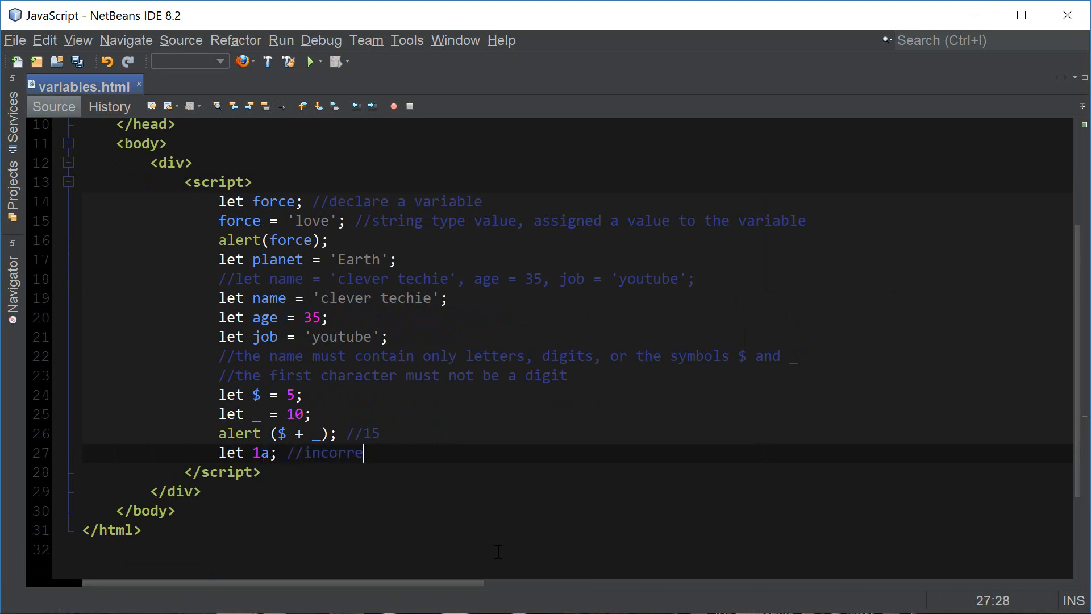
type("ct because it sta")
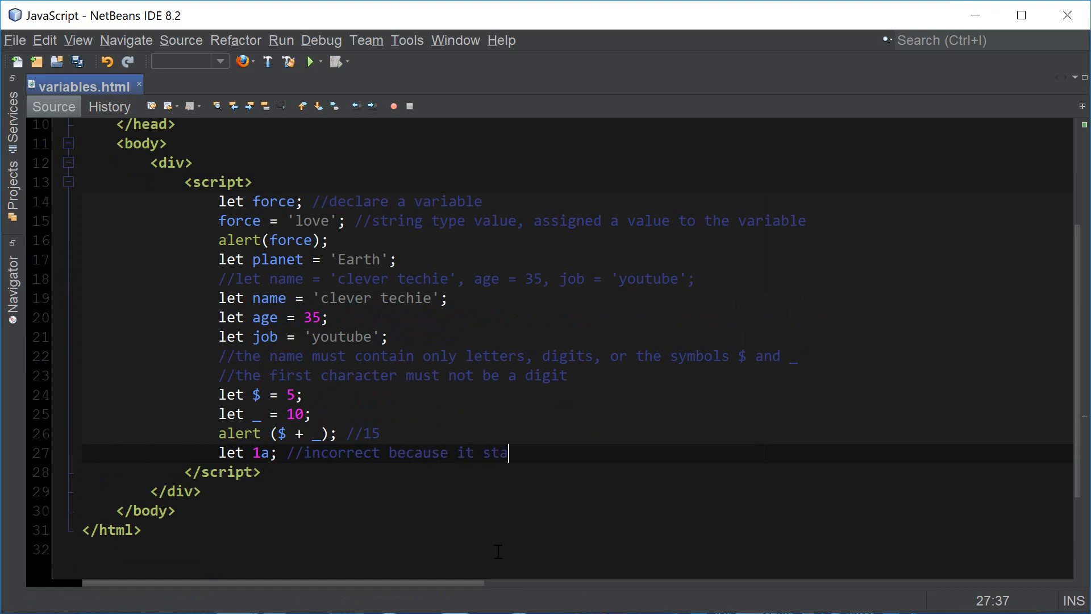
type("rts with a digit")
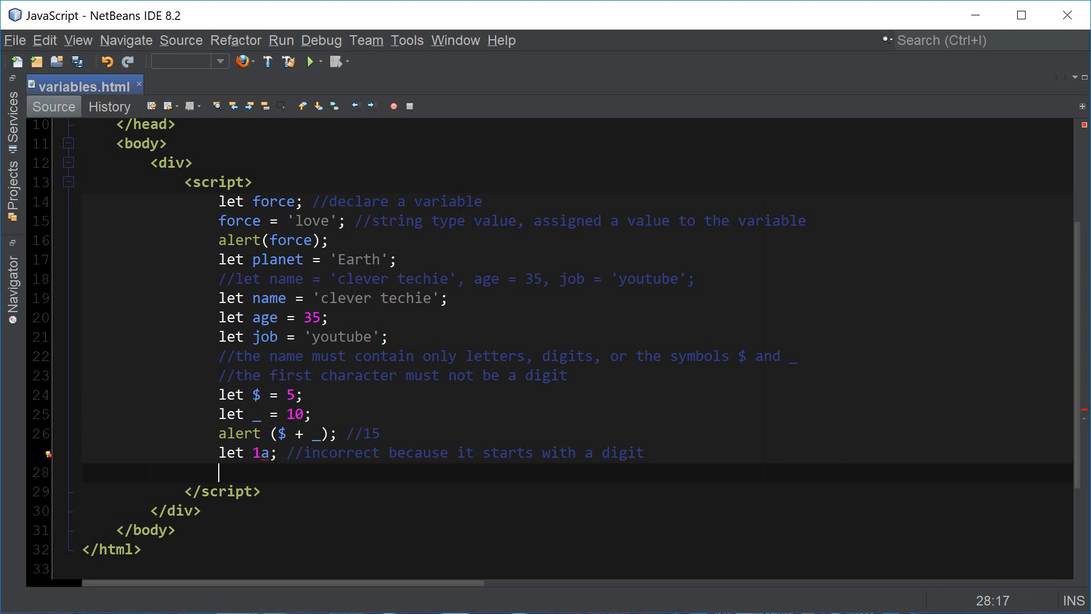
Add `let clever-techie;` and comment out the `let 1a` line
type("let cleve")
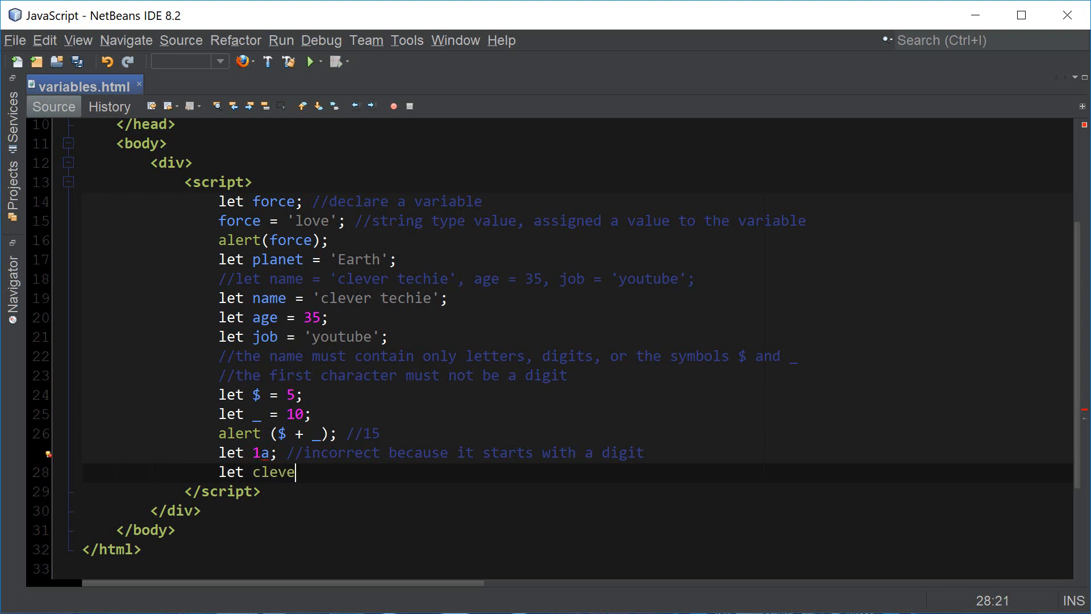
type("r-techie;")
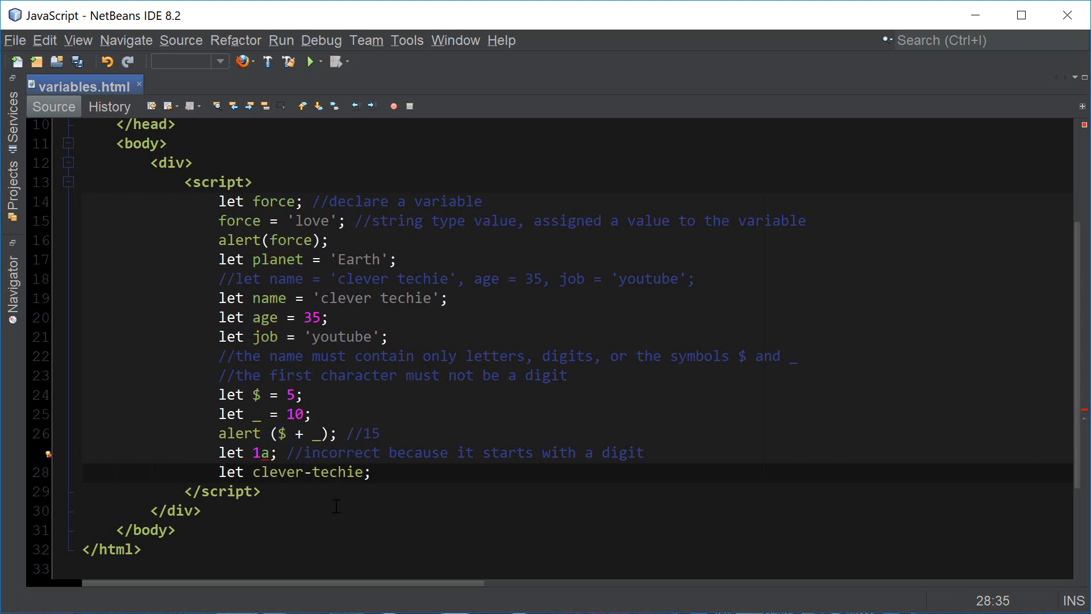
left_click(308, 471)
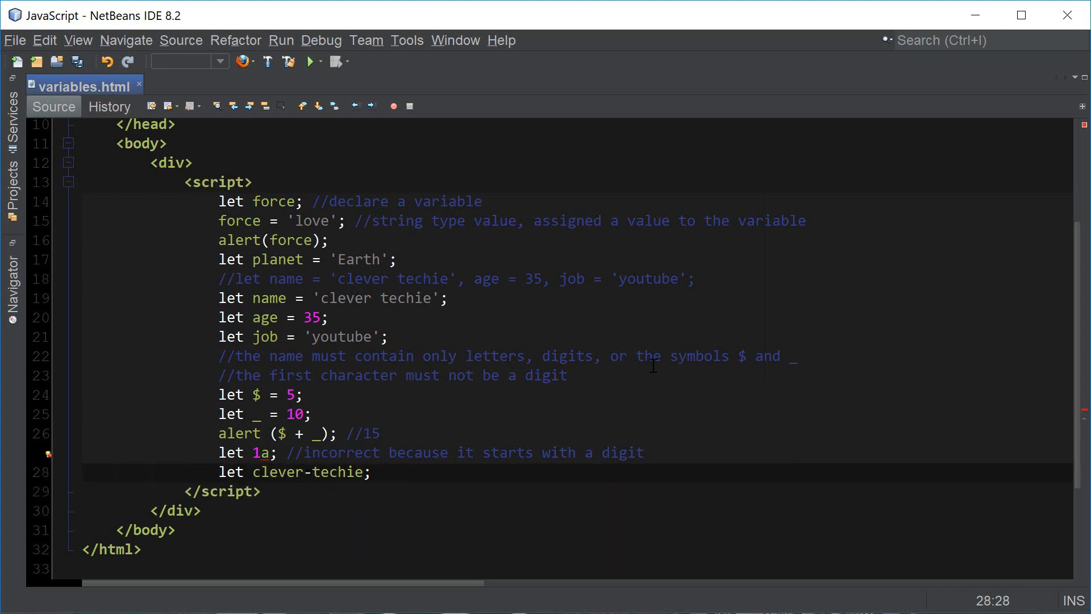
left_click(781, 355)
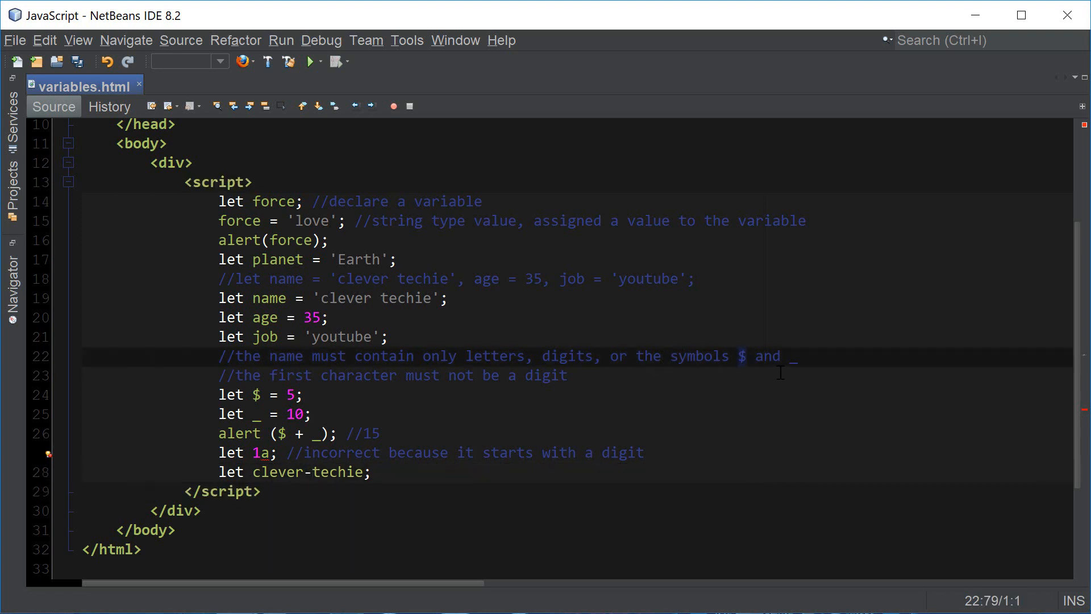
left_click(372, 472)
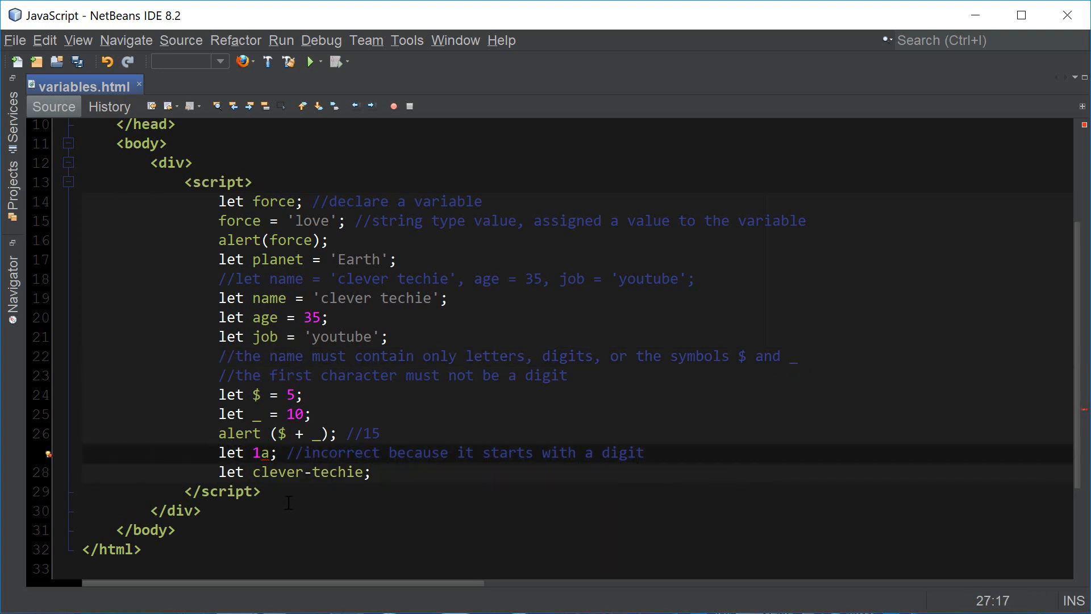
key("ctrl+/")
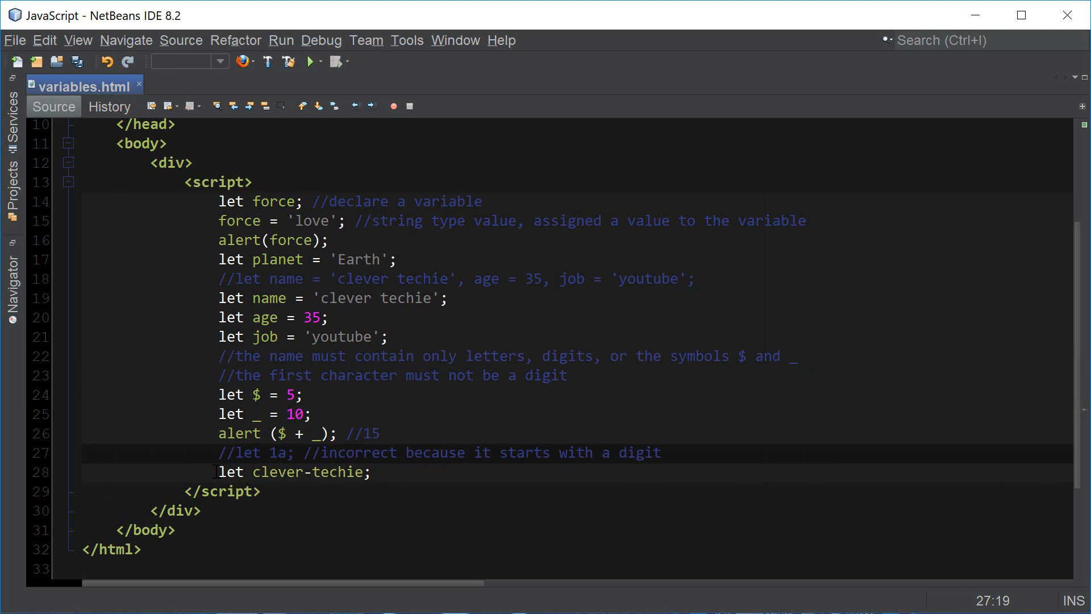
Comment out clever-techie; add `let страна = 'Russia';` commented 'this is valid, not recommended'
type("//")
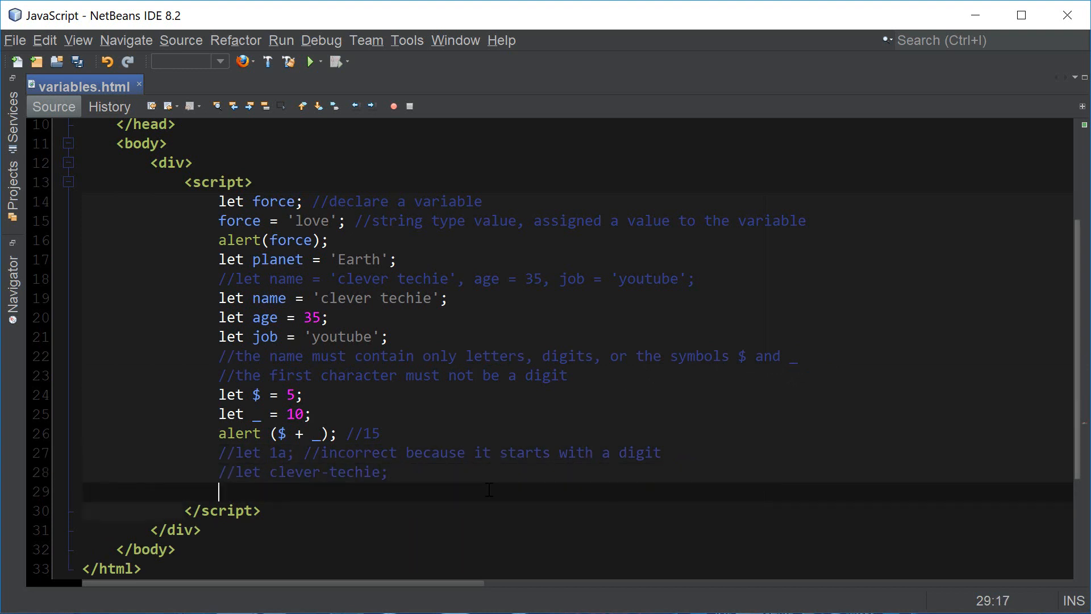
type("let")
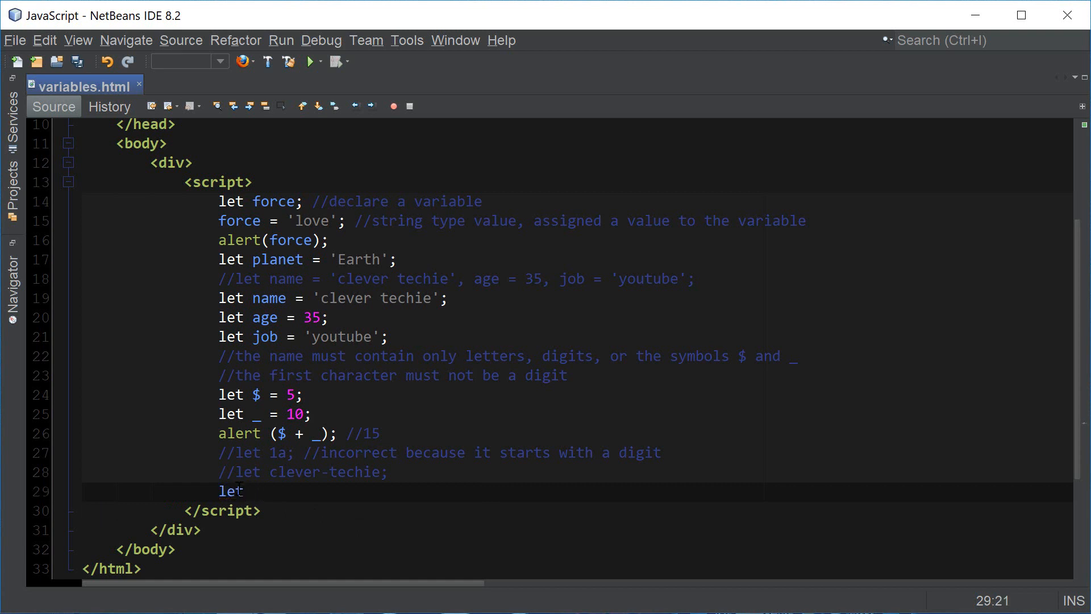
type("страна")
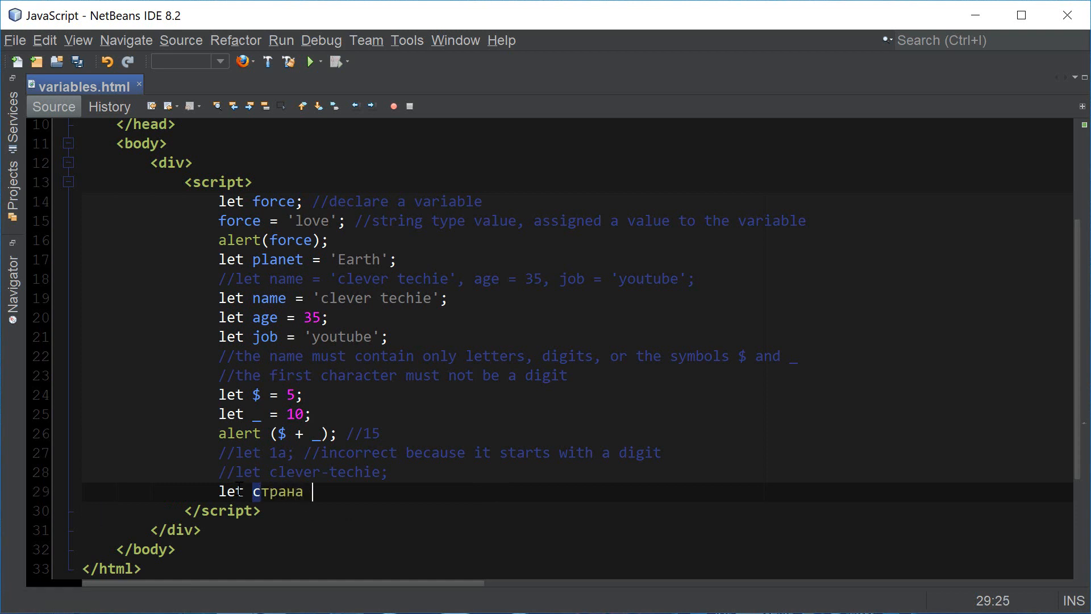
type("=")
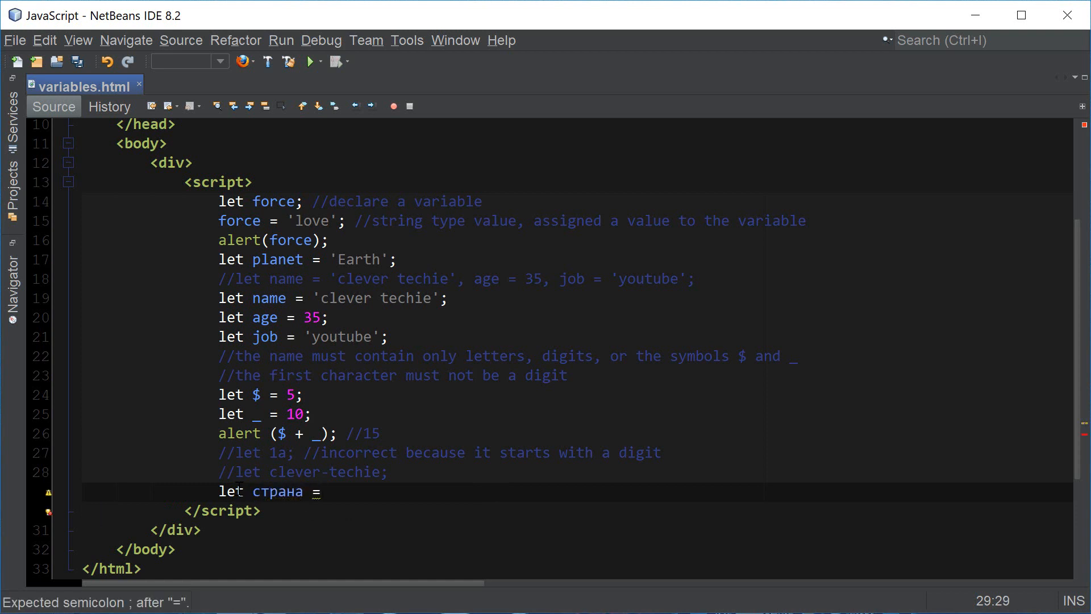
type("'Russia'")
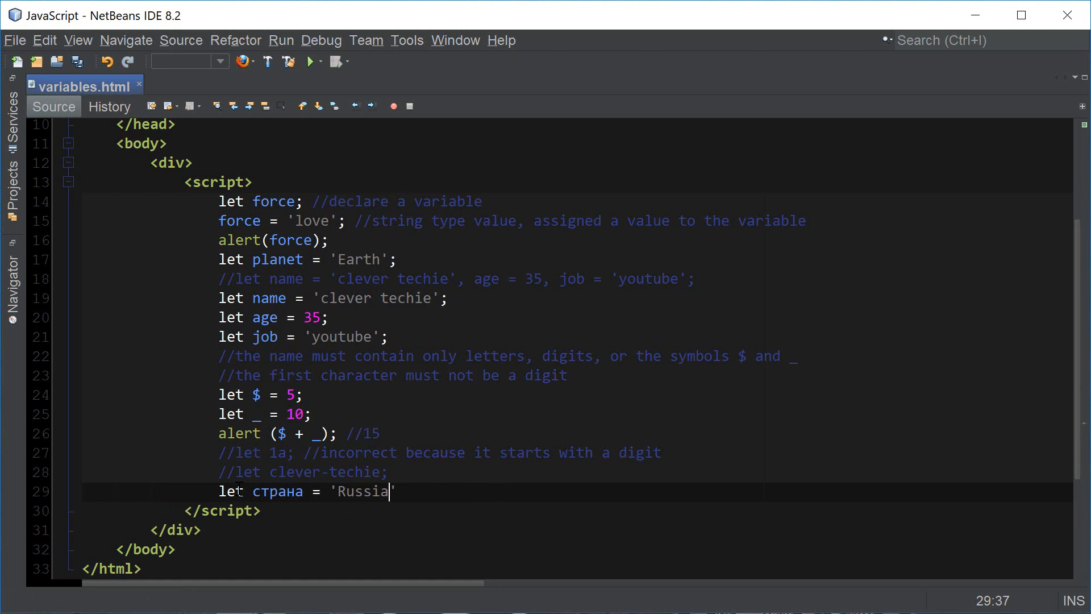
type("';")
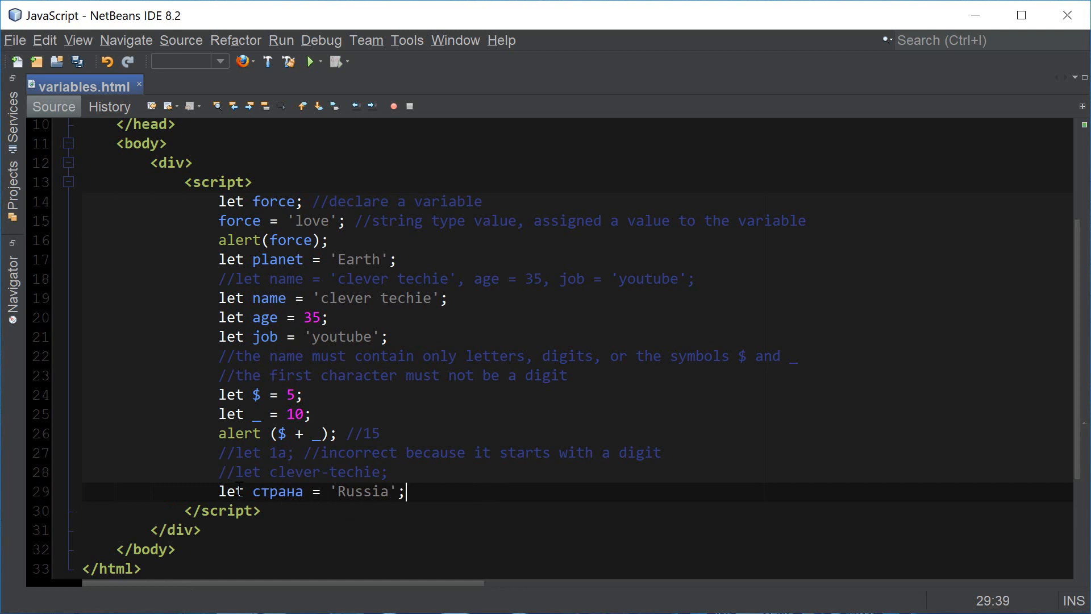
type("//this is v")
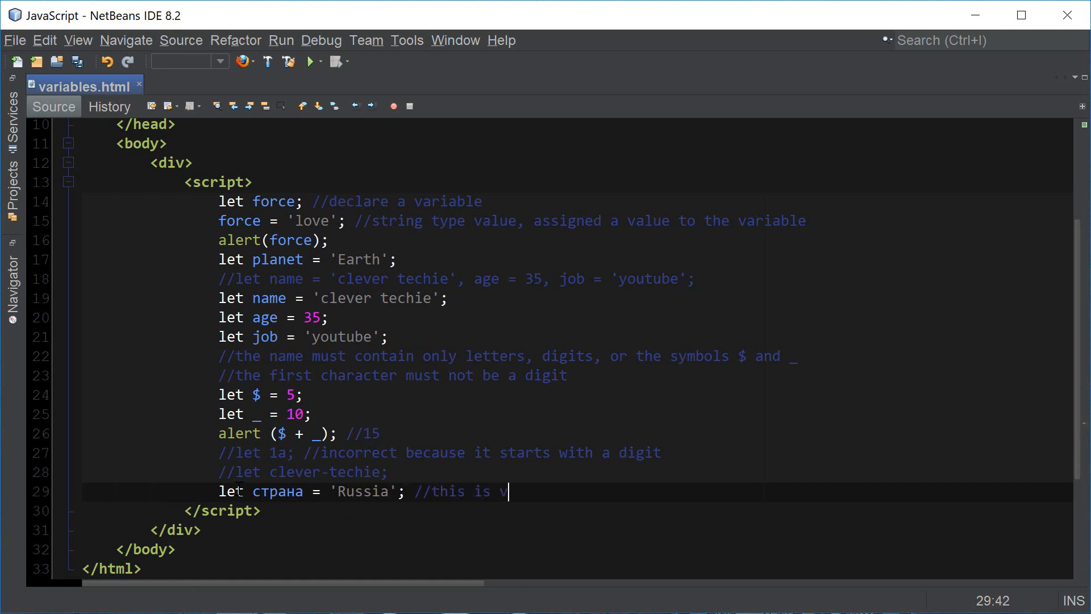
type("alid")
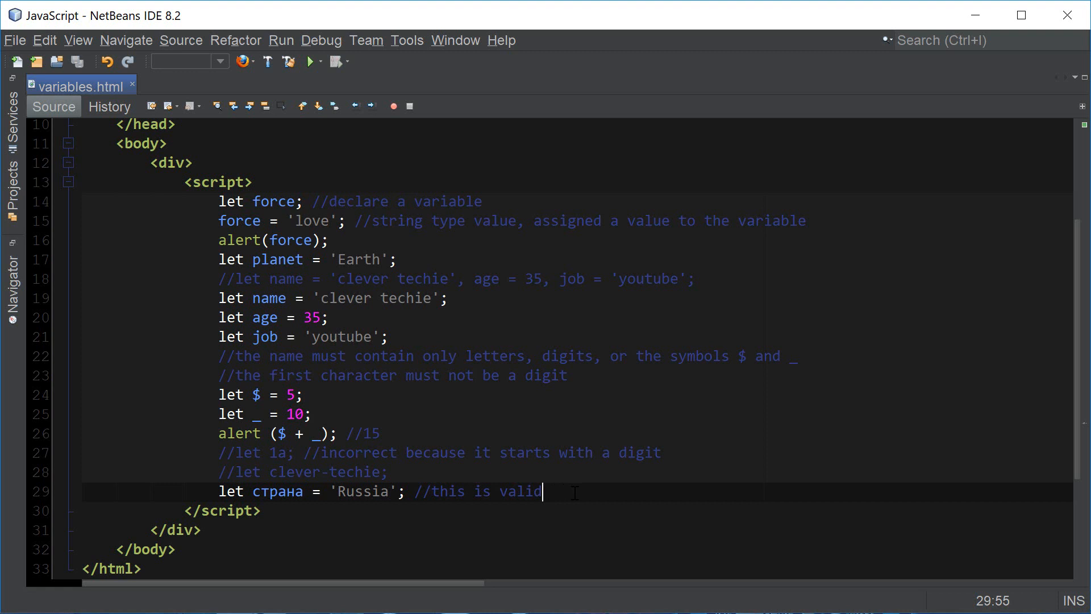
type(", not recommended")
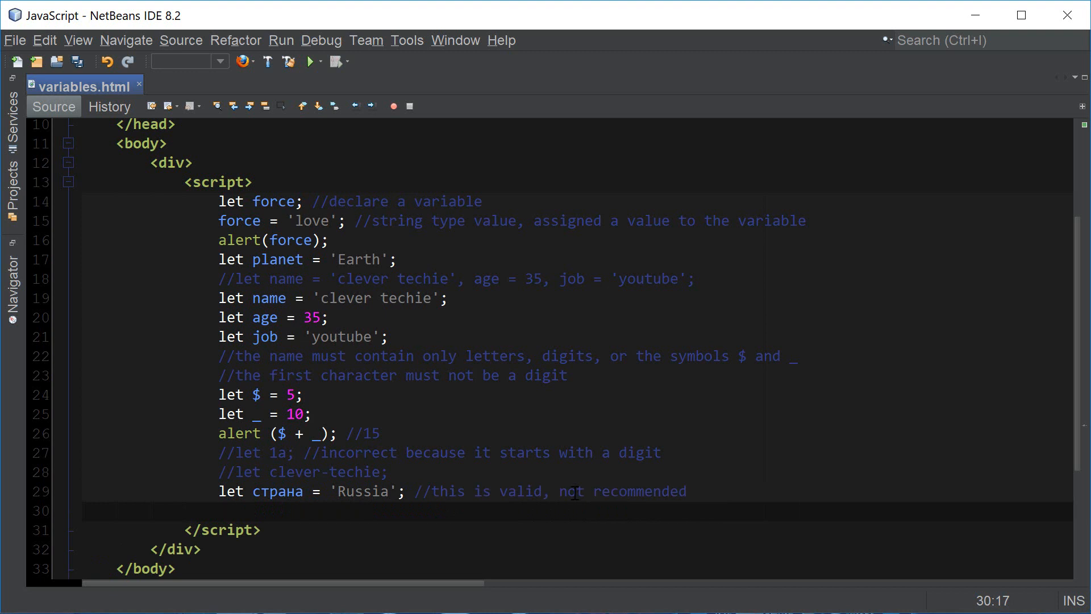
Type the comment '//reserved names: let, class, return, function' and start a new line below
type("//reserved")
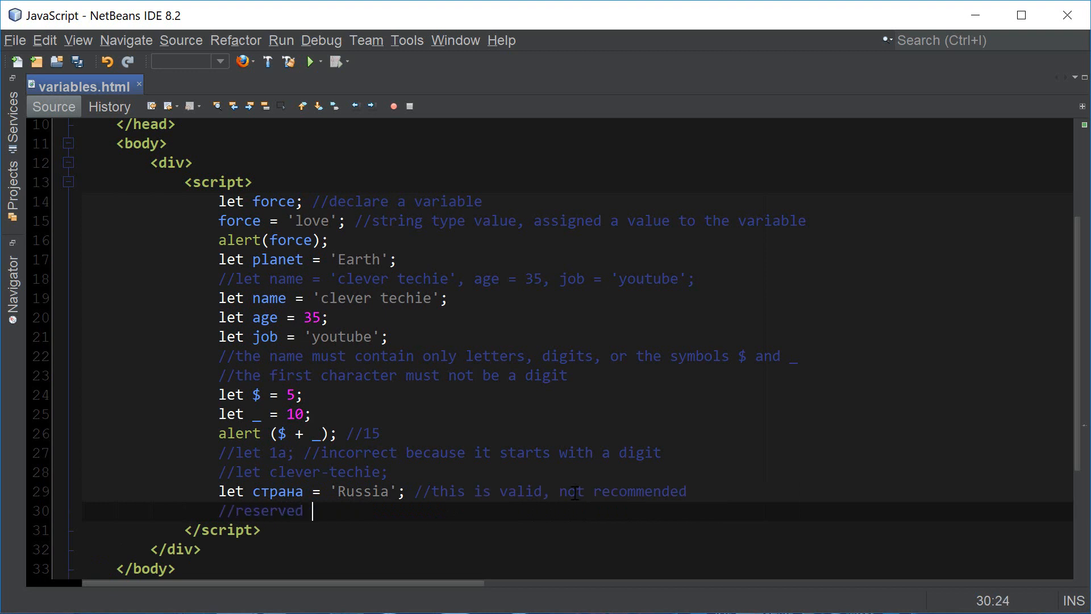
type("names: let")
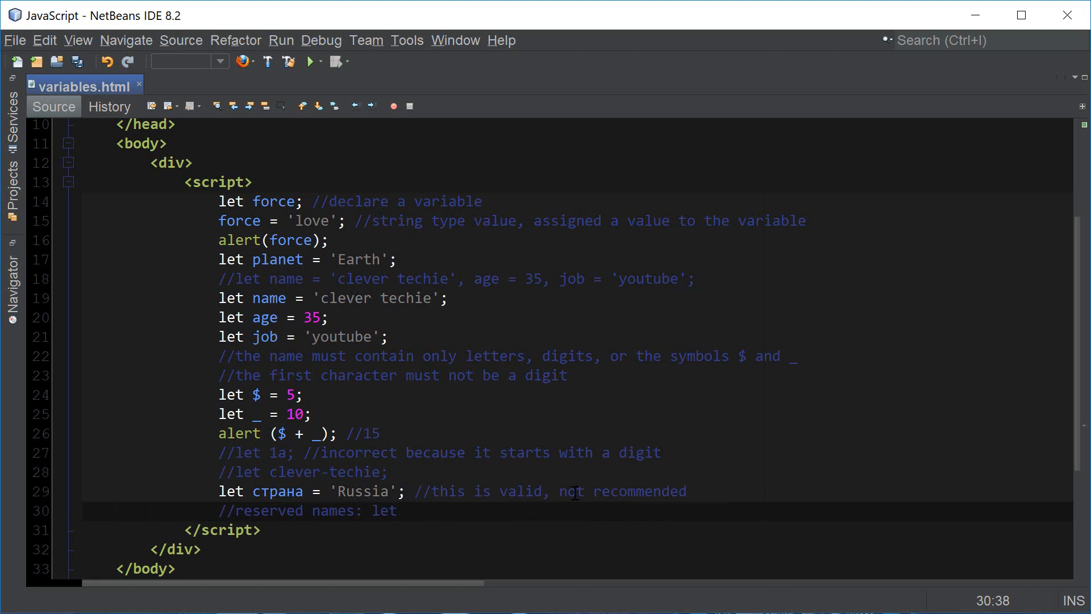
type(", class, r")
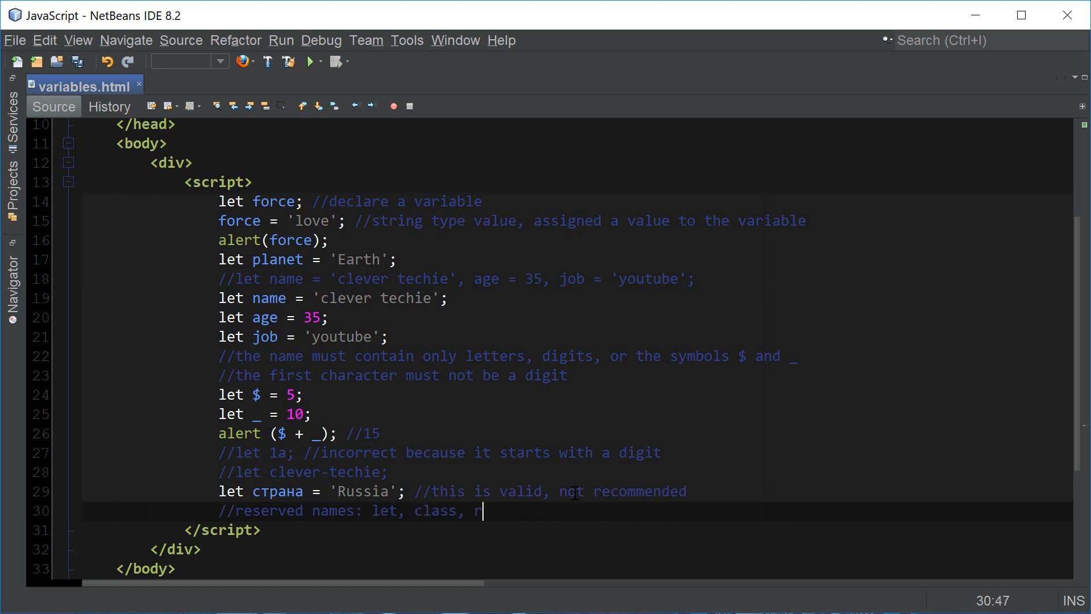
type("eturn, functi")
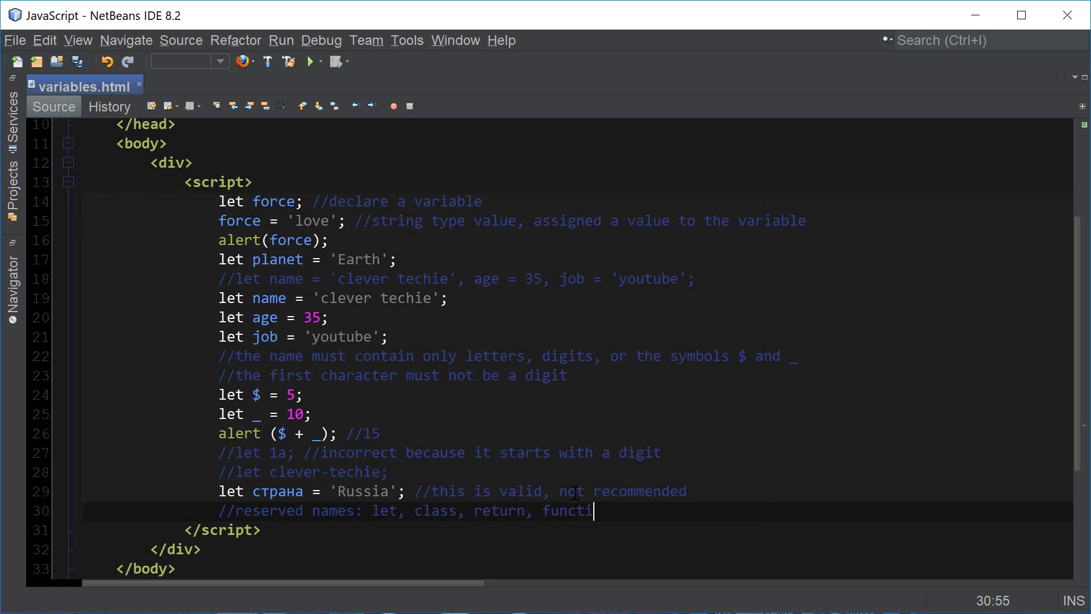
type("on")
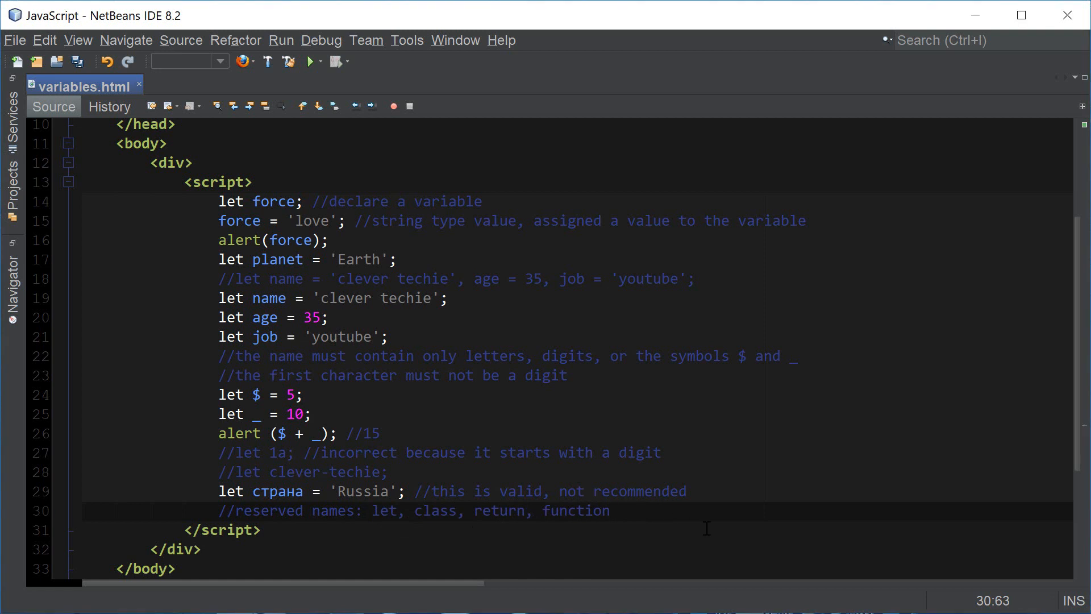
key("Enter")
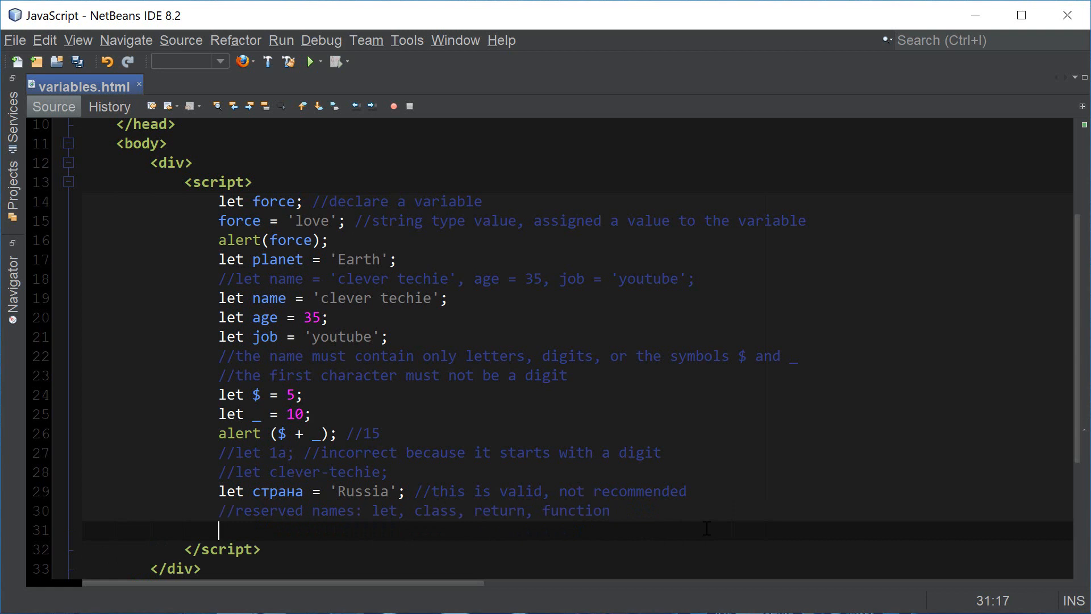
Reassign number to 3 and add "use strict" at the top of the script
type("number")
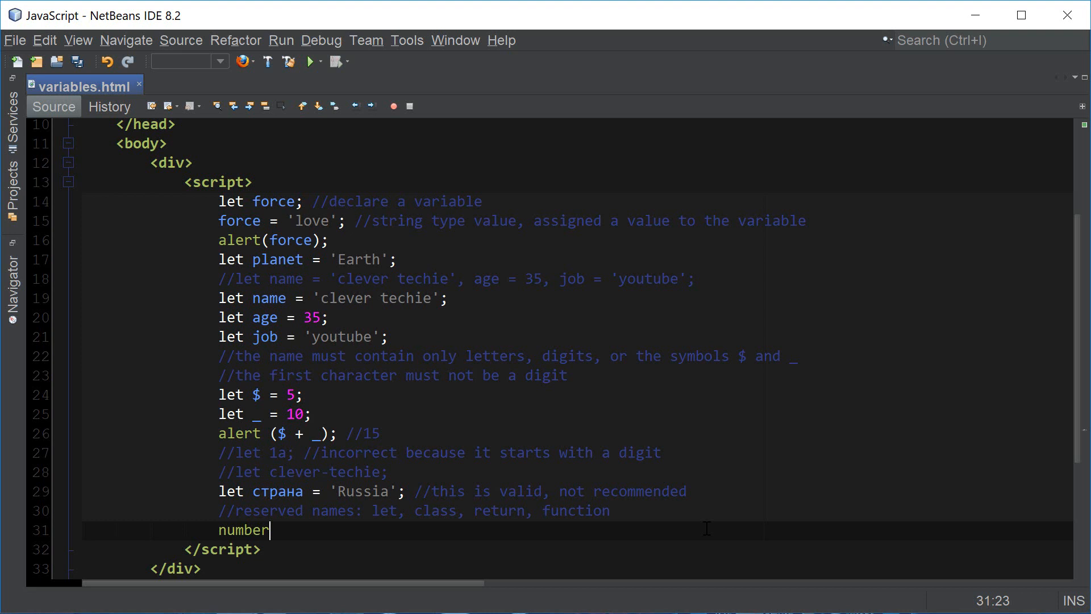
type("= 3;")
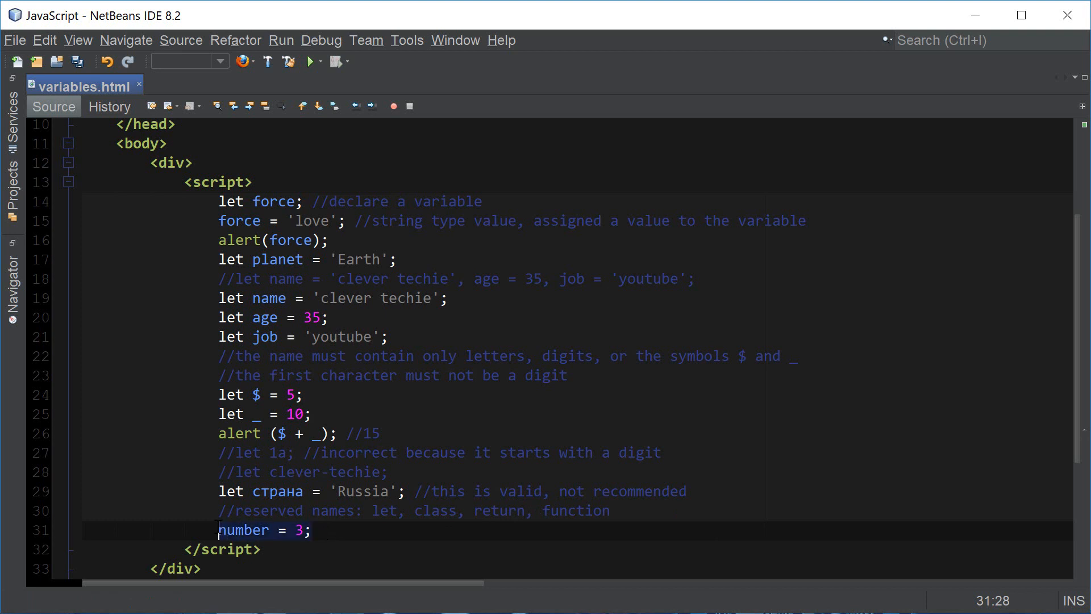
left_click(309, 530)
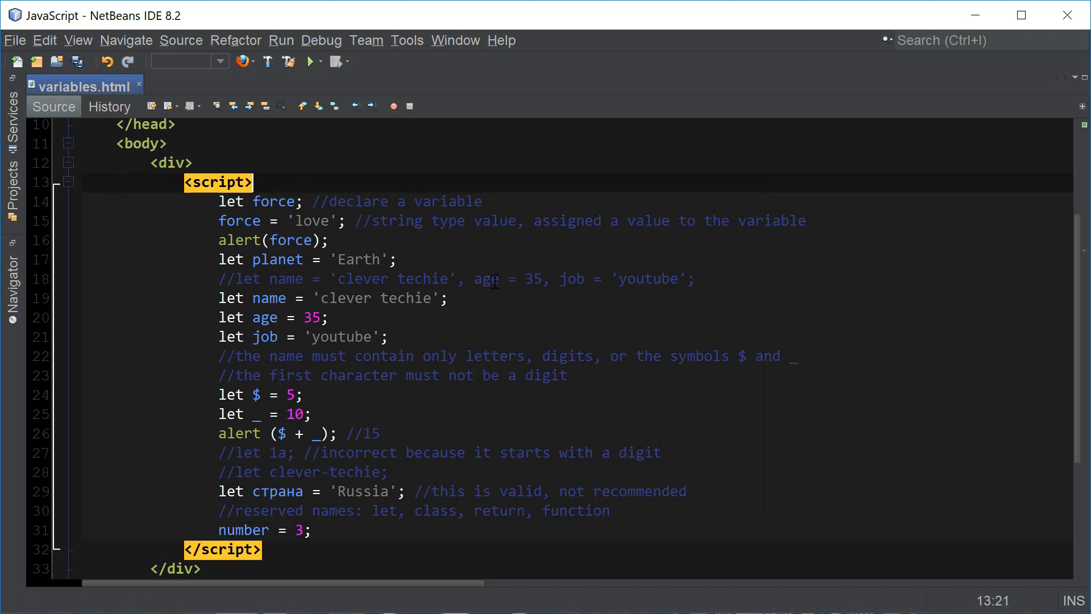
type("\"use stric\"")
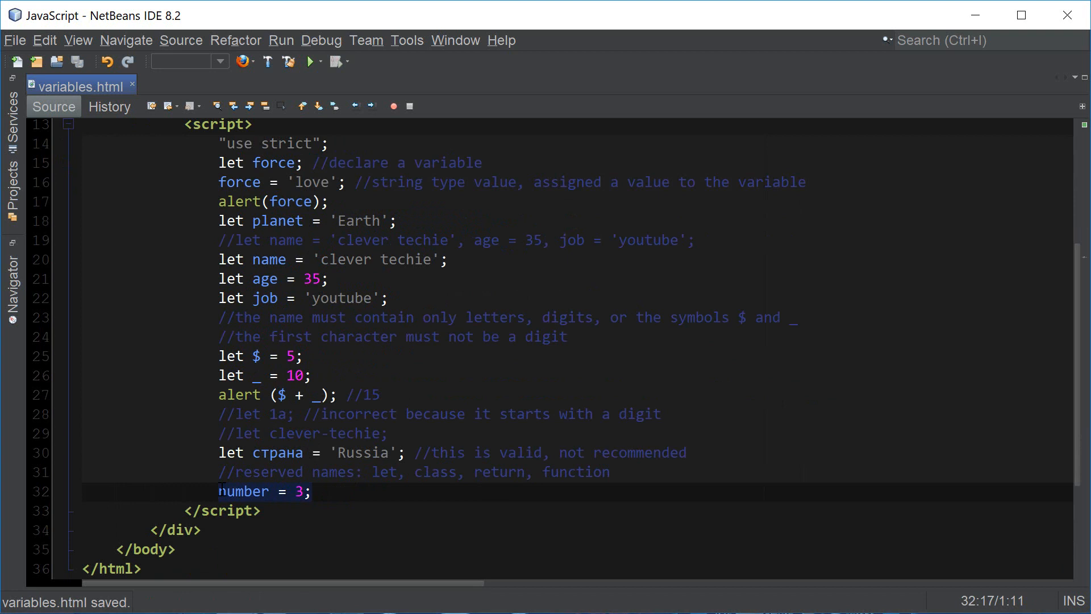
left_click(312, 492)
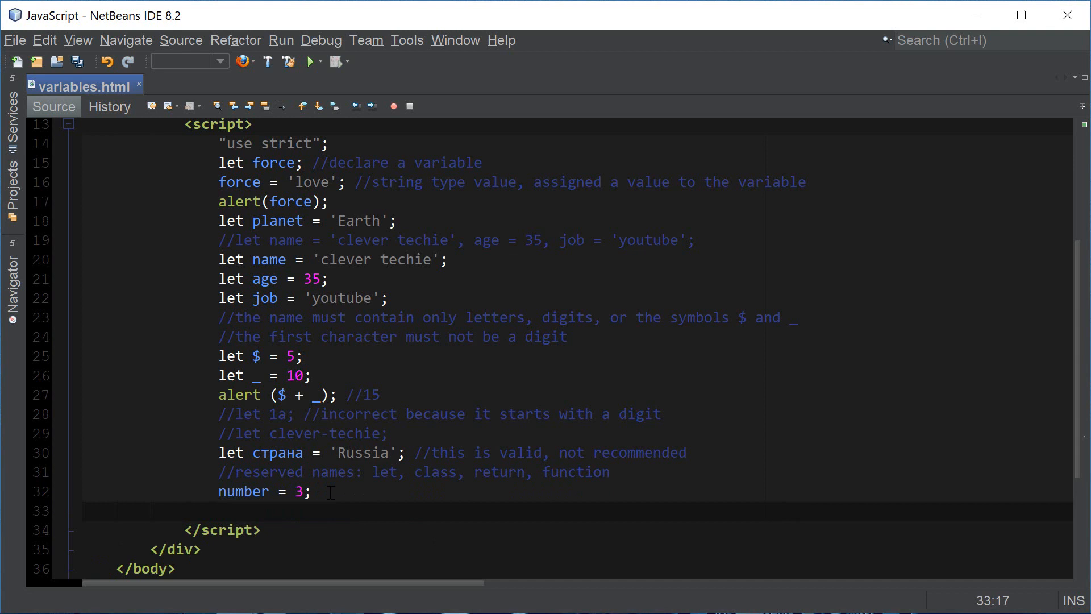
Reassign planet to 'Mars', name to 'Vladi', job to 'programmer', and begin a constants comment
type("pl")
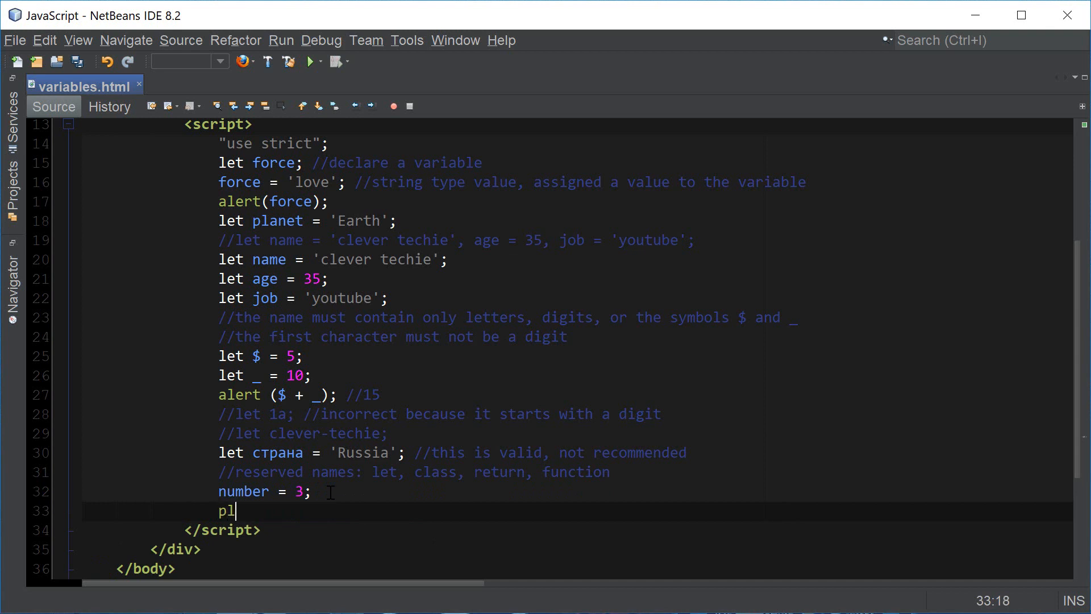
type("anet = 'Mar'")
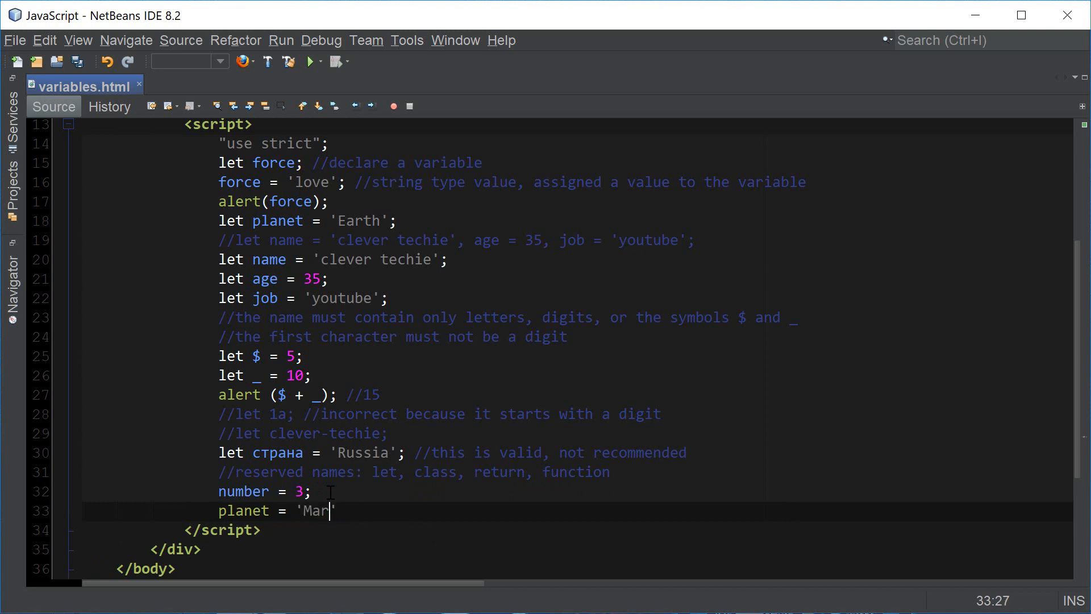
type("s';")
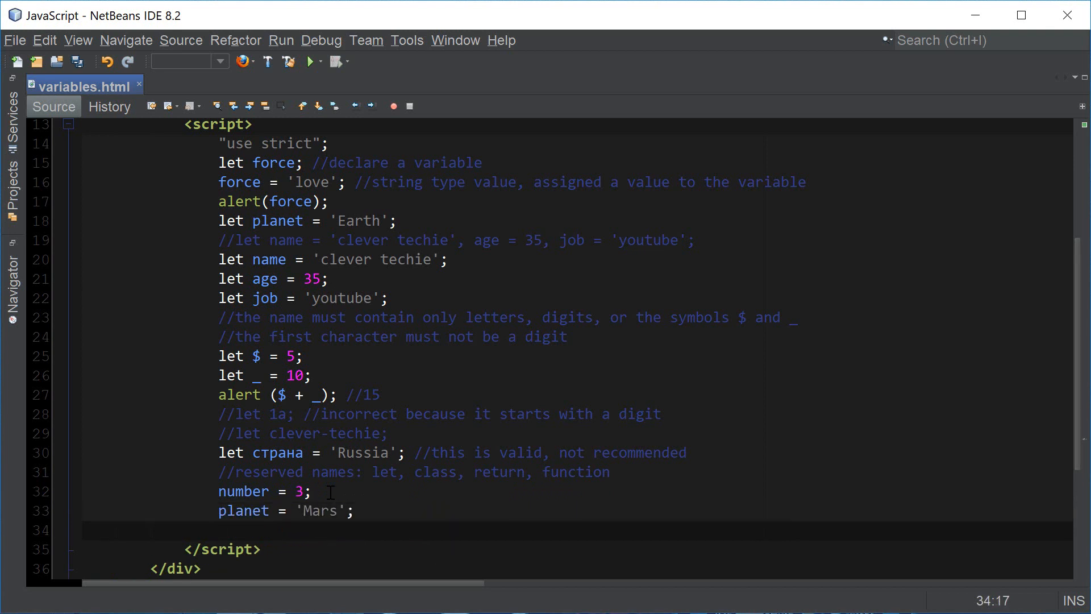
type("name = 'Vla'")
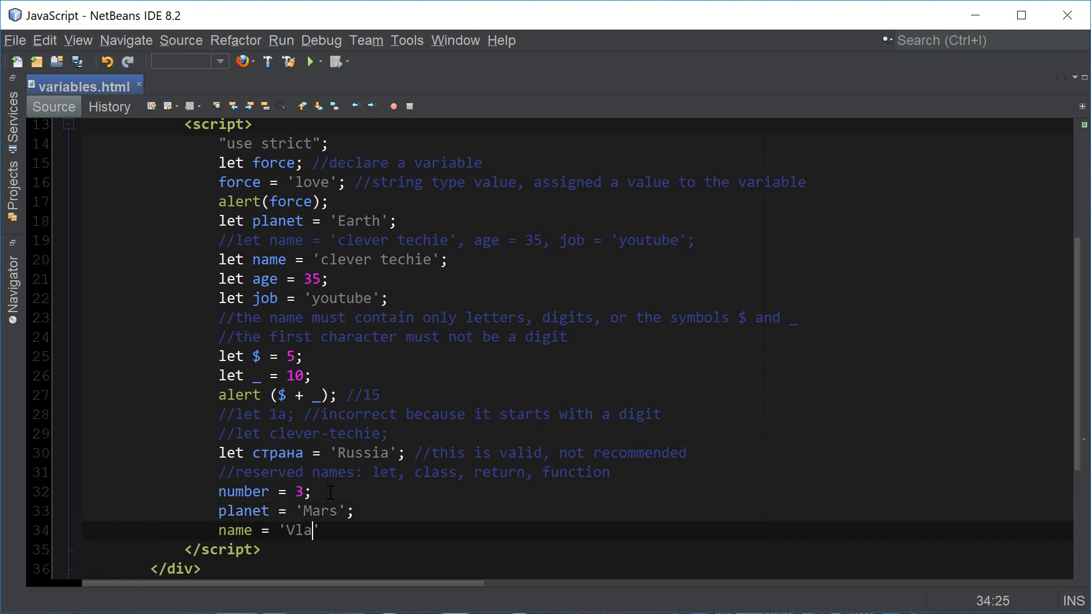
type("di';")
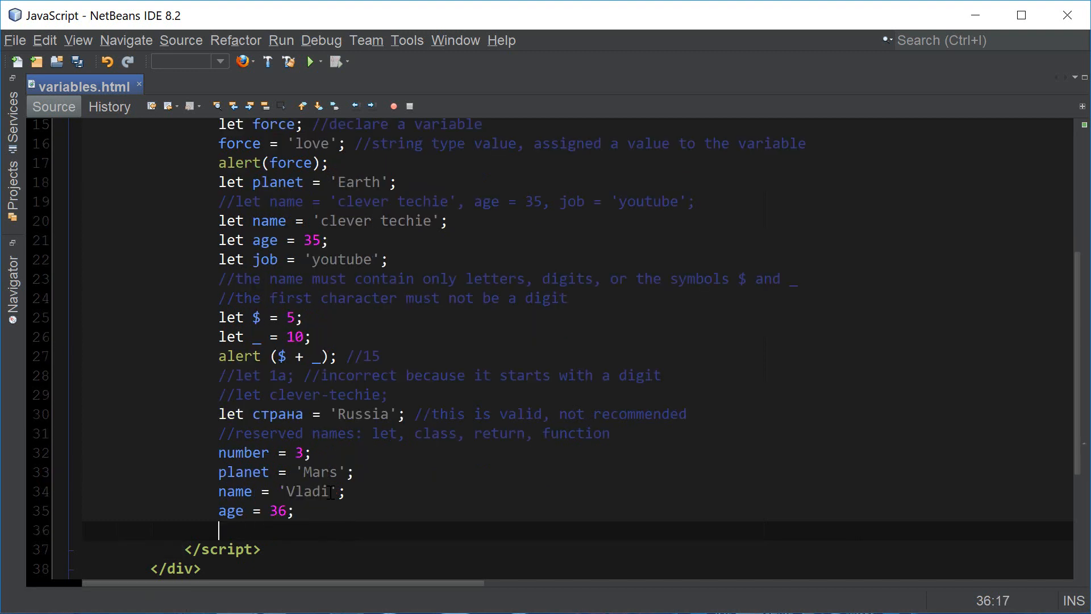
type("job = 'pro'")
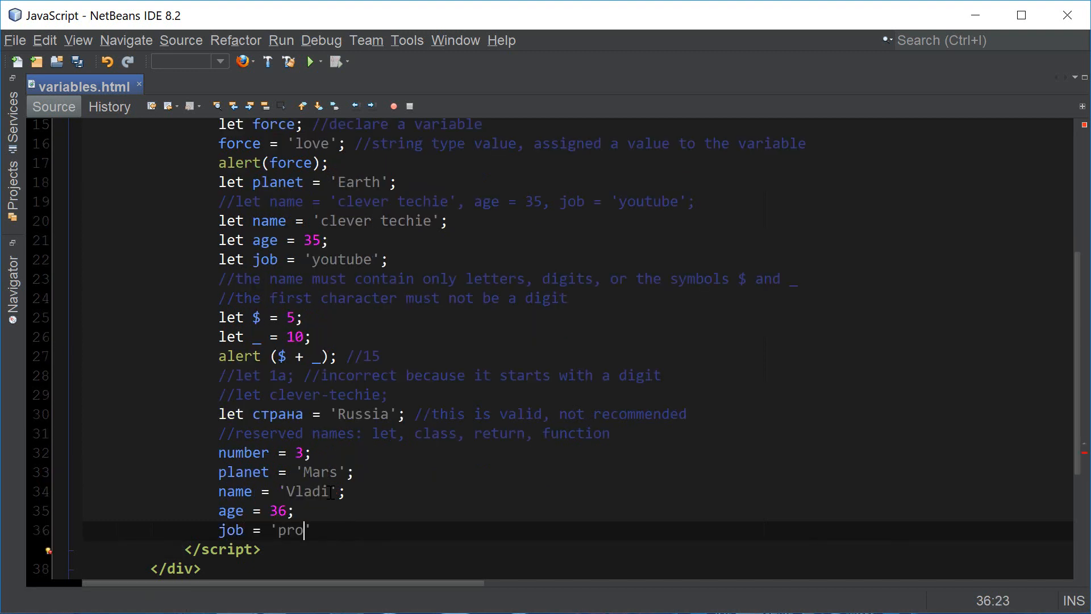
type("grammer';")
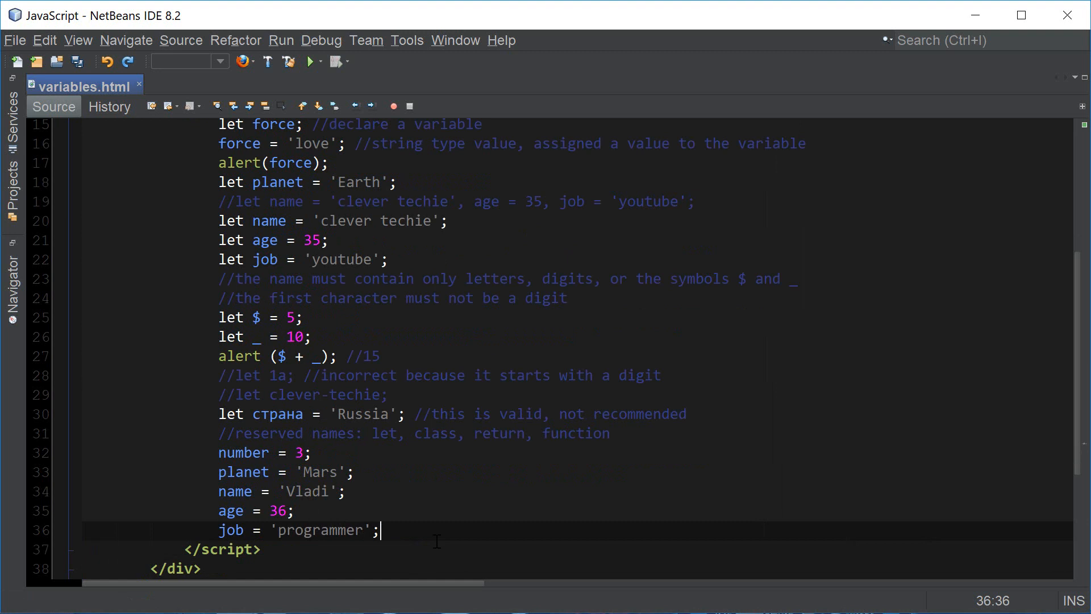
type("//consta")
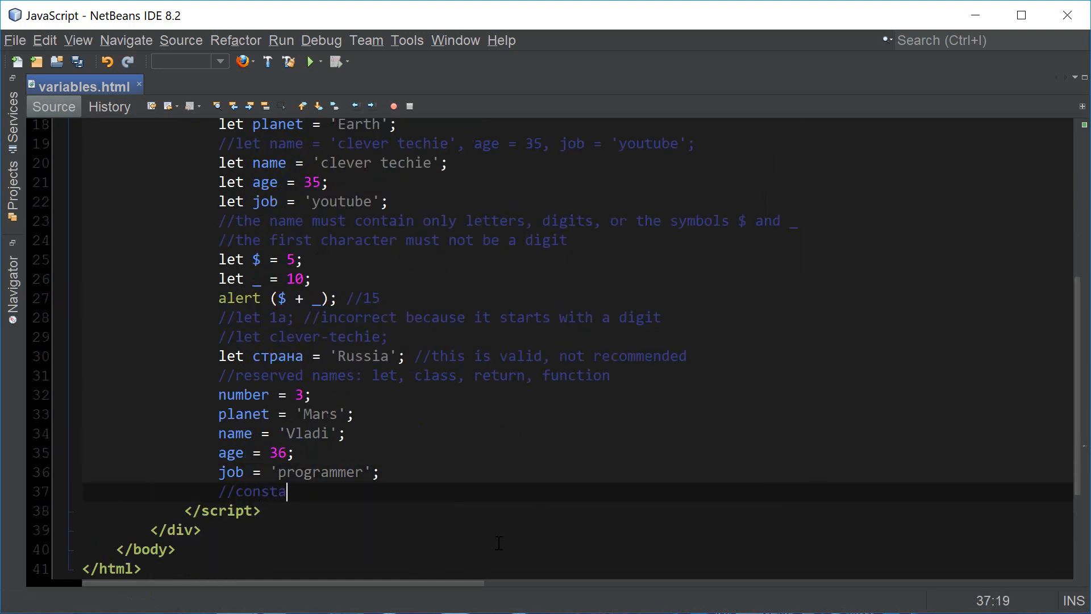
Finish the 'constants - variables whose' comment and declare const truth = 'love'
type("nts - vari")
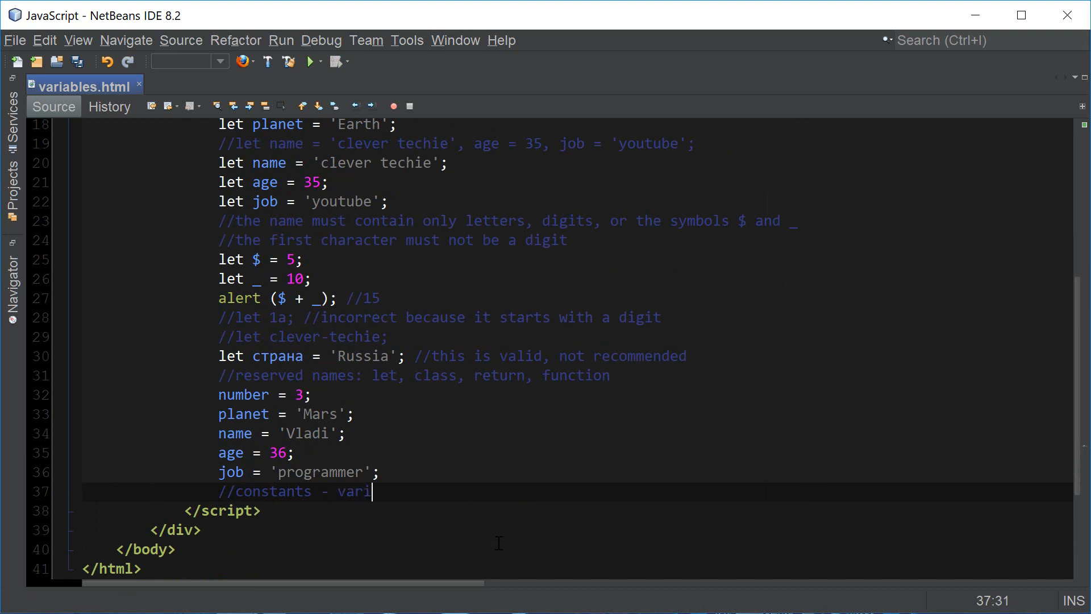
type("ables whos value never change")
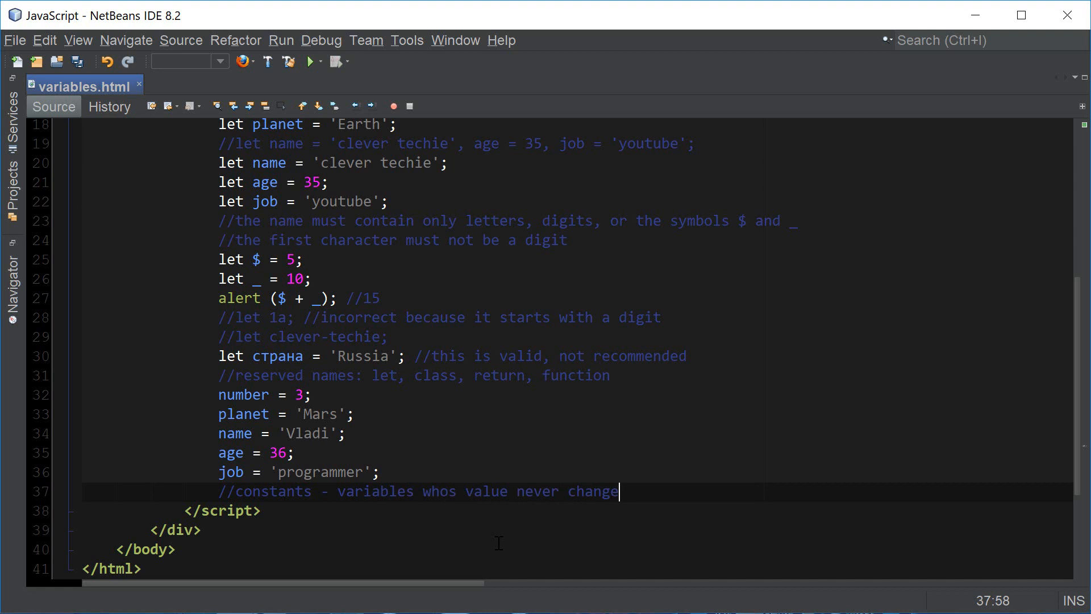
type("s")
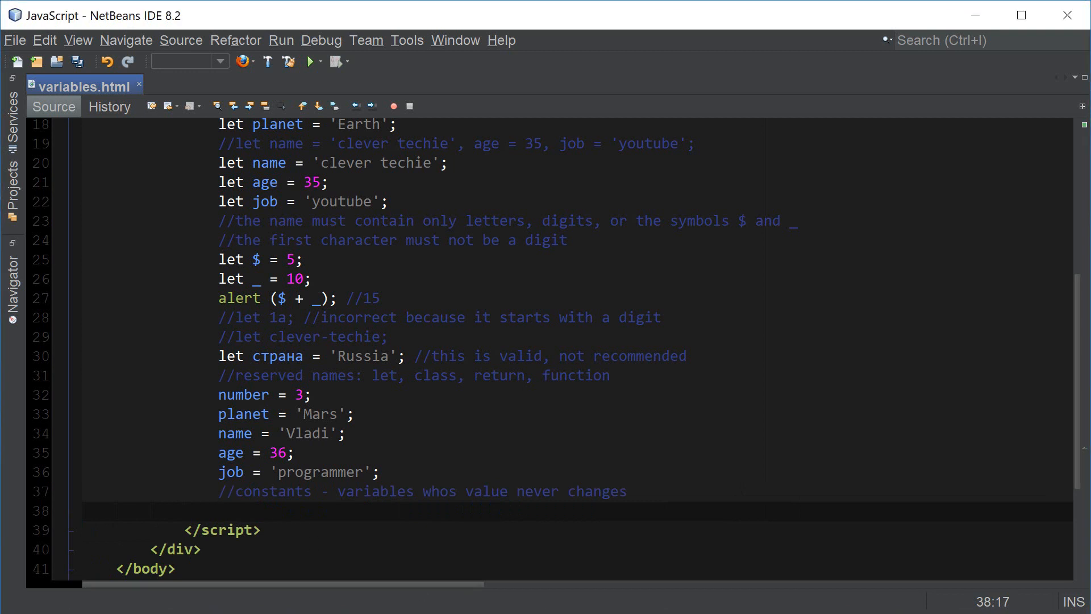
type("const")
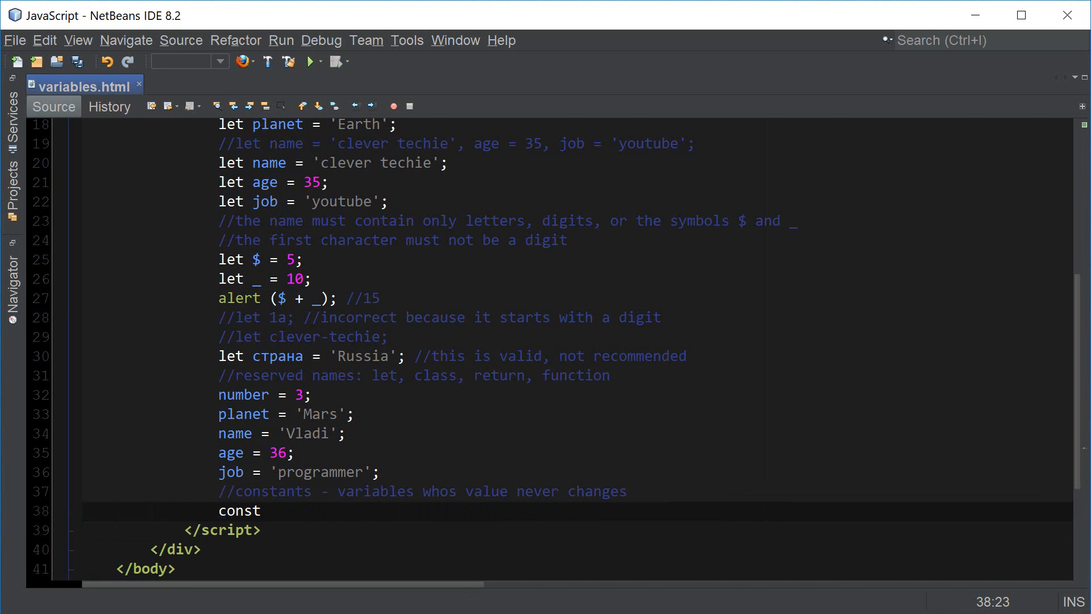
type("truth = 'love'")
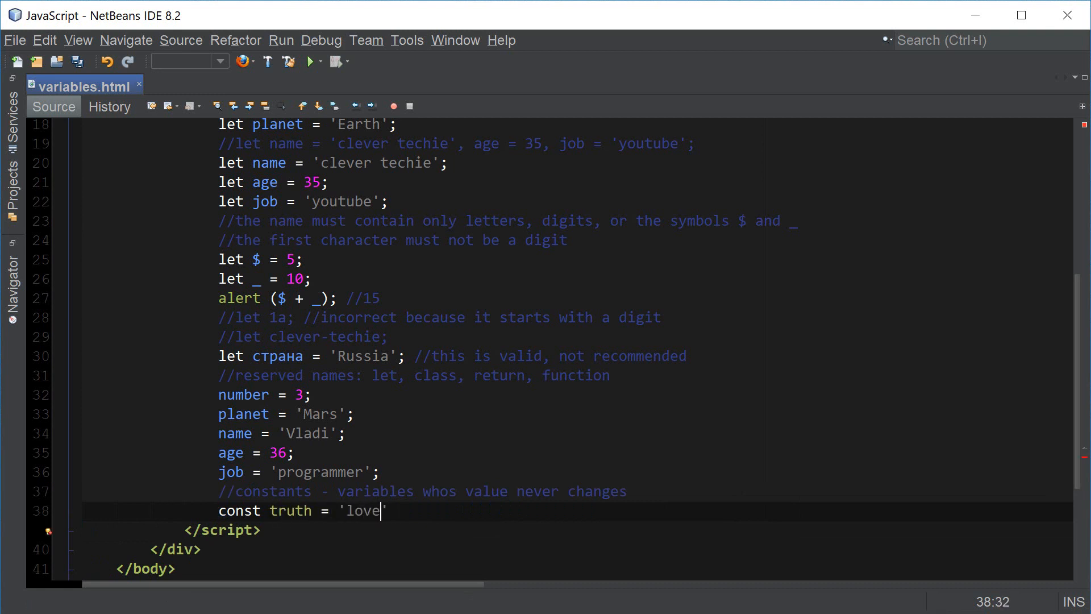
type("';")
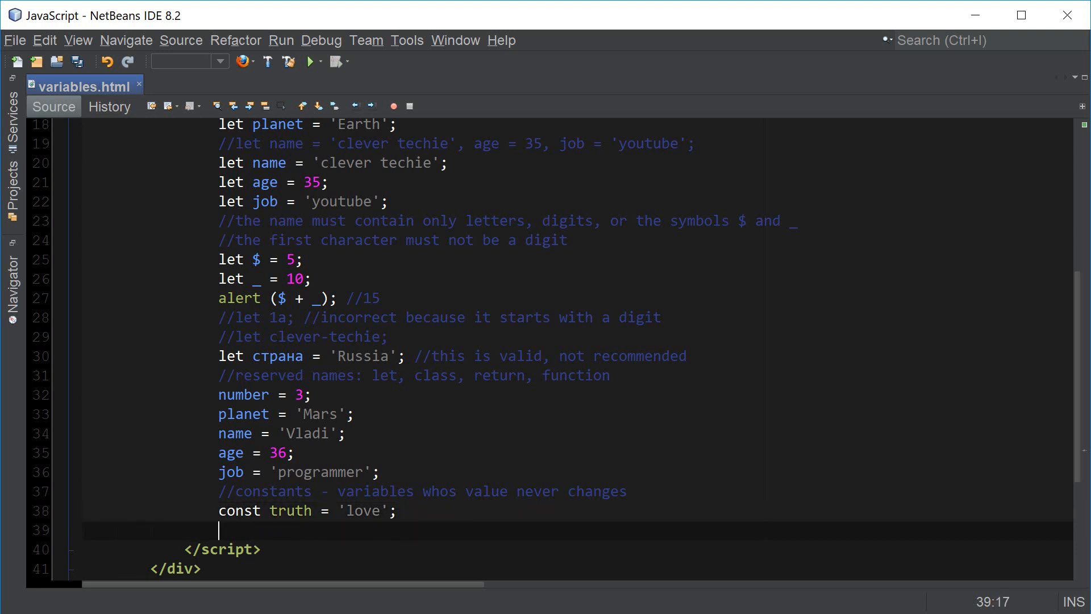
Add a commented-out truth = 'not love' line noting it's invalid because constants never change
type("truth =")
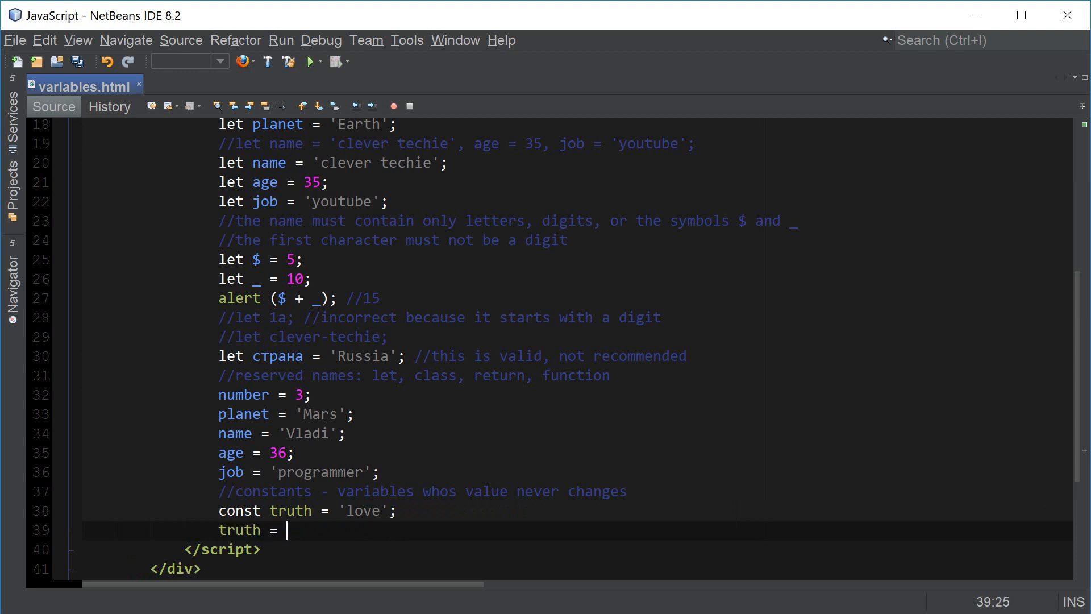
type("'not love'")
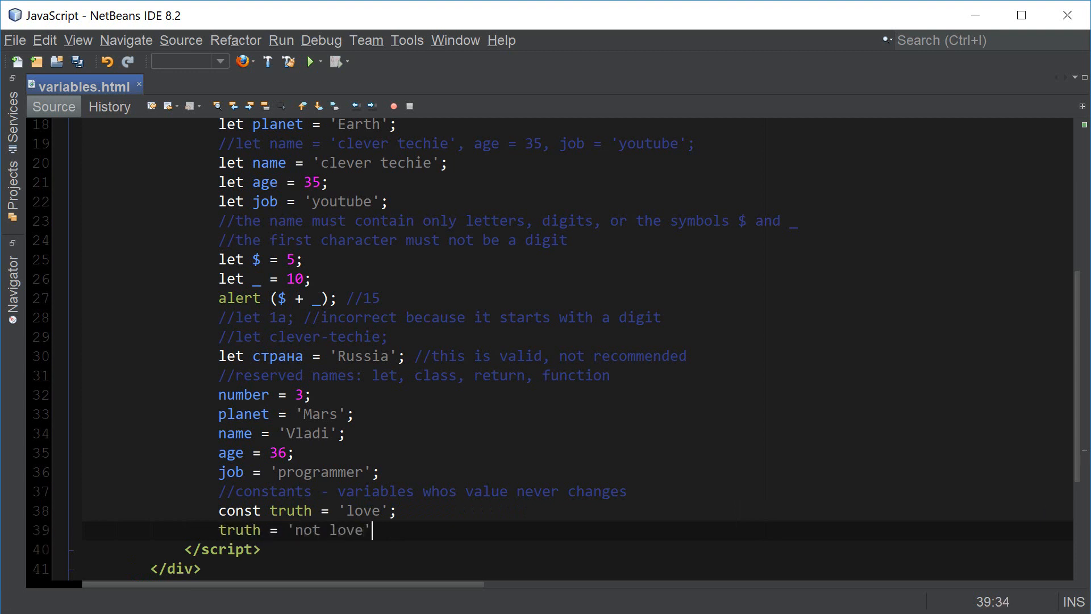
type("; //invlaa")
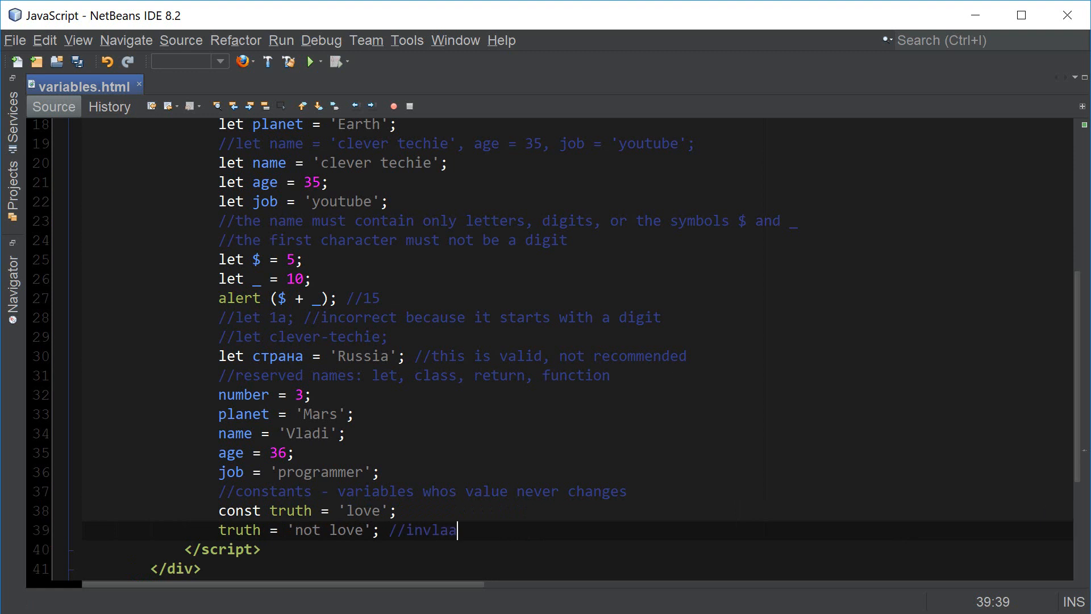
type("invalid, because")
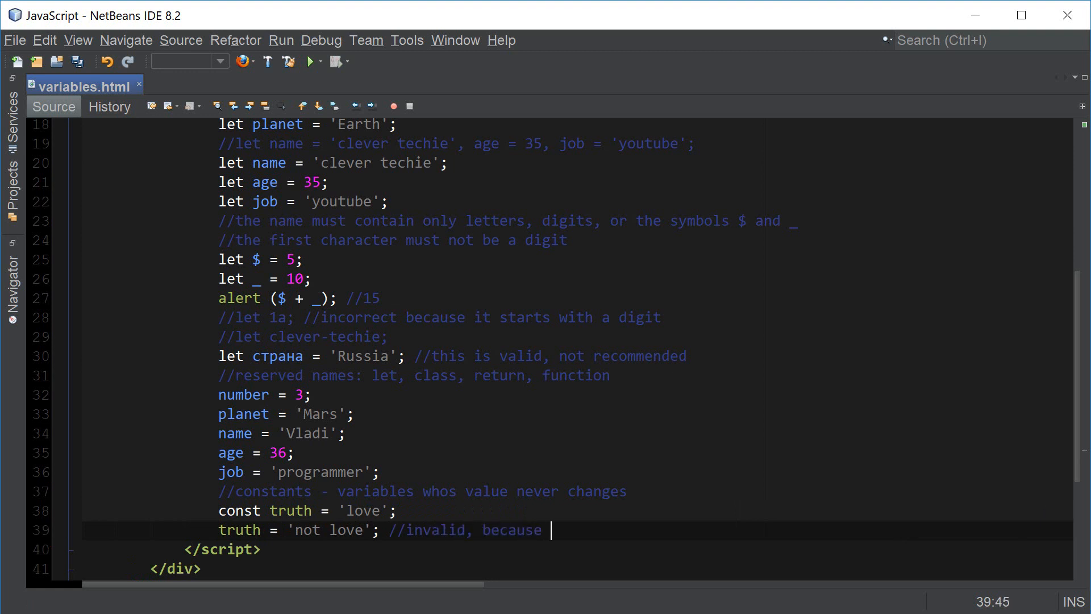
type("the value of a constan")
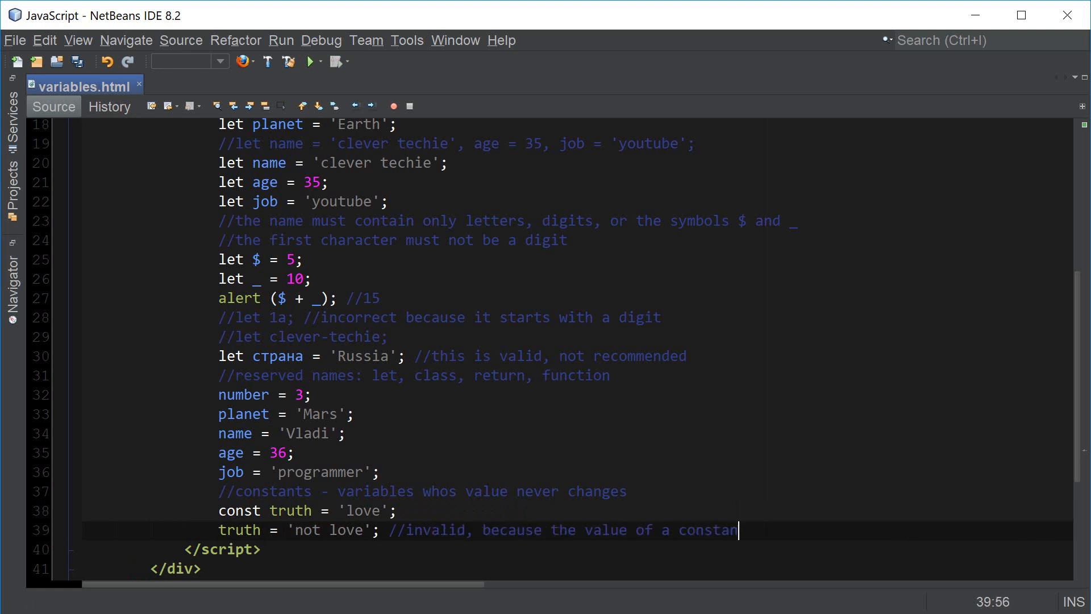
type("t never changes")
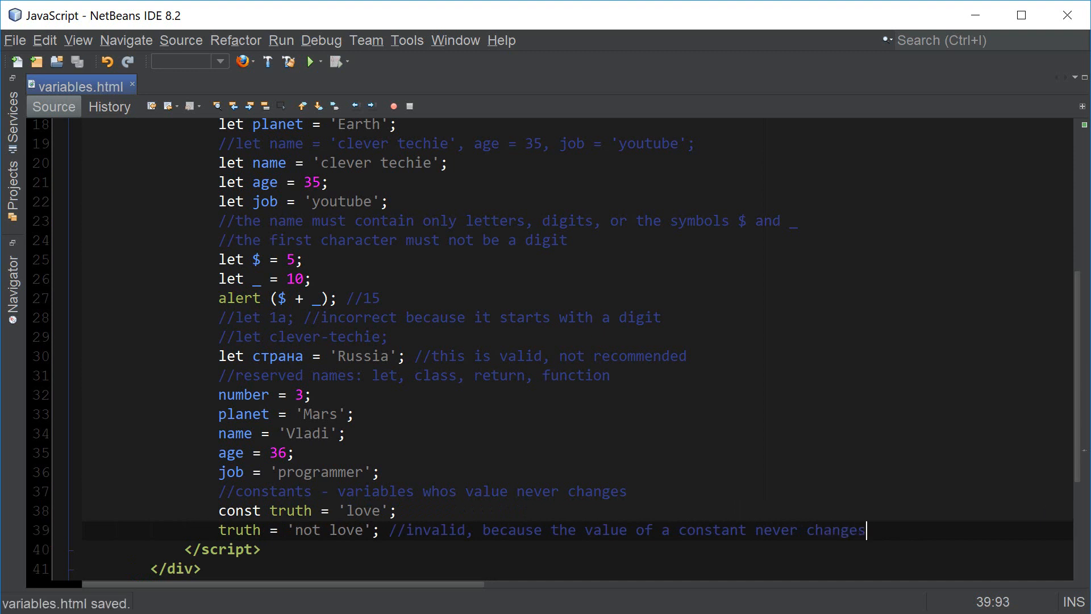
type("//")
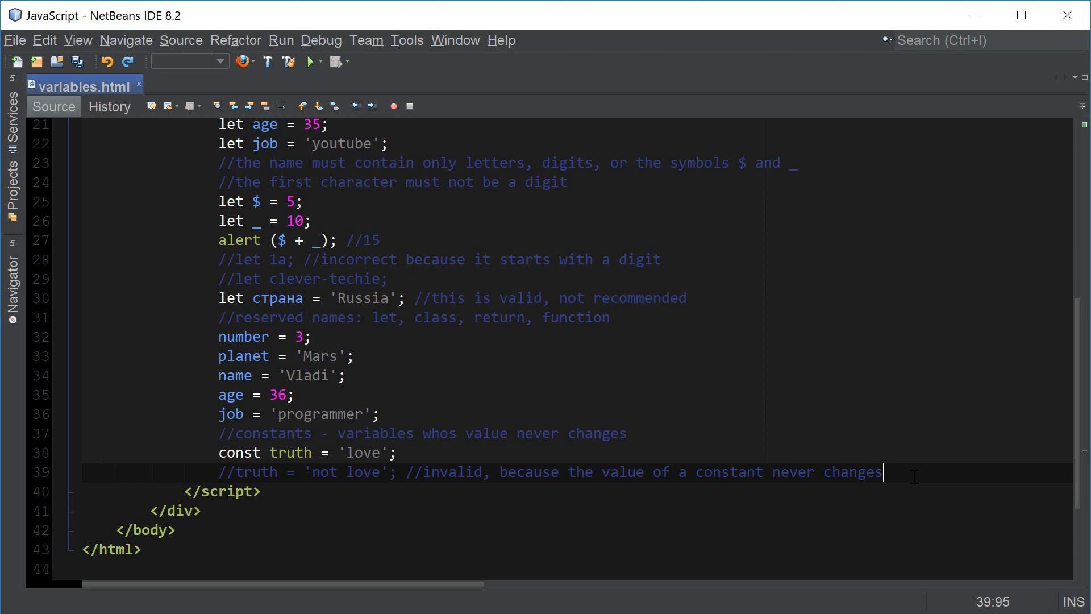
Declare const COLOR_BLUE = '#0000ff'
type("c")
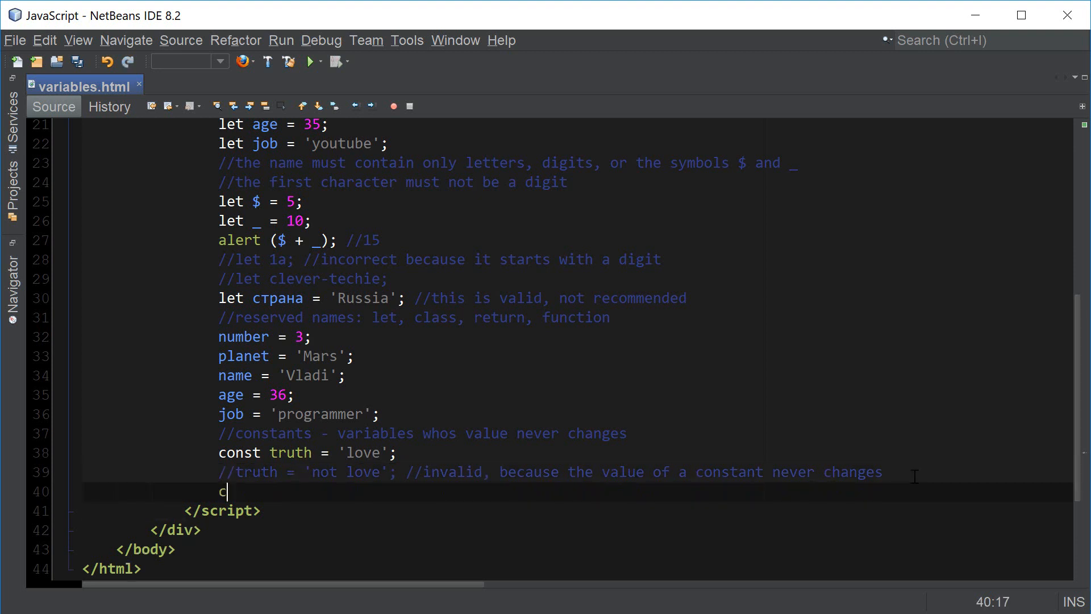
type("onst")
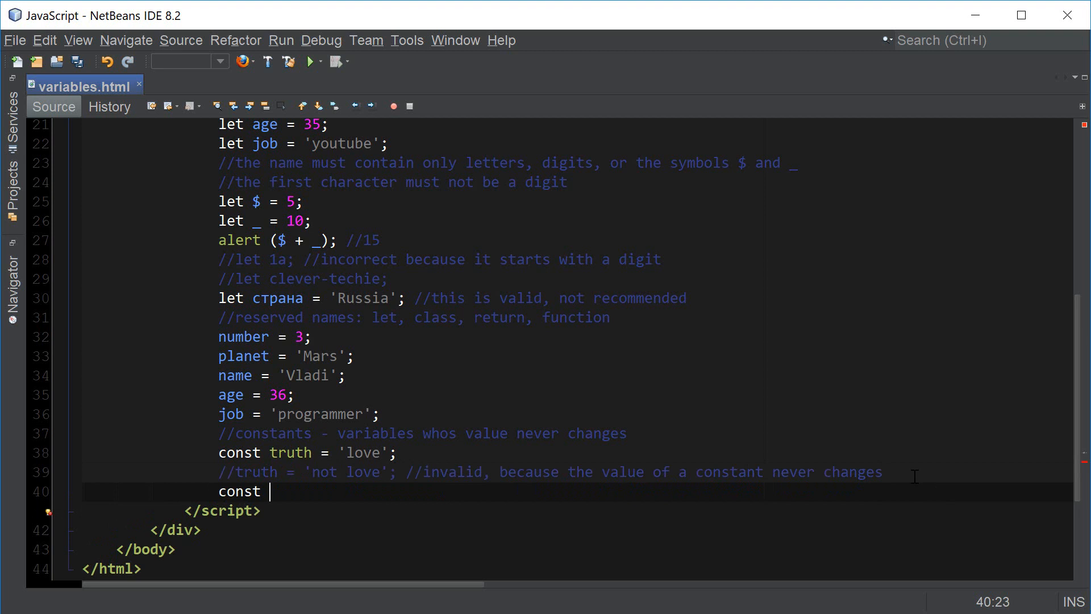
type("CO")
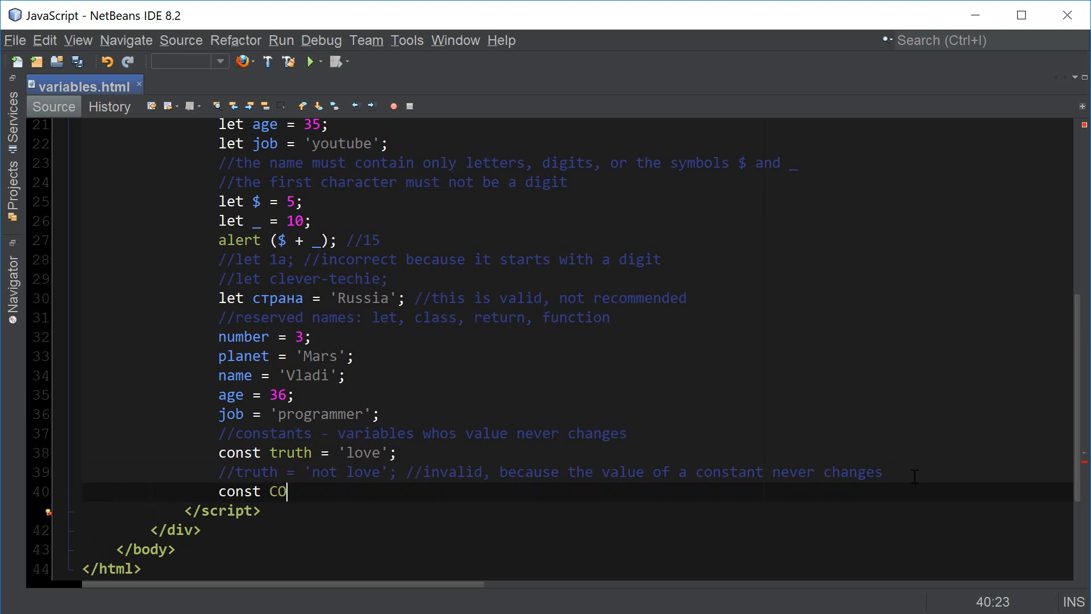
type("LOR_BLUE =")
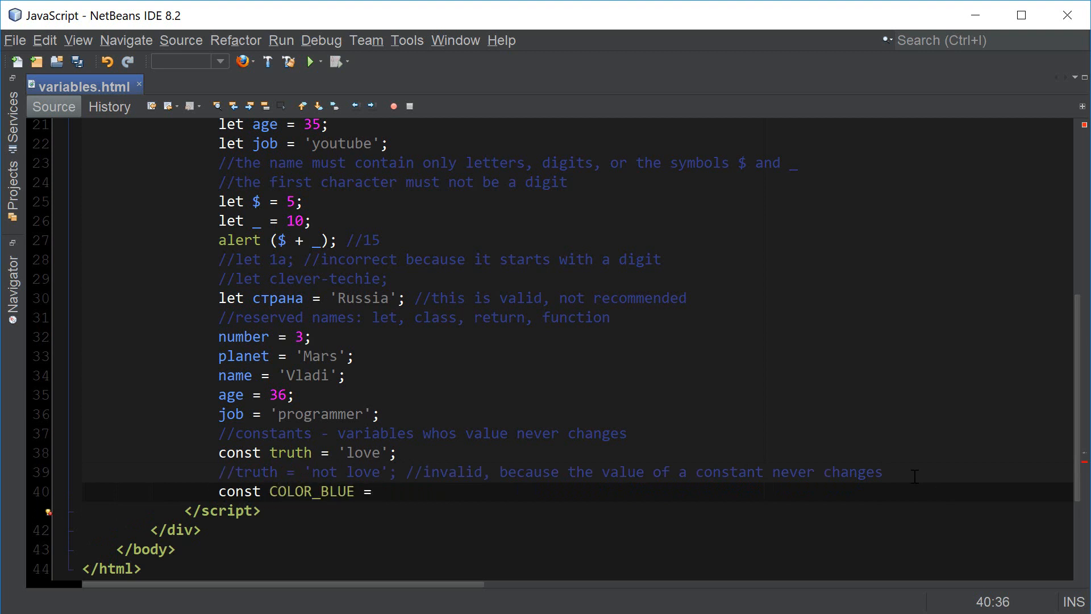
type("'#0000ff'")
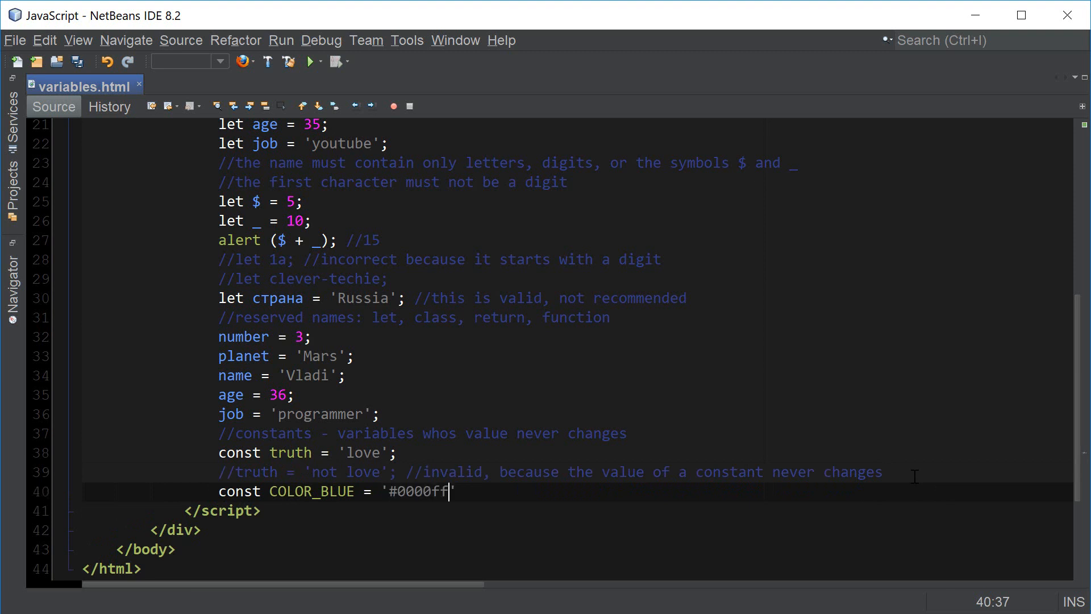
type("';")
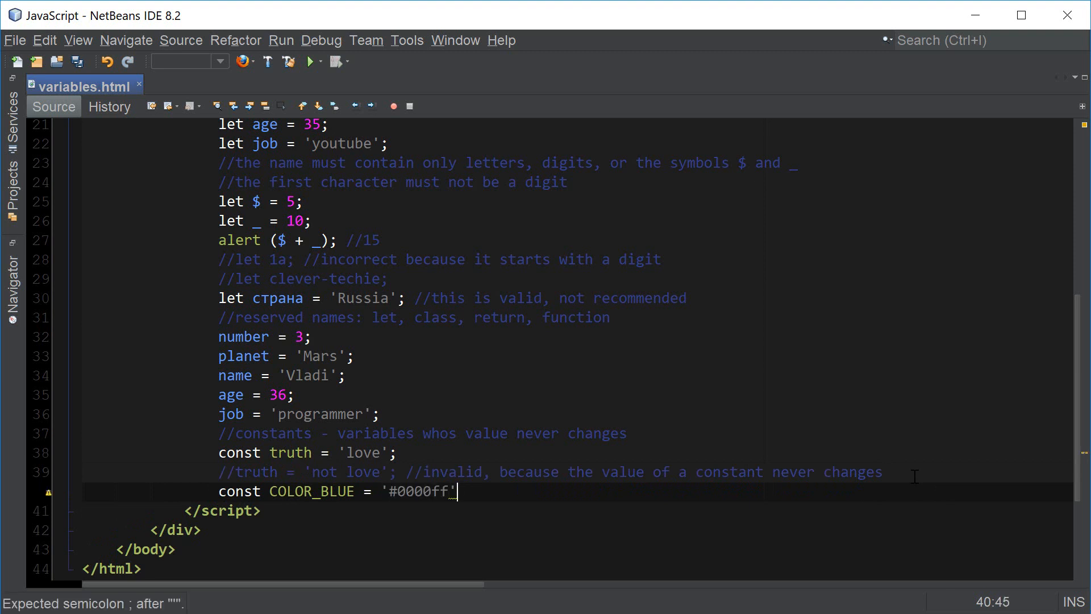
type(";")
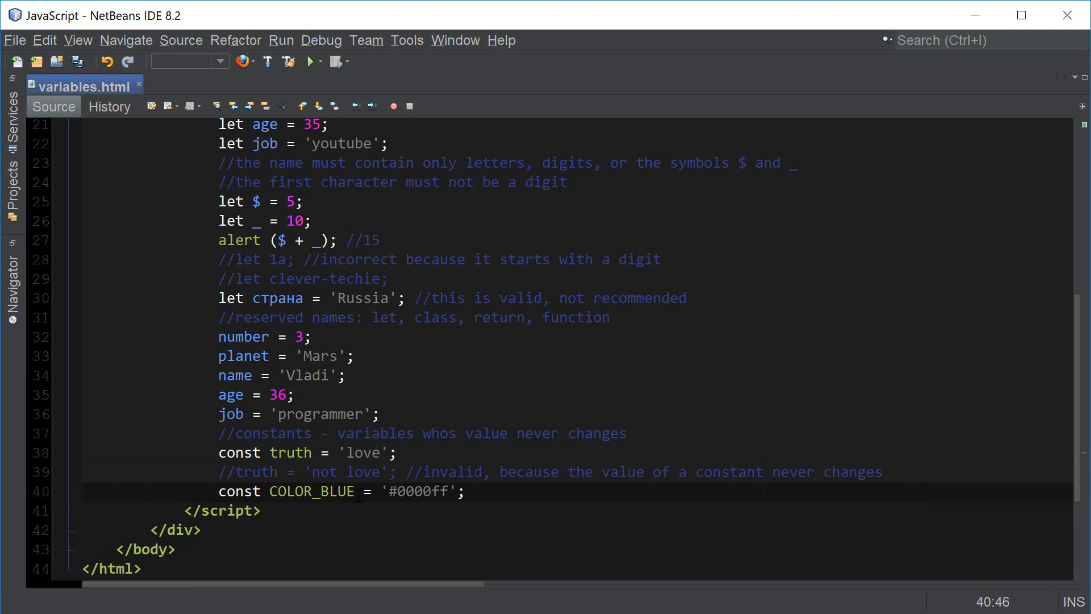
Declare COLOR_RED as '#ff0000' and COLOR_GREEN as '#00ff00'
double_click(311, 491)
type("const COLOR_RED = '")
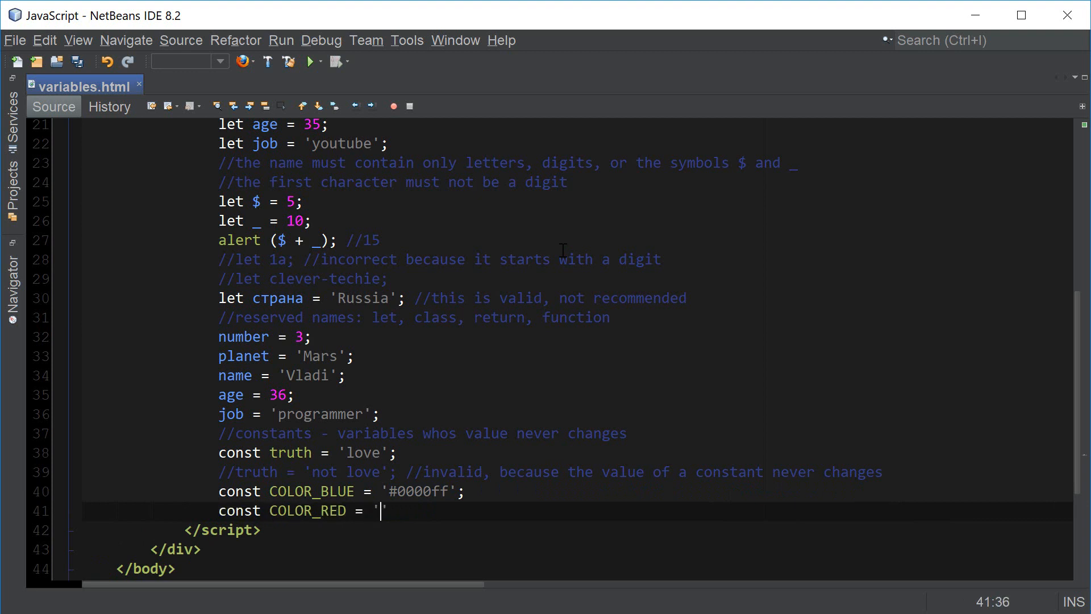
type("#f")
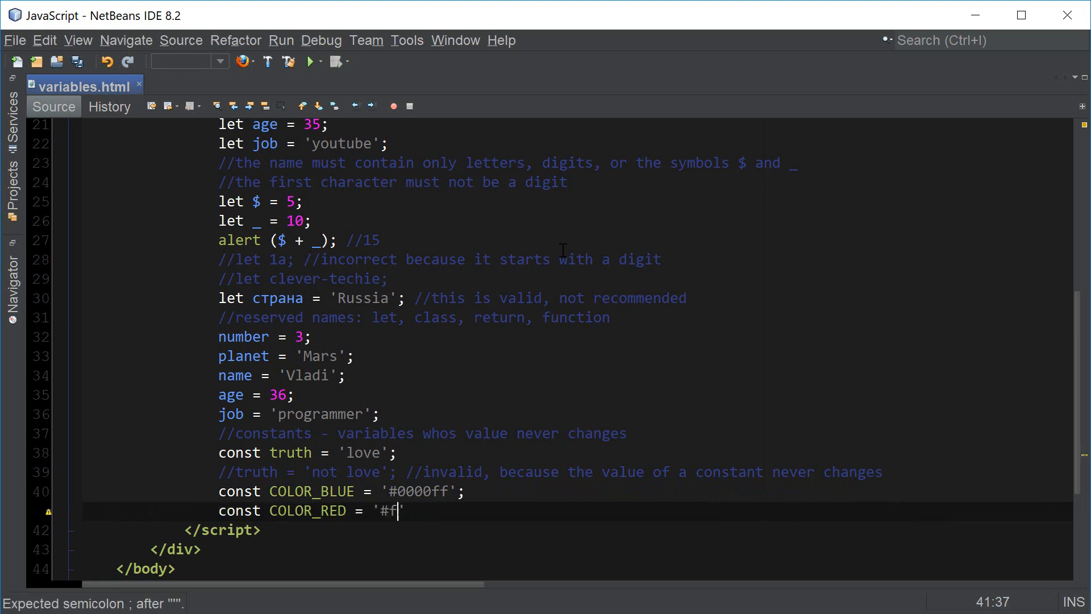
type("f0000'")
type("c")
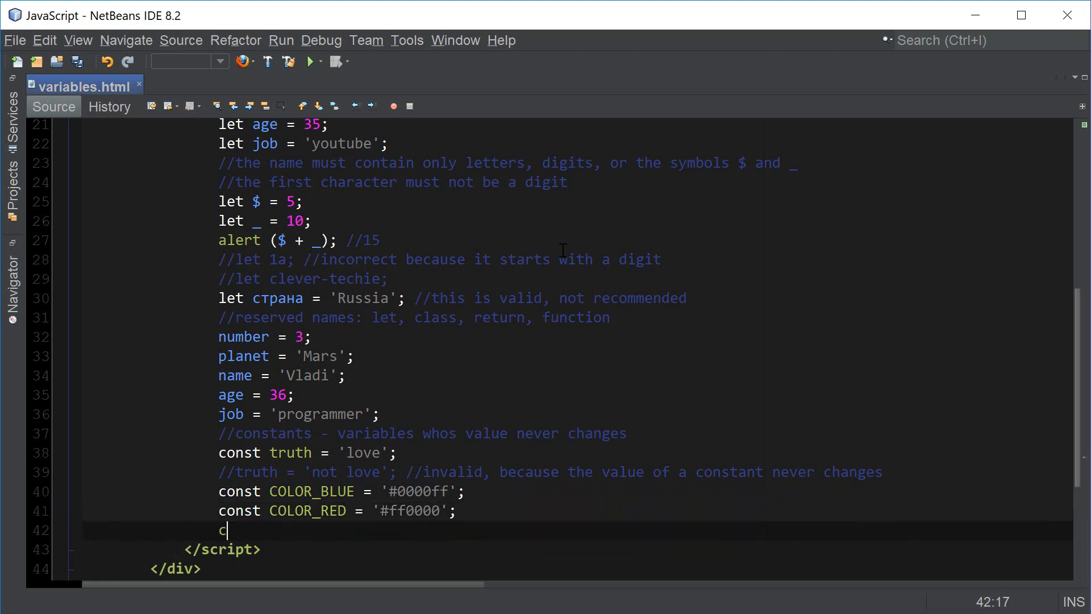
type("onst COLOR_G")
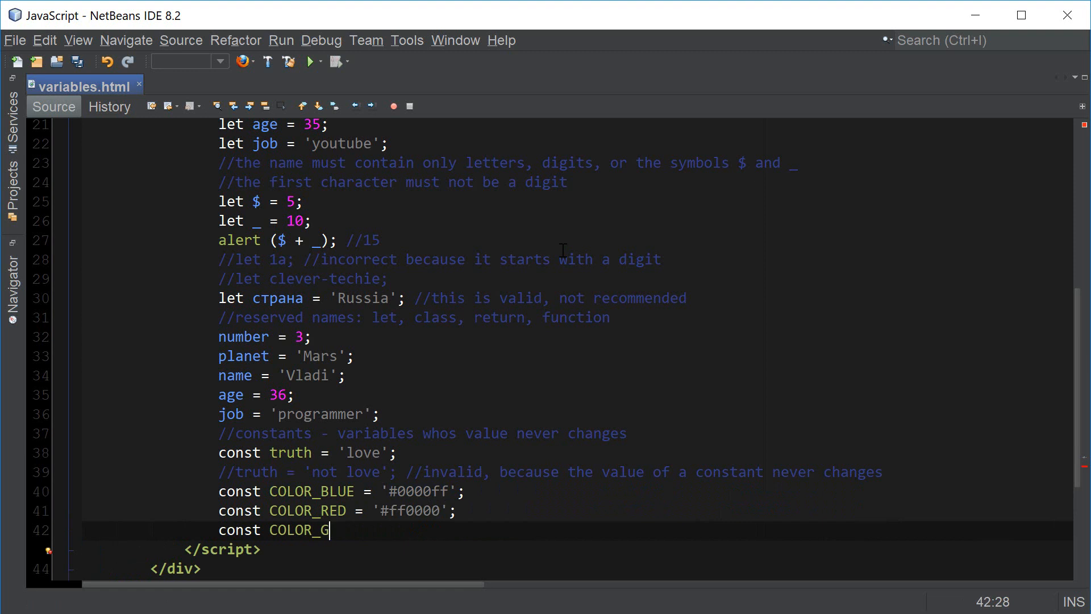
type("REEN = ''")
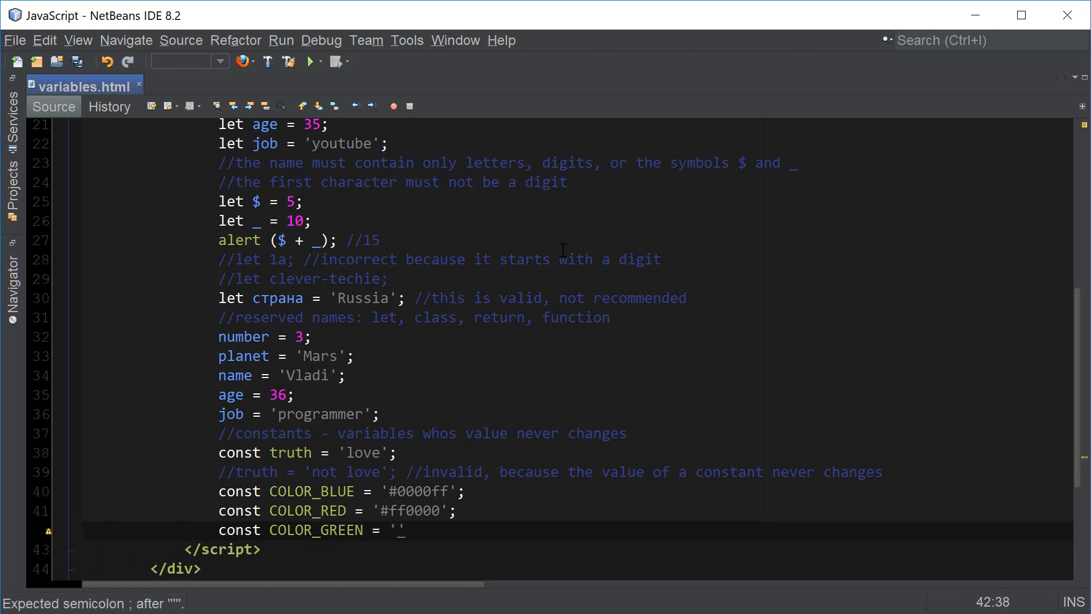
type("#")
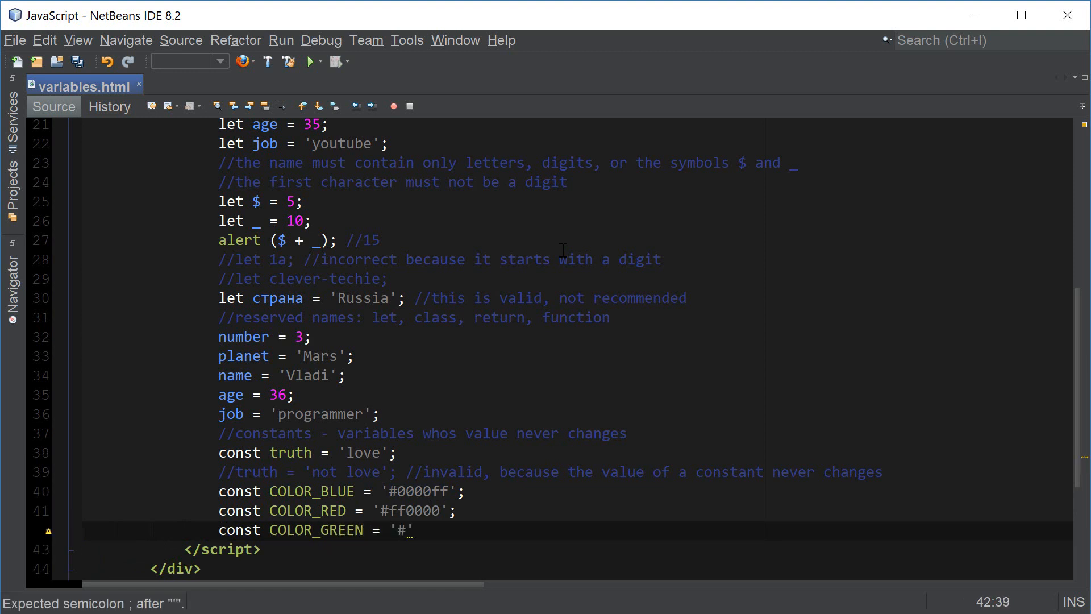
type("00ff00")
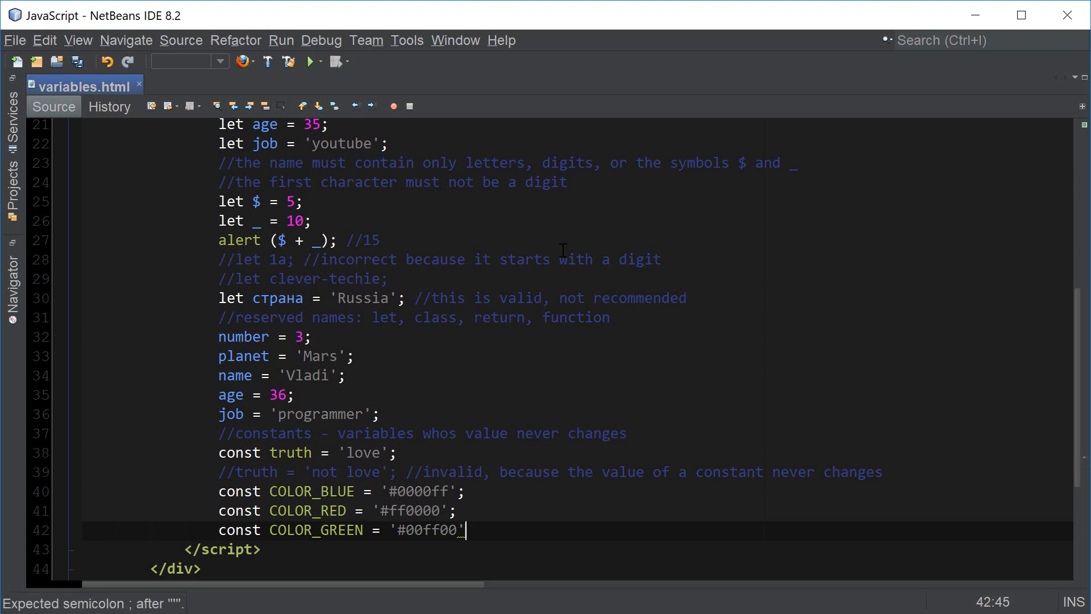
type(";")
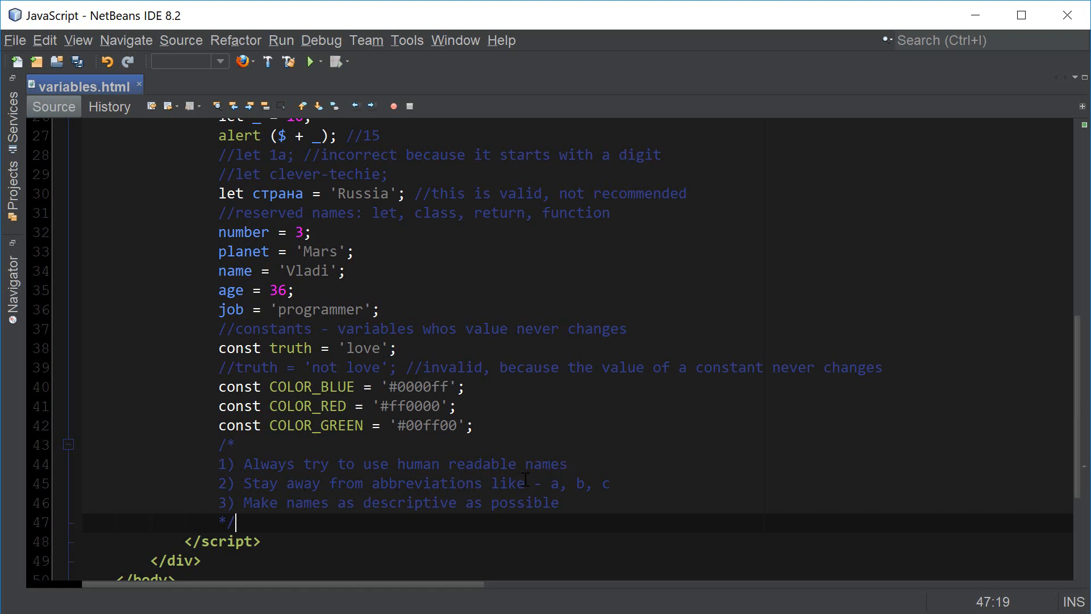
mouse_move(635, 484)
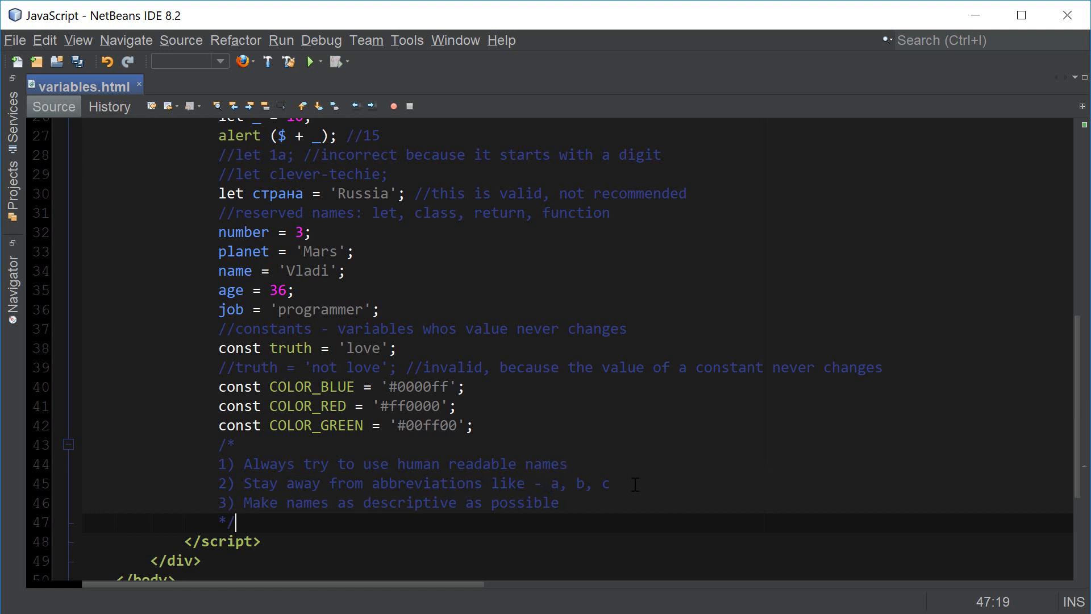
mouse_move(620, 483)
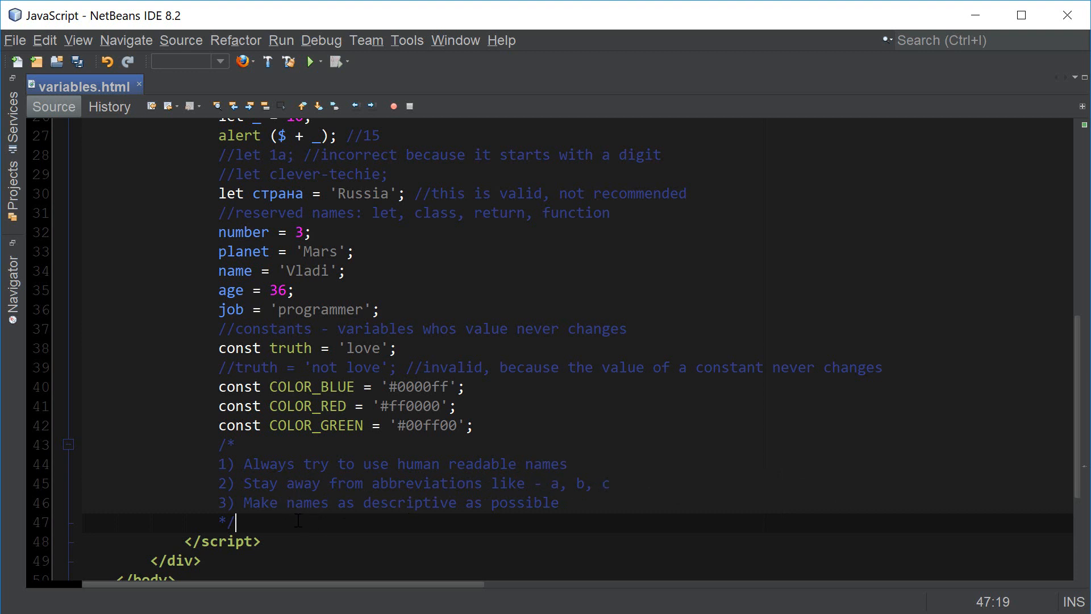
mouse_move(335, 502)
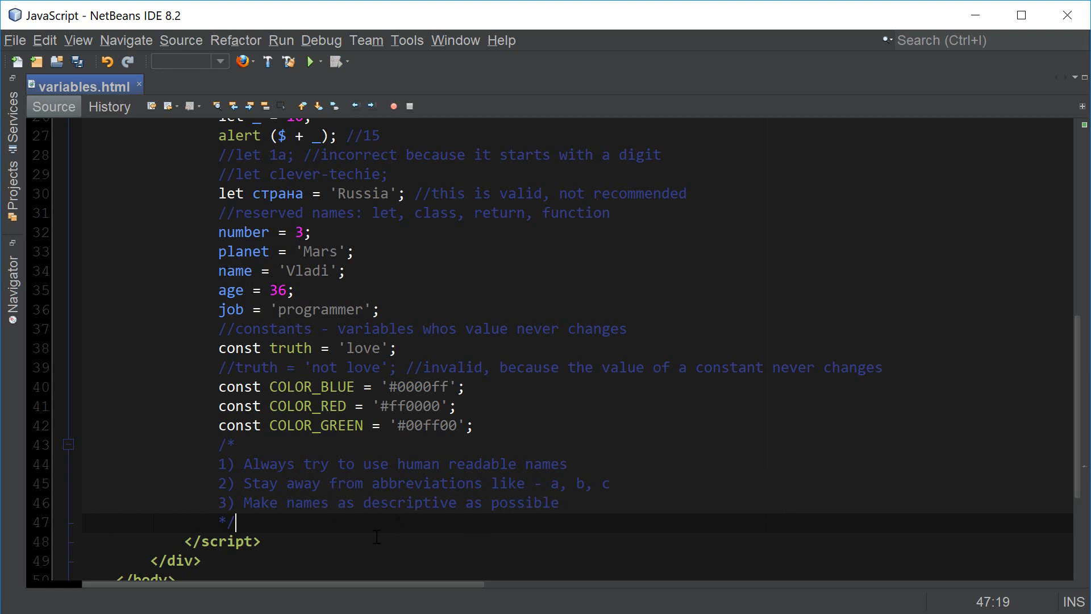
mouse_move(641, 563)
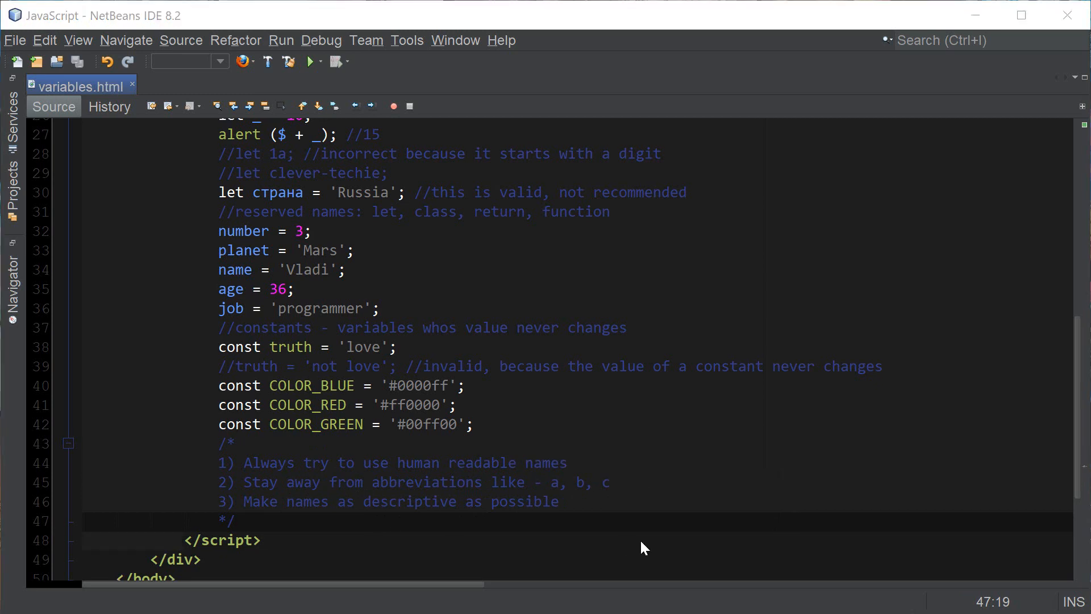
mouse_move(646, 465)
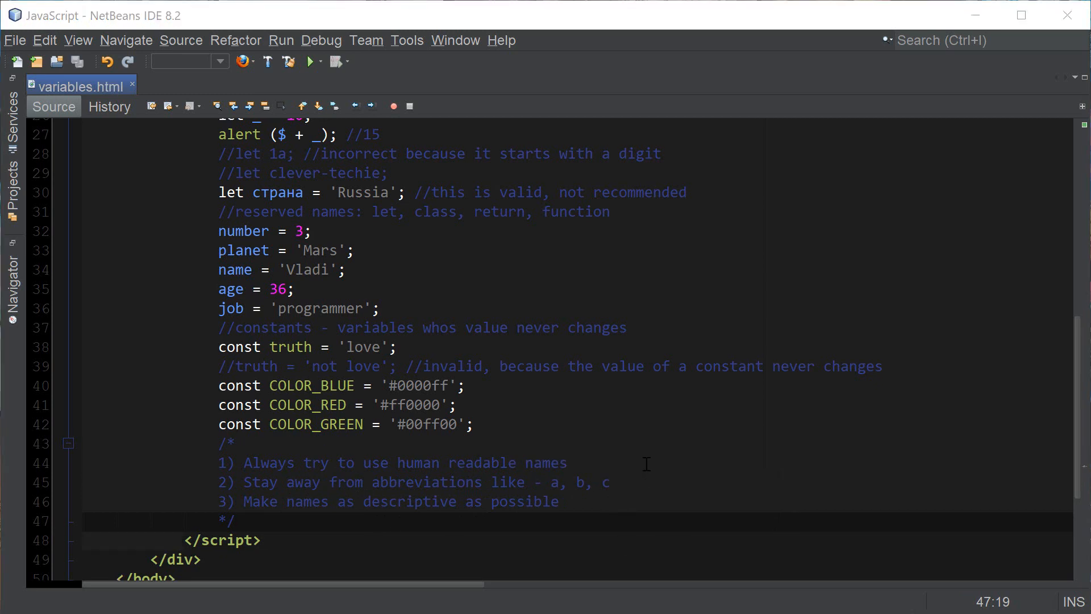
Scroll the editor back up toward the top of variables.html
scroll("up", 3)
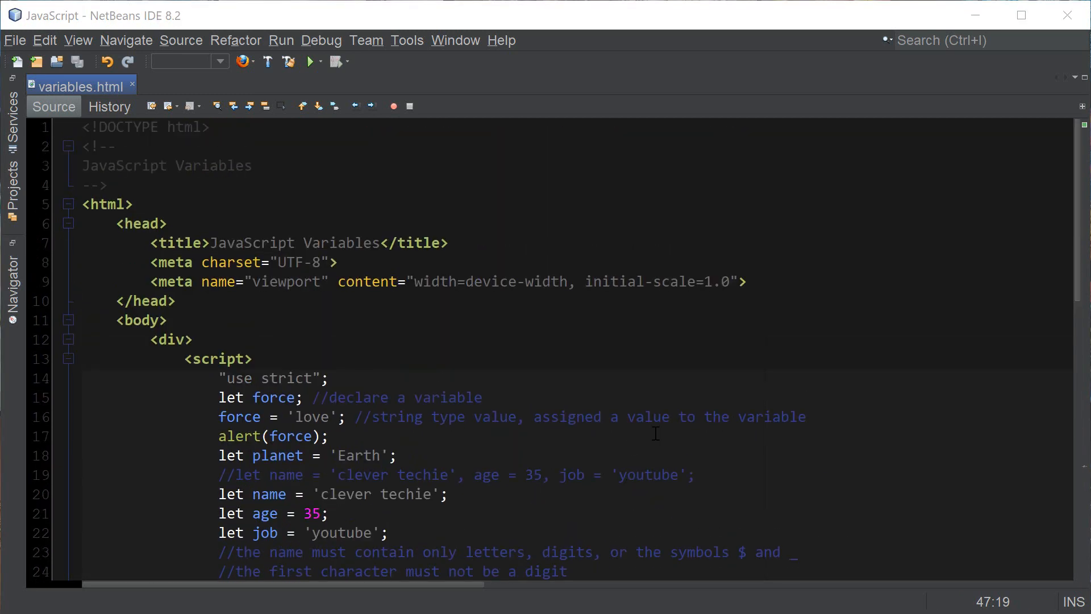
mouse_move(697, 404)
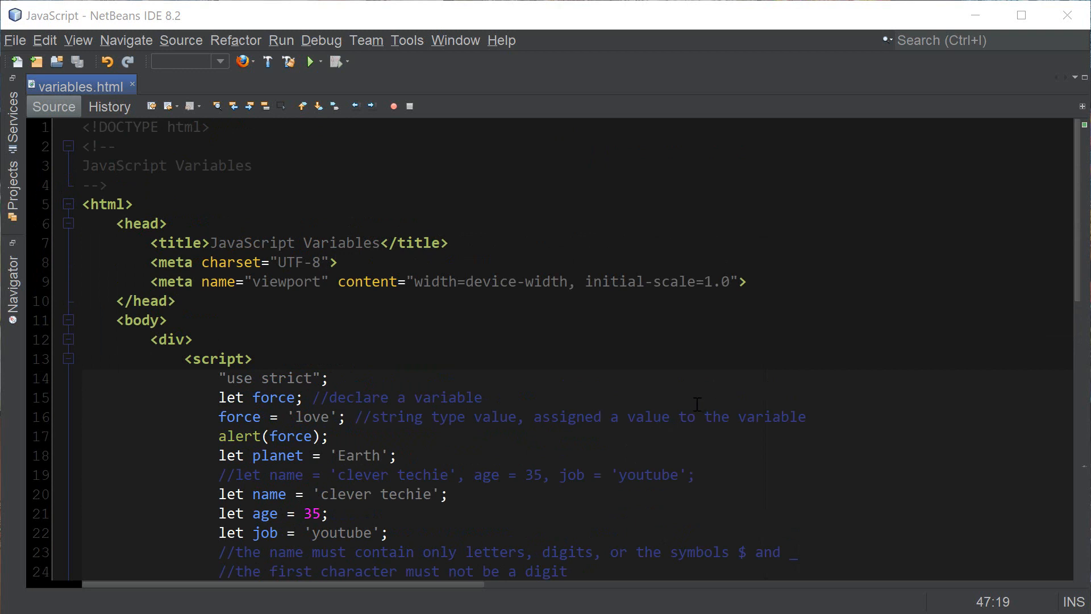